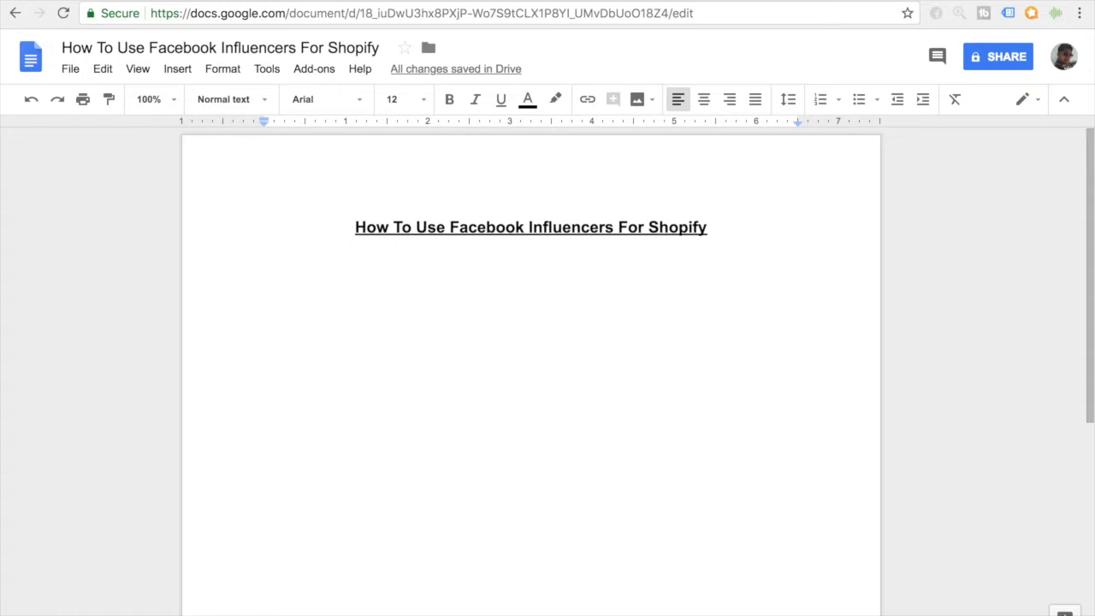
- Add the line "Facebook Influencers = Instagram Influencers" beneath the document title
{"action": "left_click", "coordinate": [263, 267]}
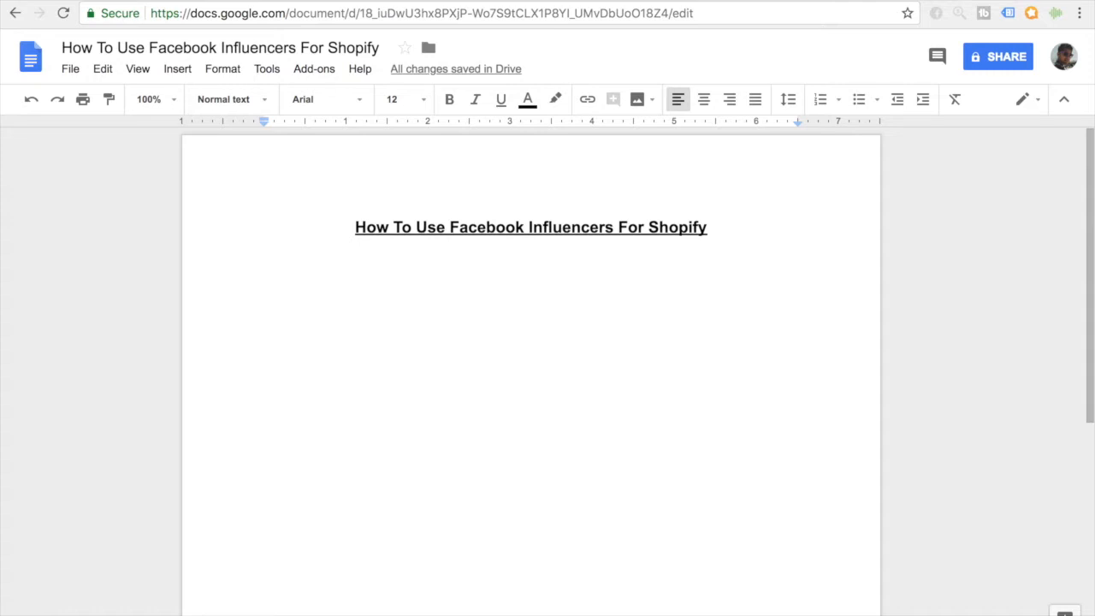
{"action": "left_click", "coordinate": [266, 267]}
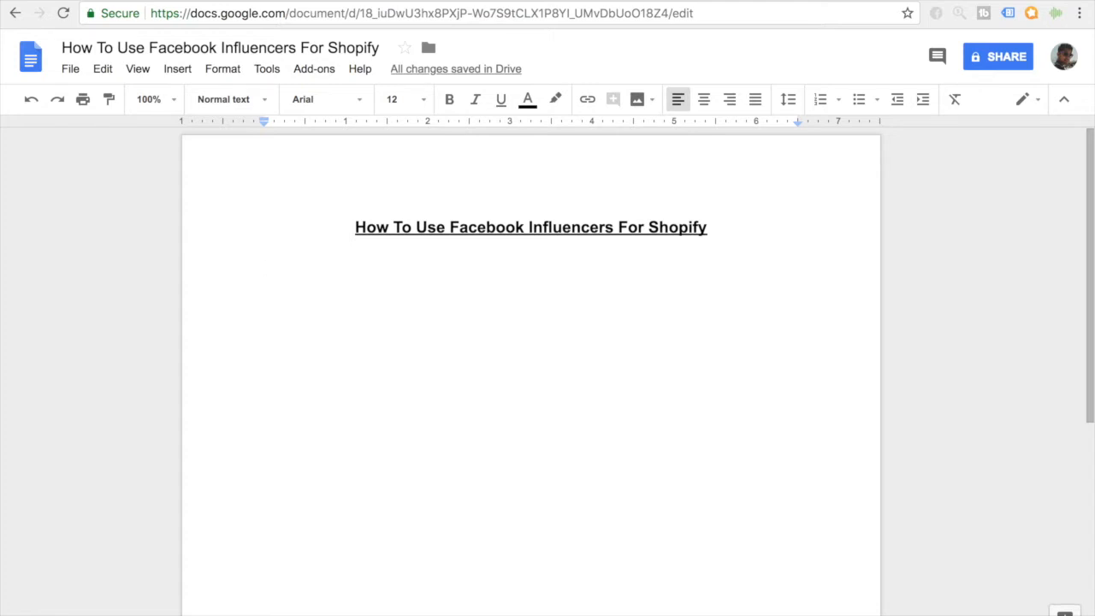
{"action": "left_click", "coordinate": [266, 265]}
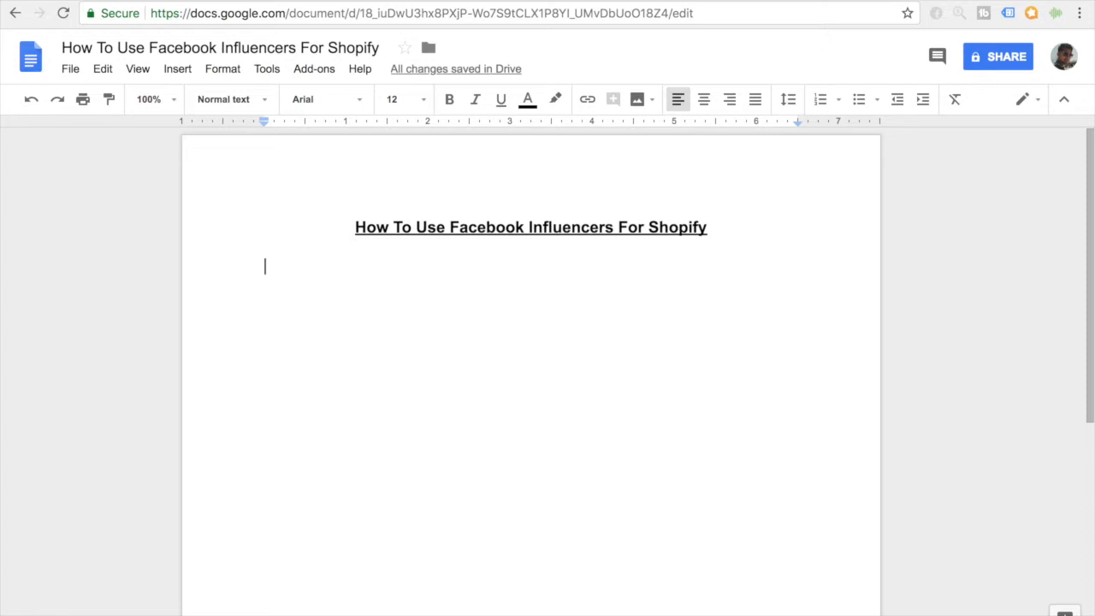
{"action": "type", "text": "Fac"}
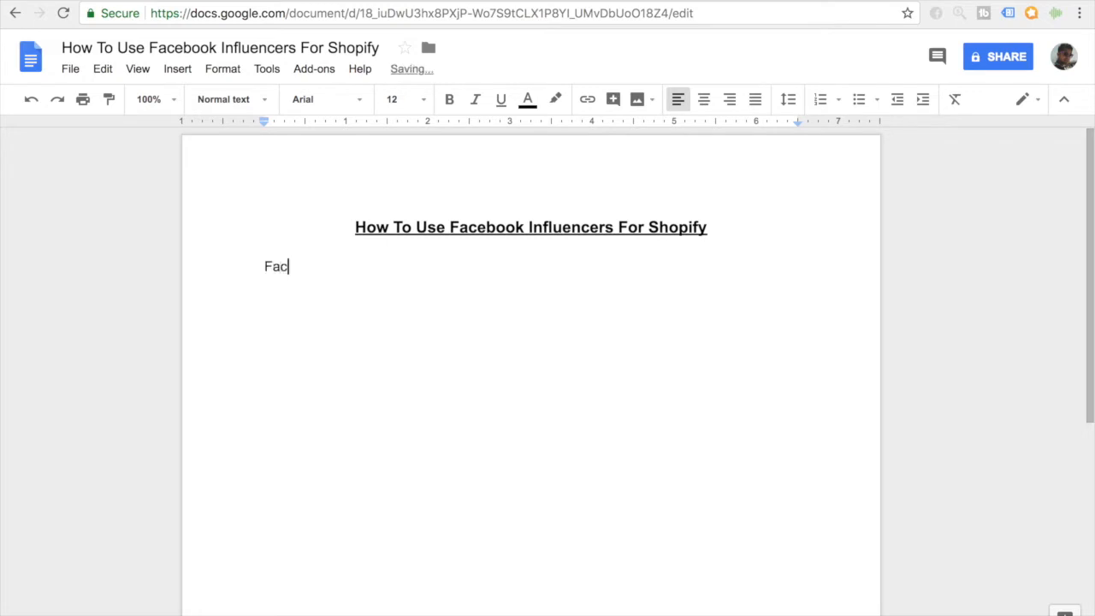
{"action": "type", "text": "ebook"}
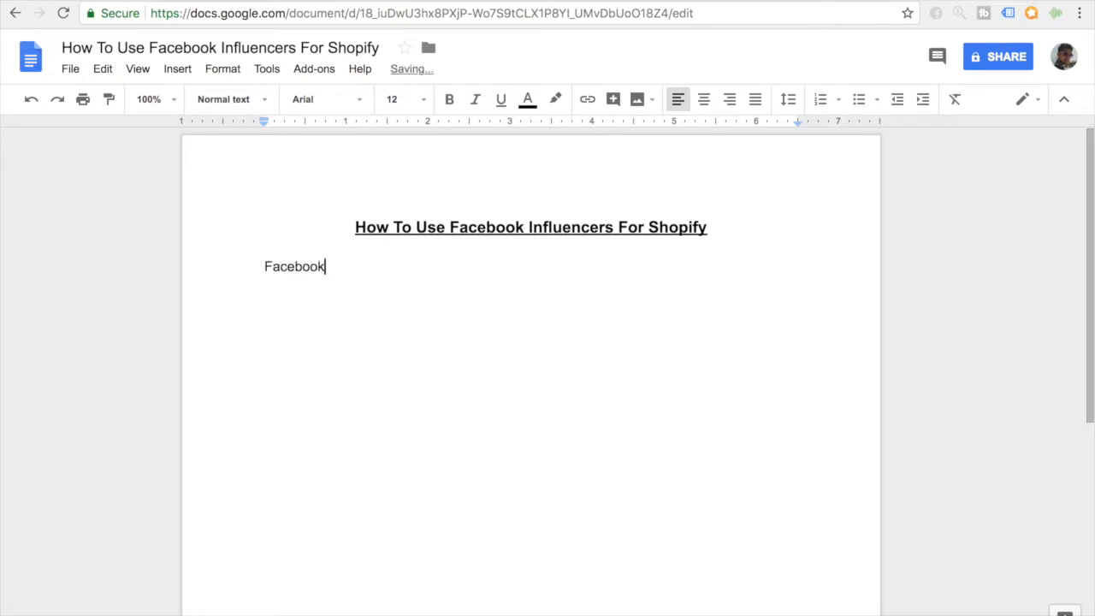
{"action": "type", "text": "Influencers"}
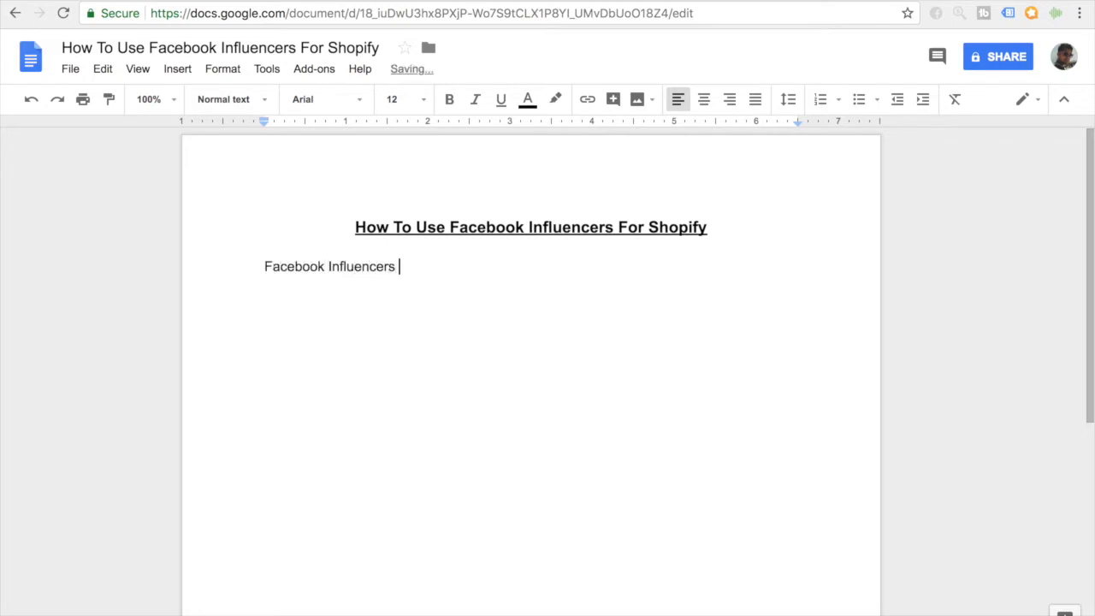
{"action": "type", "text": "= Instagram"}
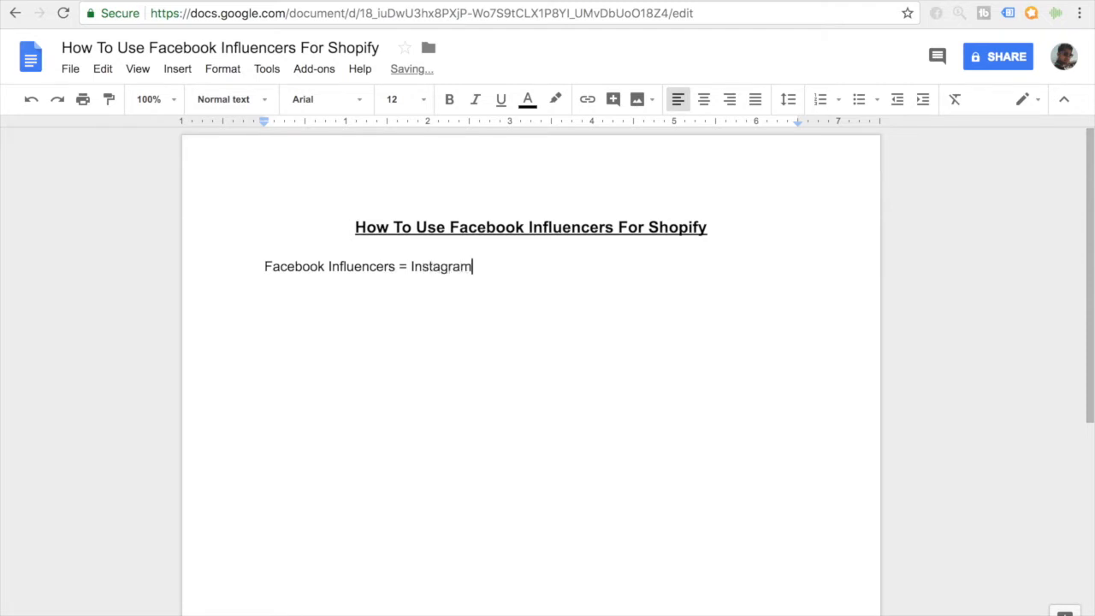
{"action": "type", "text": "Influencers"}
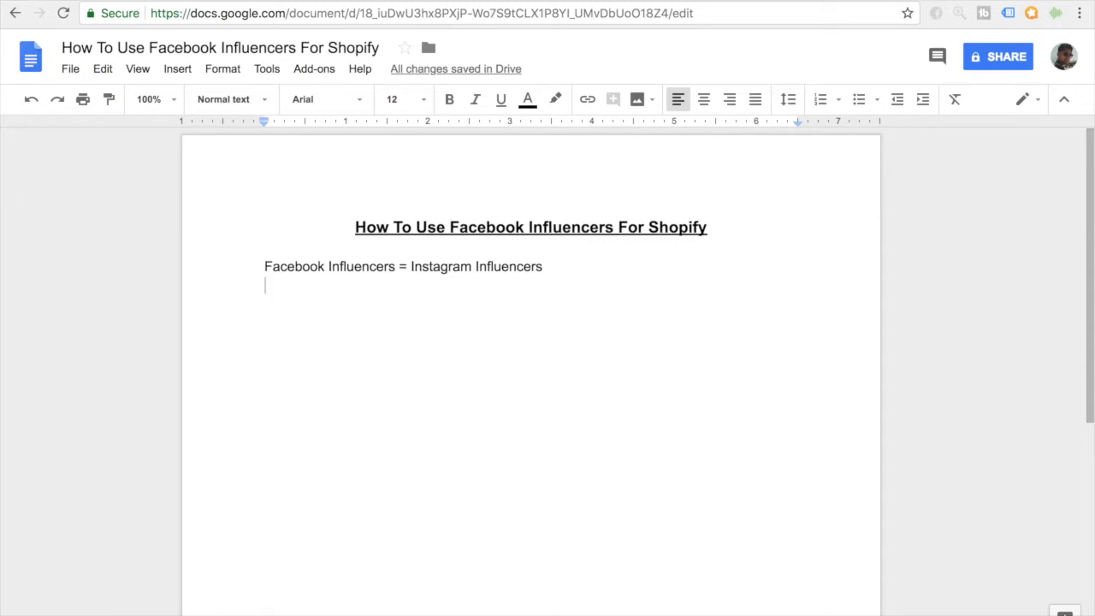
- Start numbered point "1) Send them one simple message:"
{"action": "type", "text": "1)"}
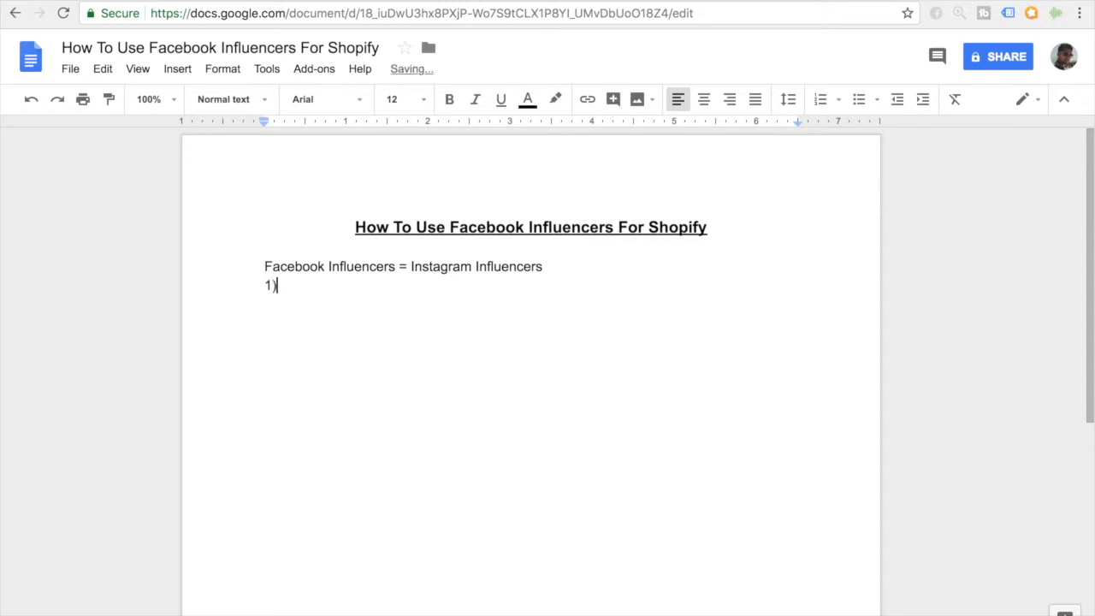
{"action": "type", "text": "Send them one si"}
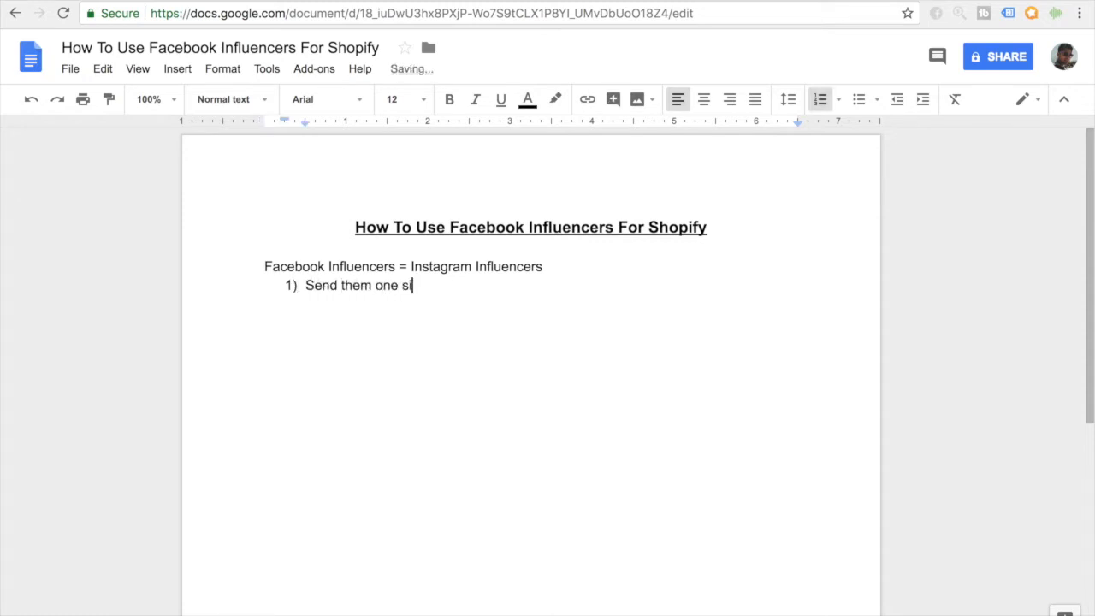
{"action": "type", "text": "mple messa"}
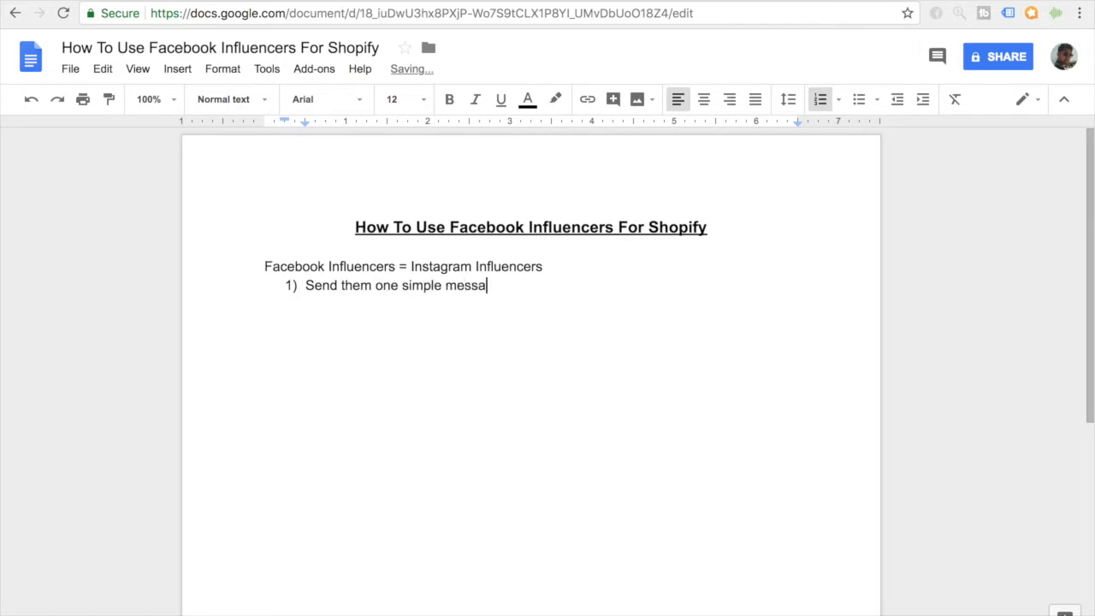
{"action": "type", "text": "ge:"}
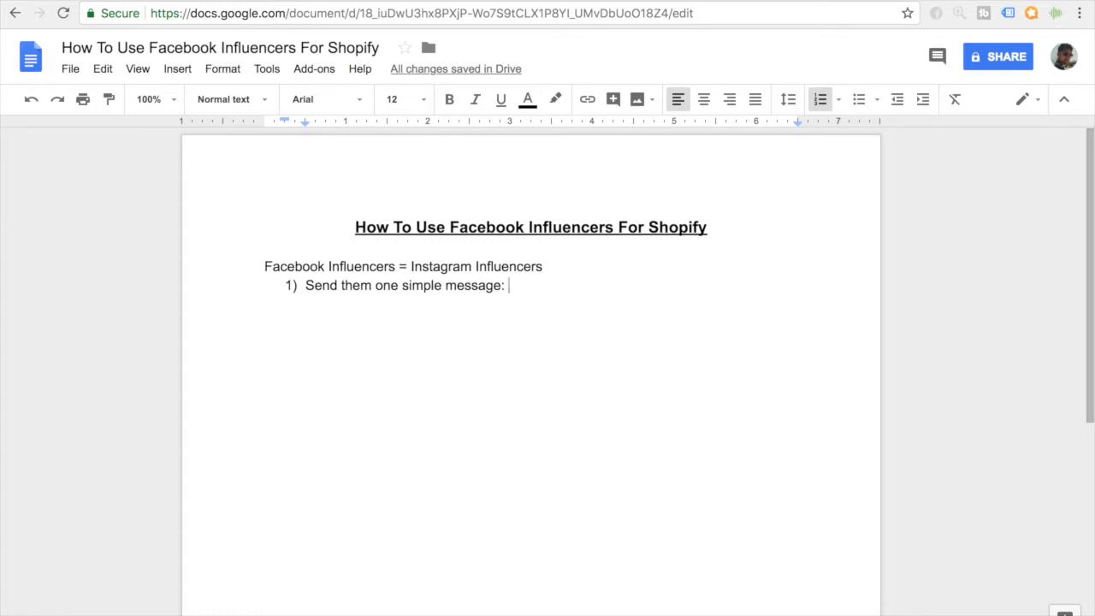
- Complete the point as "(emoji) BUSINESS RELATED (emojis)" and check the emoji placeholder
{"action": "type", "text": "B"}
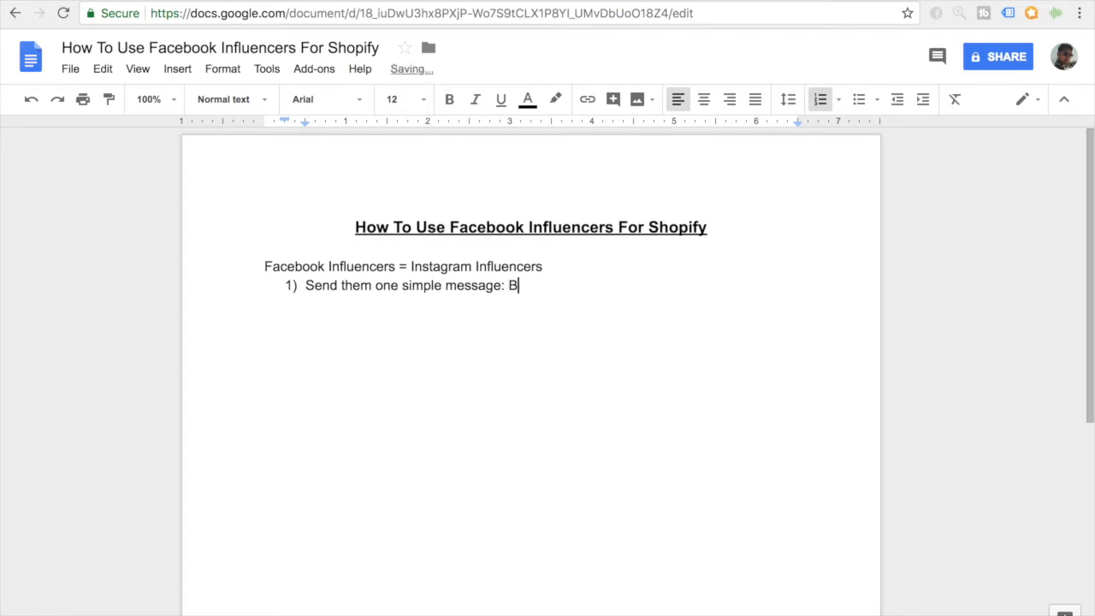
{"action": "type", "text": "USINESS RELATE"}
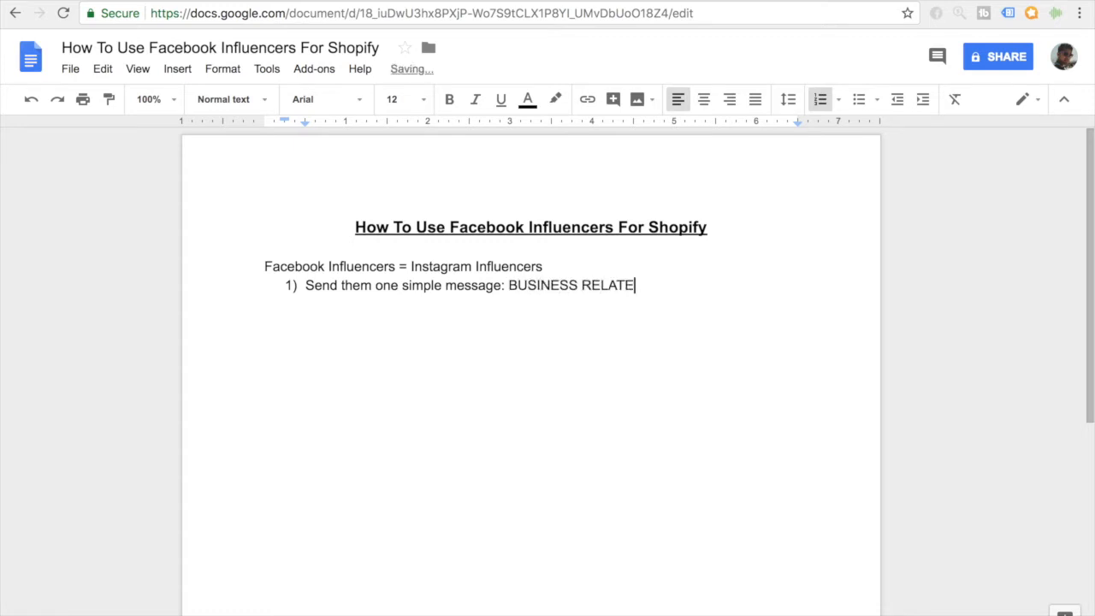
{"action": "type", "text": "(emojis)"}
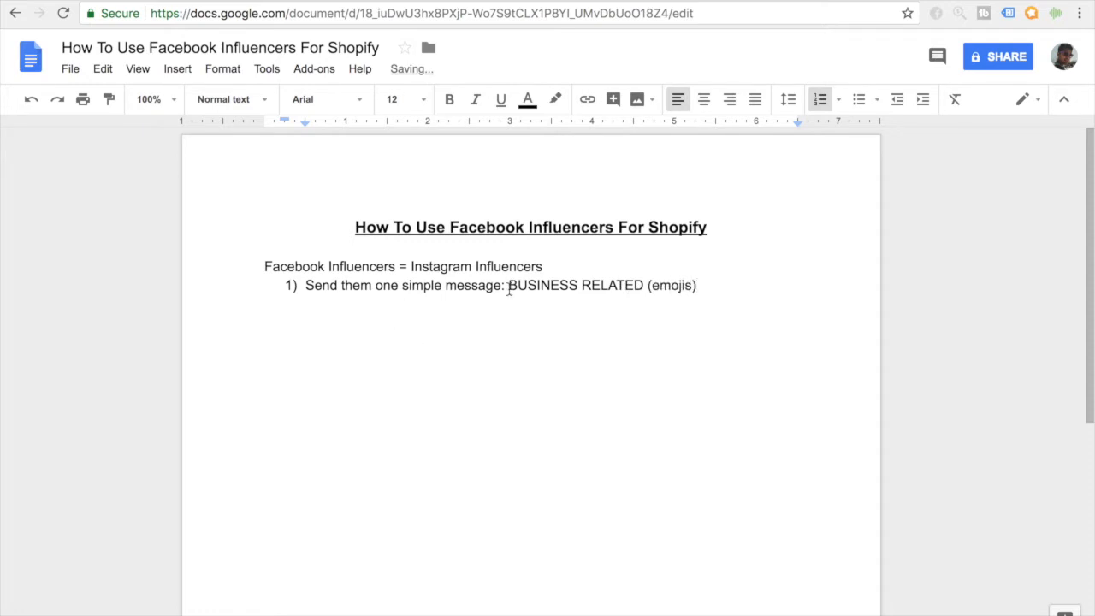
{"action": "type", "text": "(emojis"}
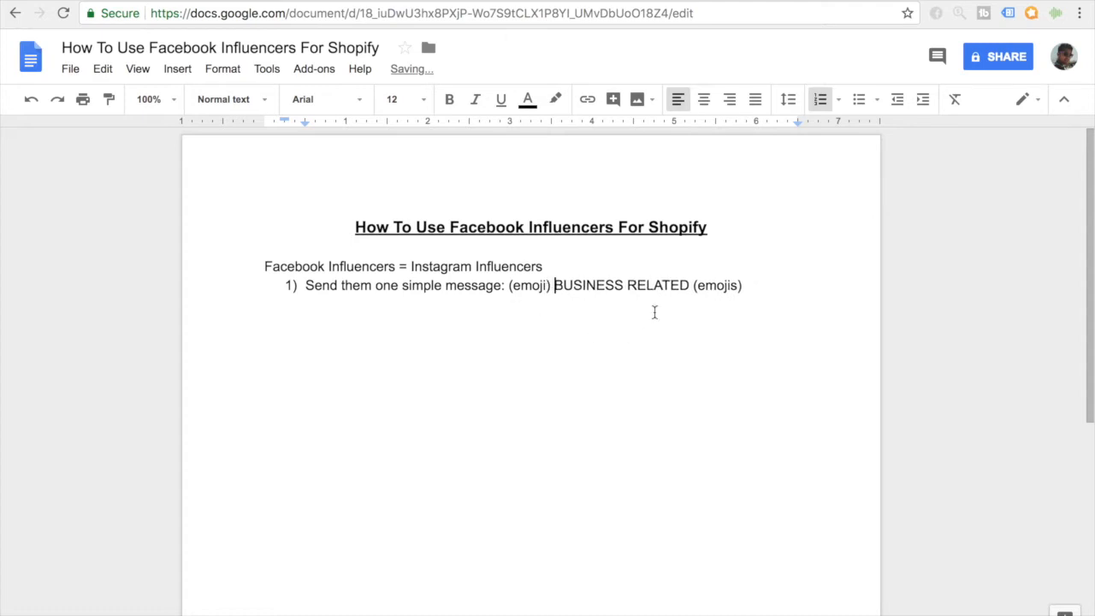
{"action": "double_click", "coordinate": [715, 284]}
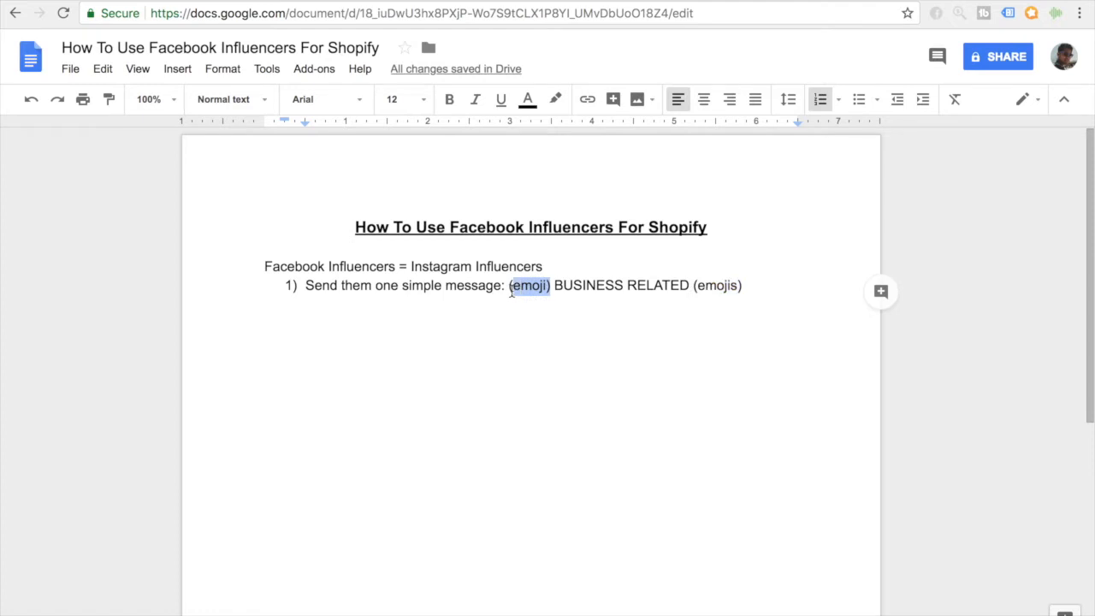
{"action": "mouse_move", "coordinate": [642, 290]}
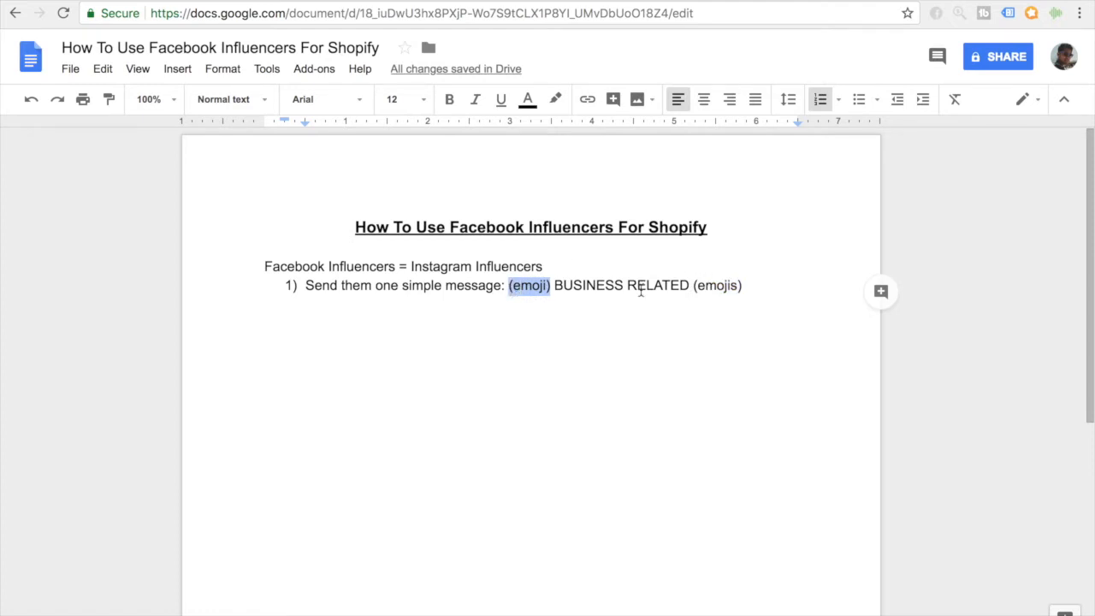
{"action": "mouse_move", "coordinate": [669, 305]}
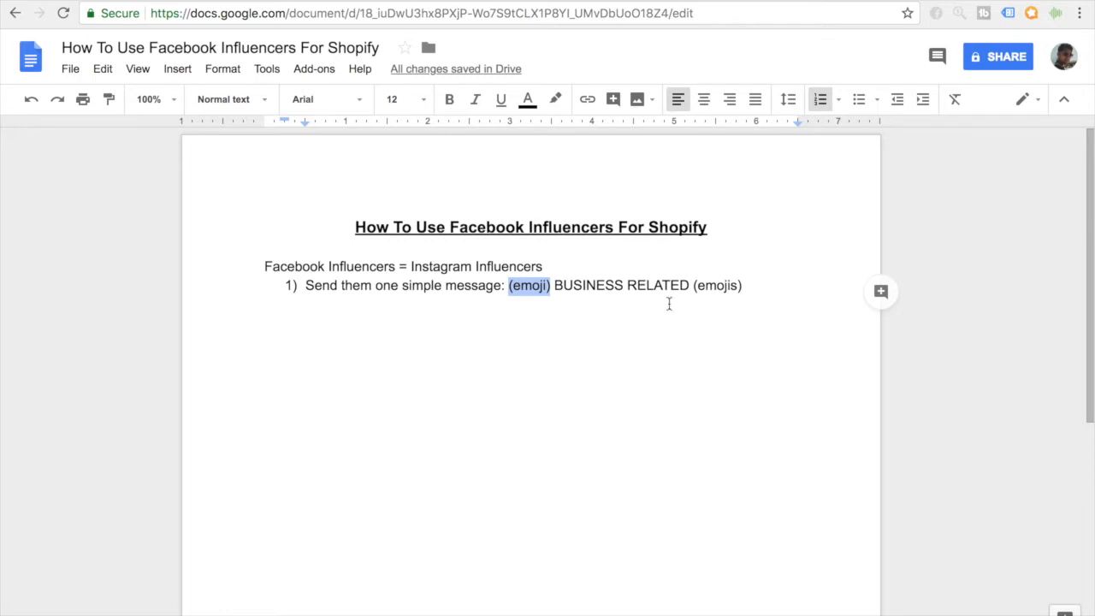
{"action": "mouse_move", "coordinate": [673, 297]}
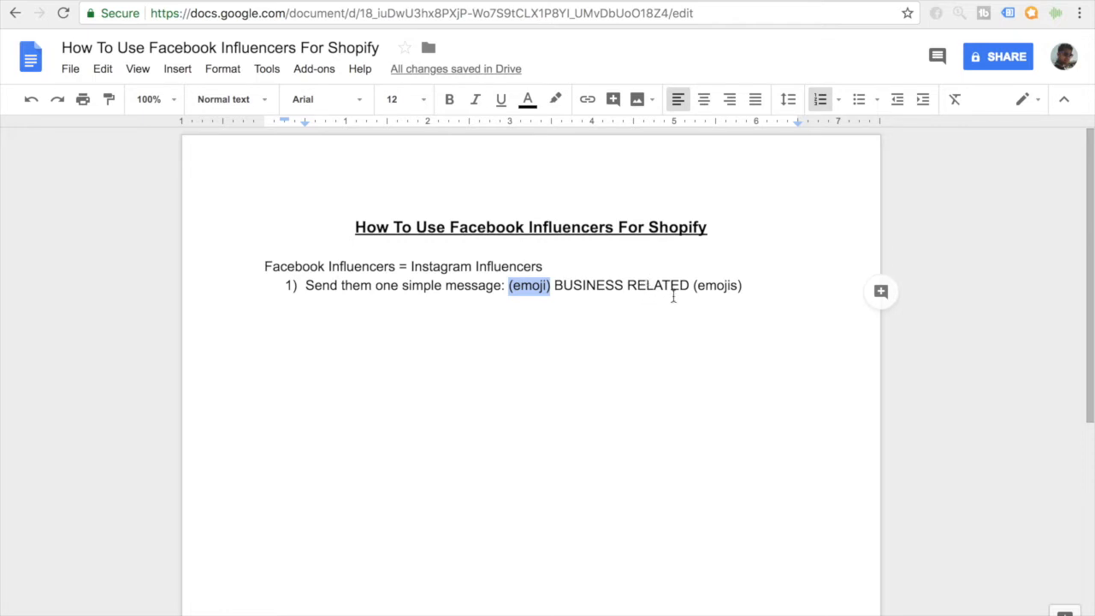
{"action": "left_click", "coordinate": [744, 284]}
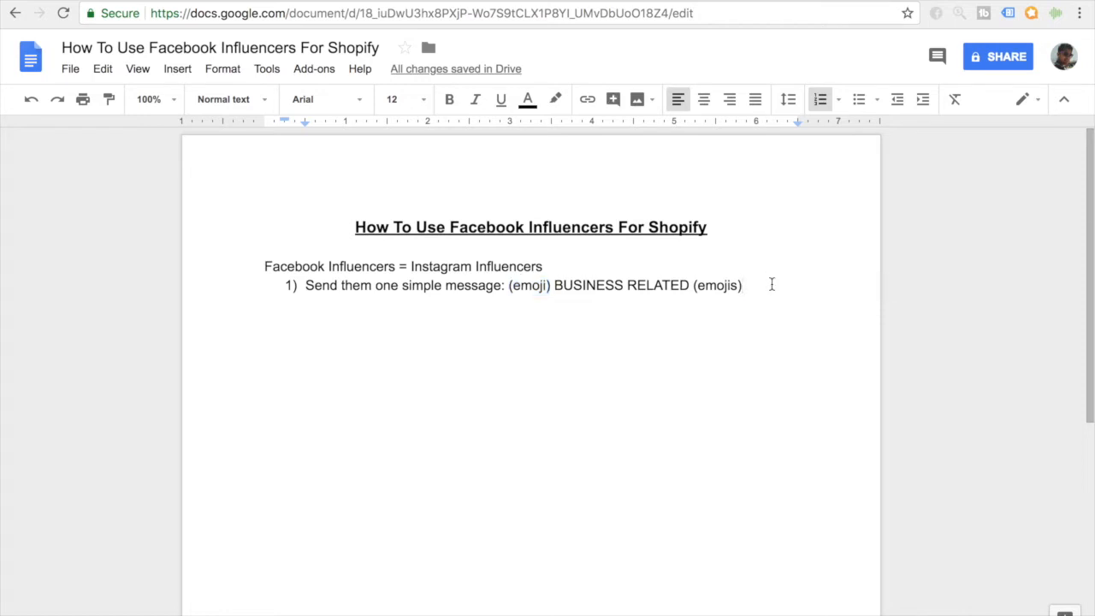
{"action": "left_click", "coordinate": [743, 285]}
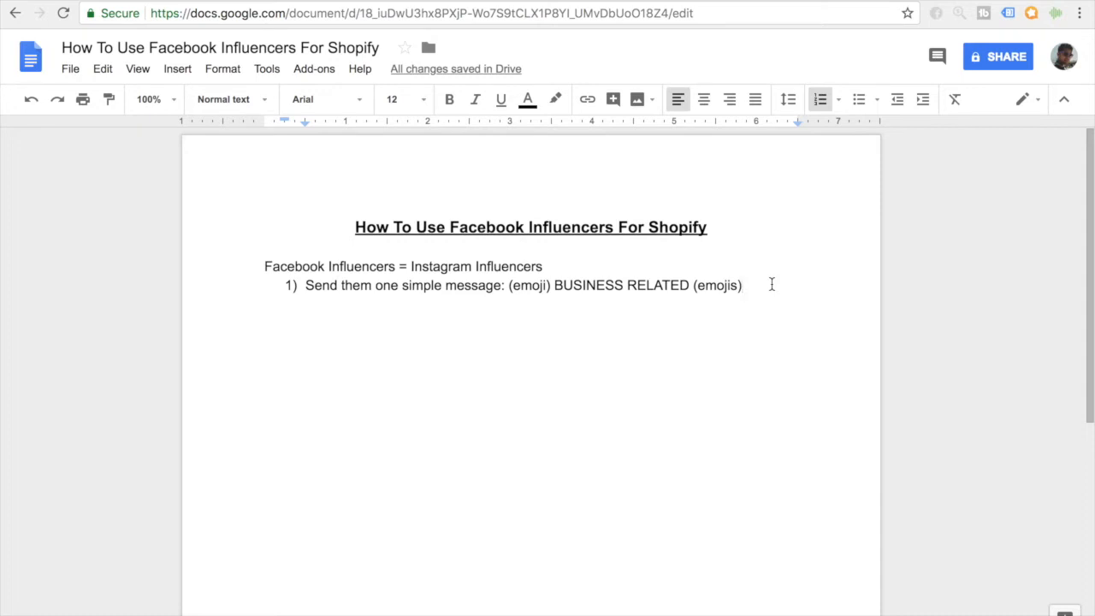
- Add item "2) Advertise on their page" with sub-point "a) Ask for their insights"
{"action": "left_click", "coordinate": [743, 284]}
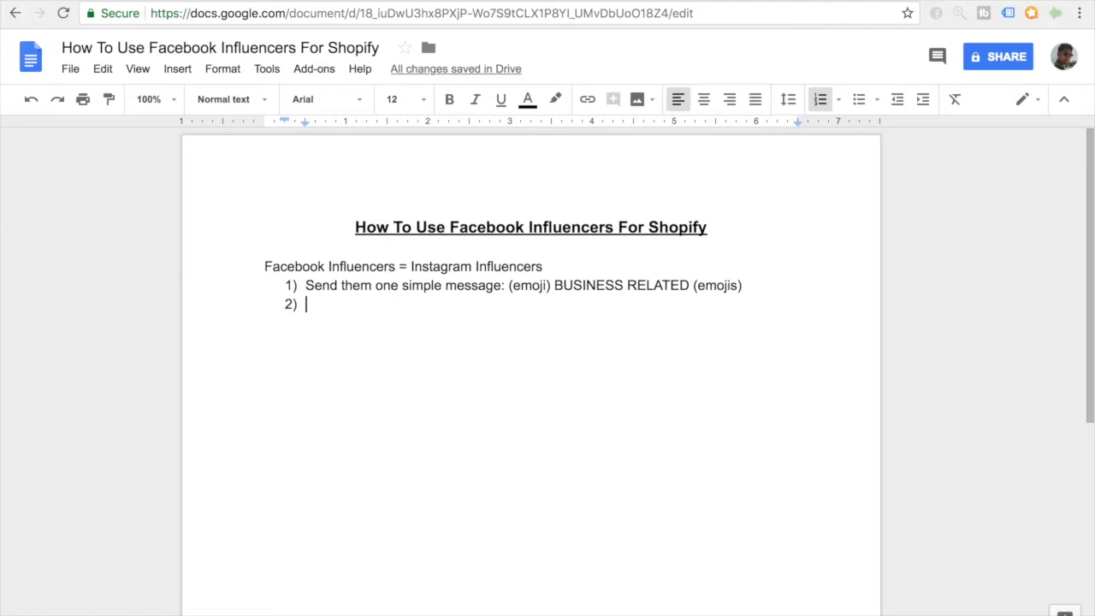
{"action": "type", "text": "A"}
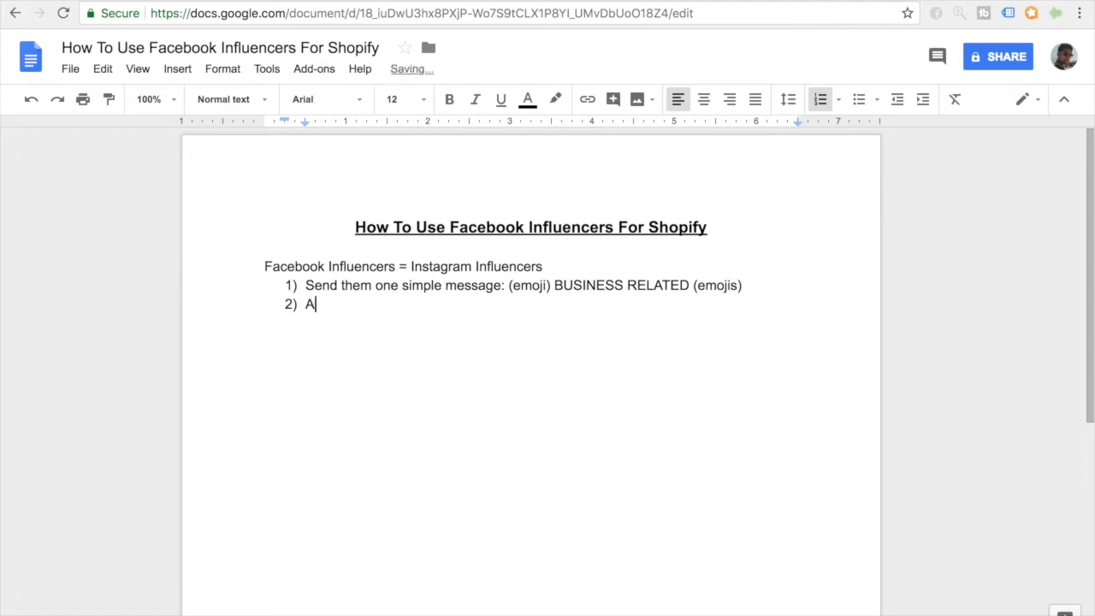
{"action": "type", "text": "dvertise on"}
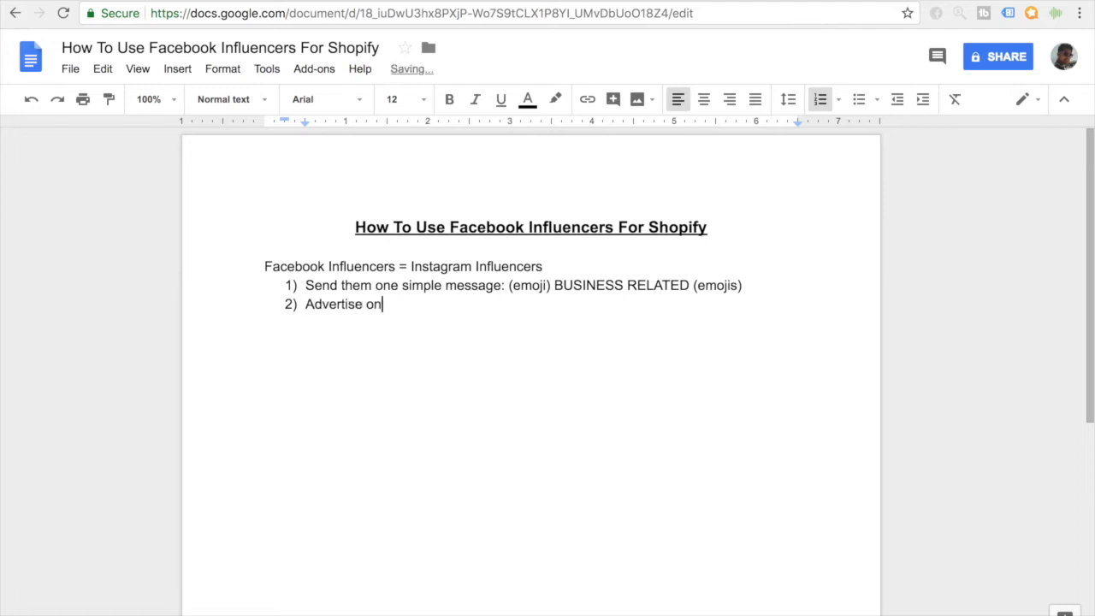
{"action": "type", "text": "their page"}
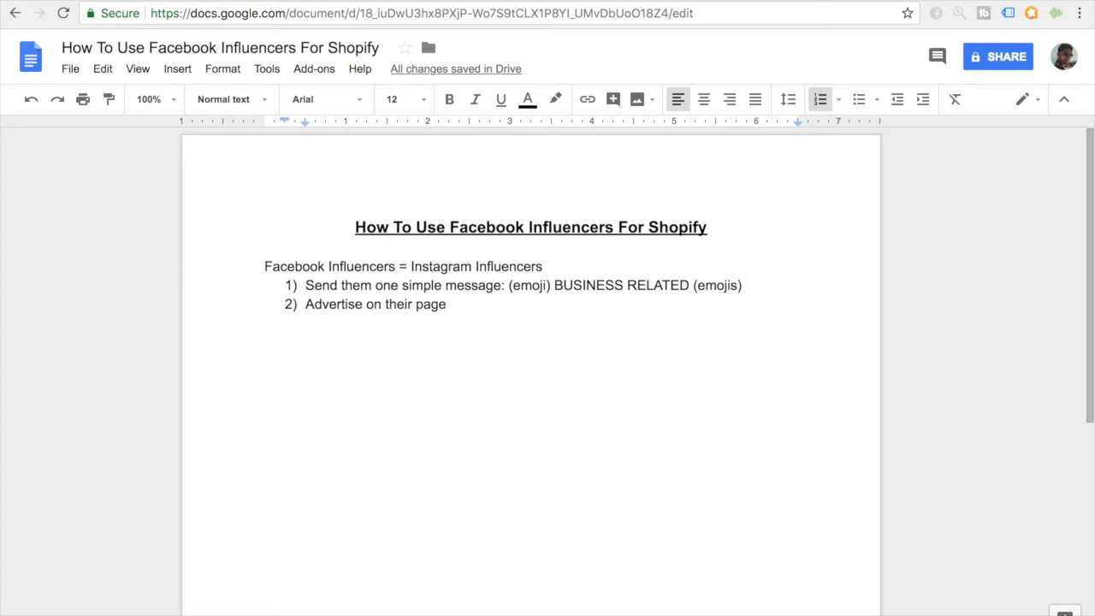
{"action": "type", "text": "Ask fo"}
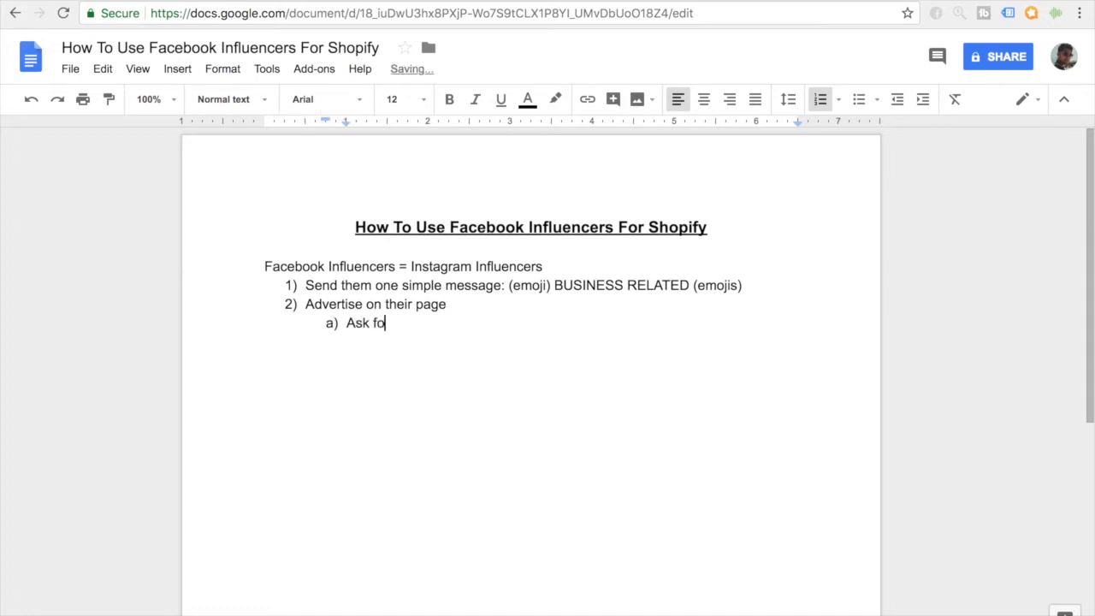
{"action": "type", "text": "r their insig"}
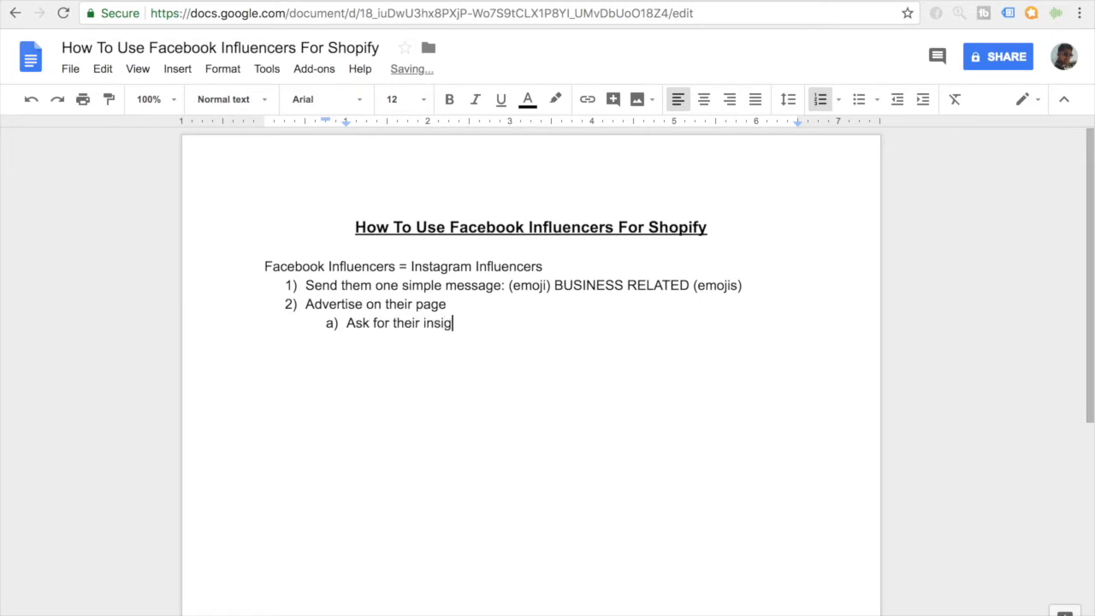
{"action": "type", "text": "hts"}
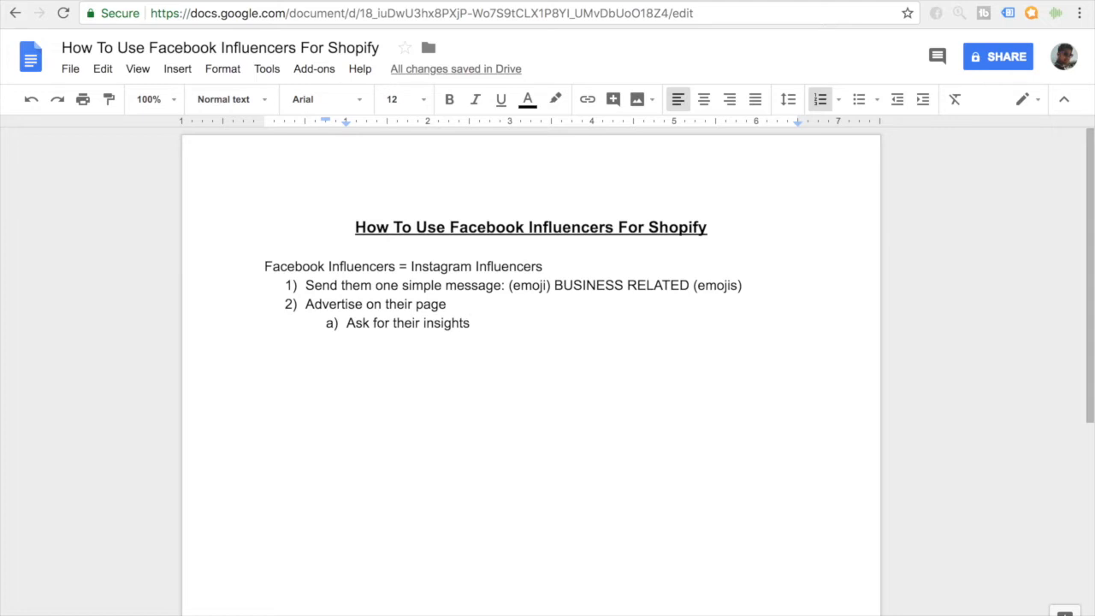
{"action": "left_click", "coordinate": [469, 321]}
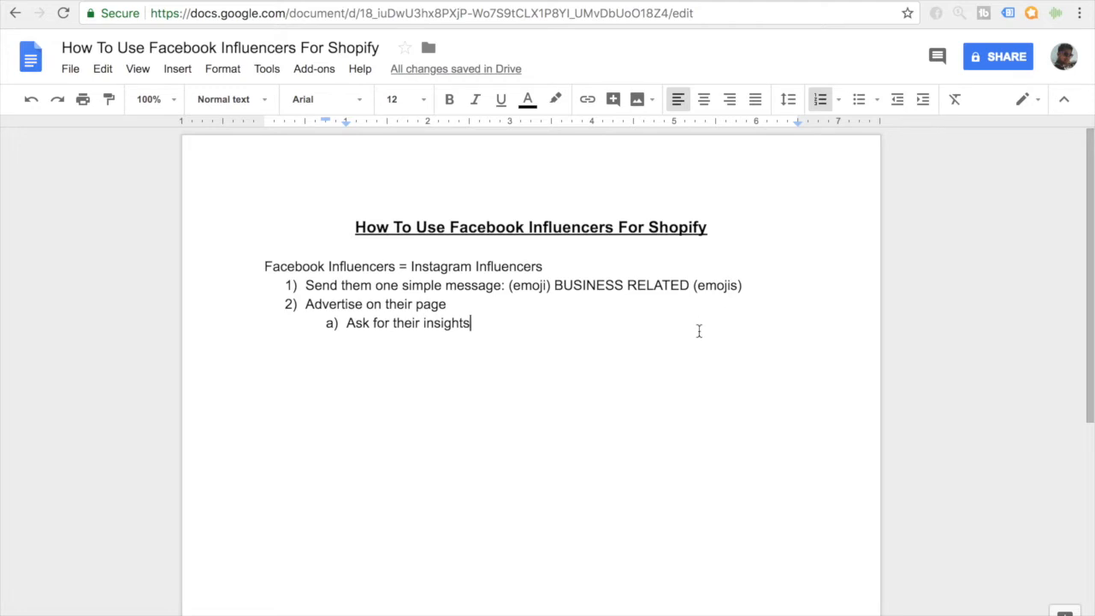
{"action": "mouse_move", "coordinate": [657, 327]}
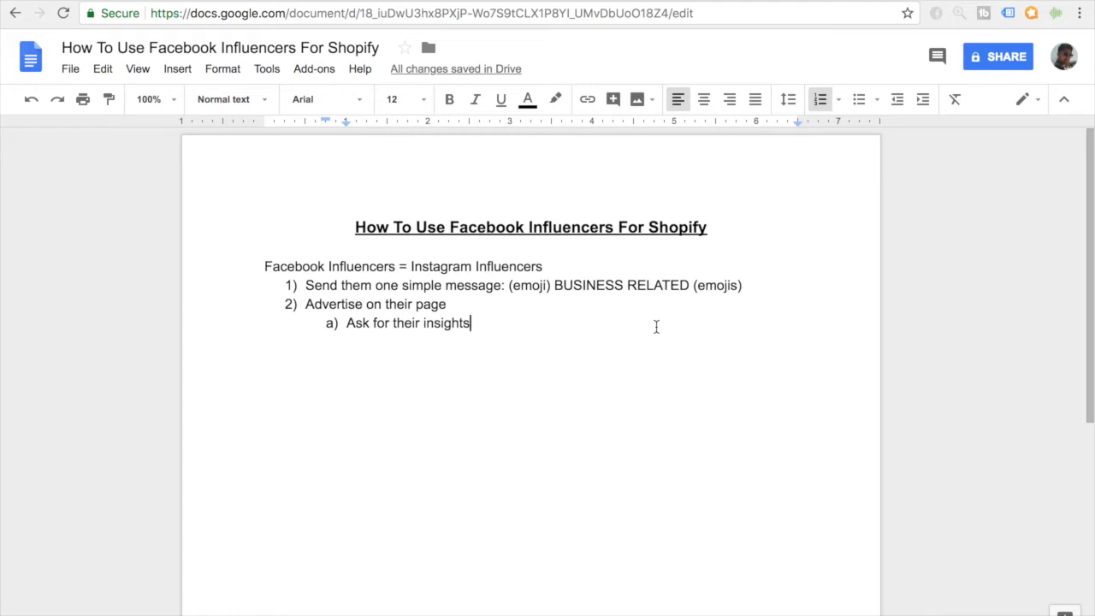
{"action": "double_click", "coordinate": [659, 284]}
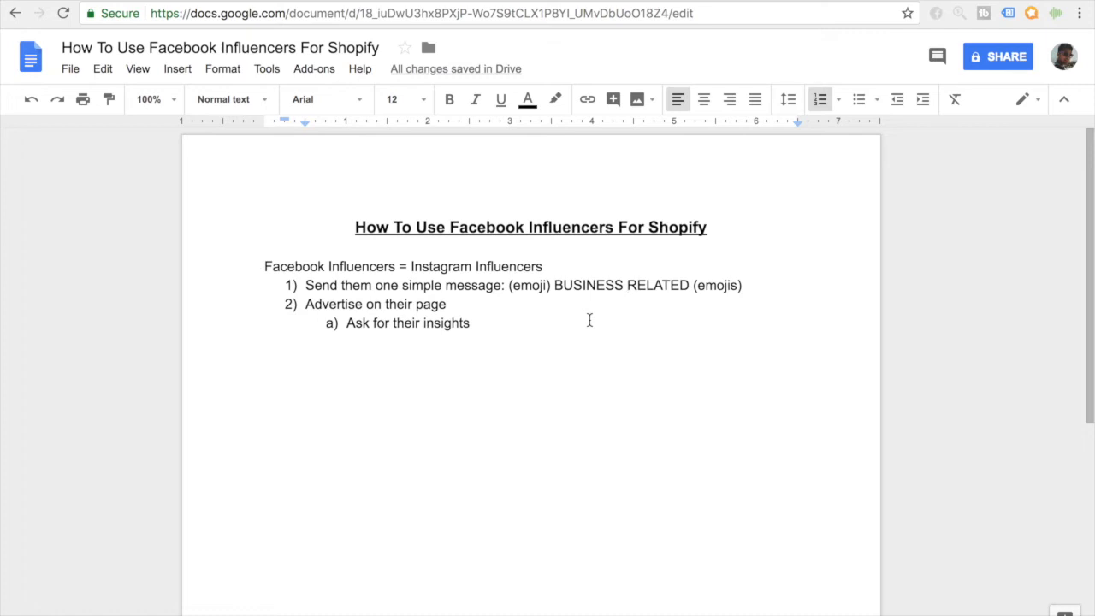
{"action": "left_click", "coordinate": [626, 285]}
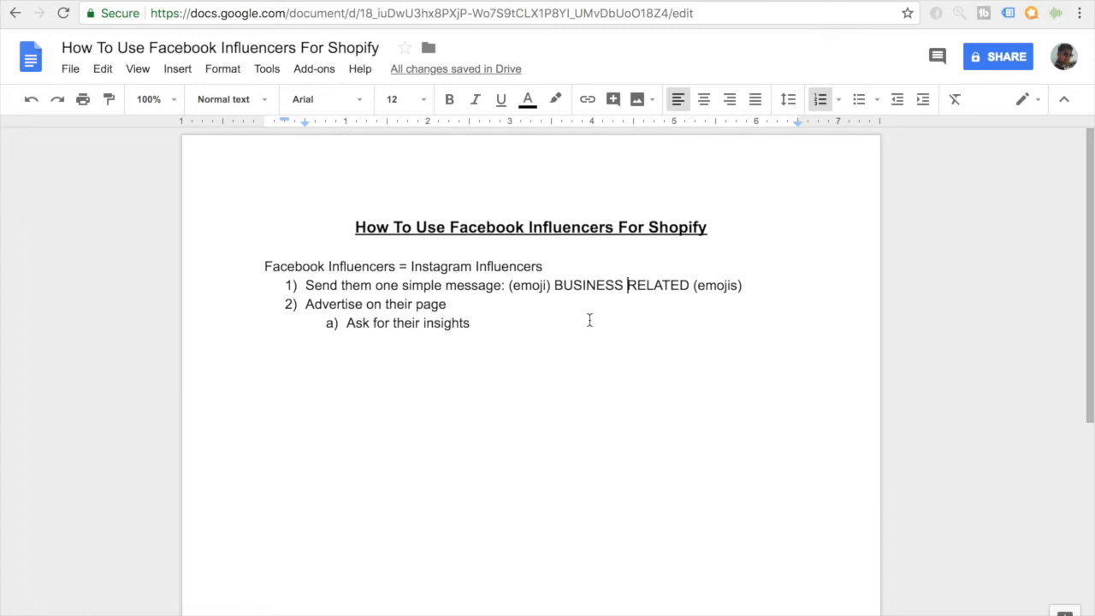
{"action": "mouse_move", "coordinate": [459, 216]}
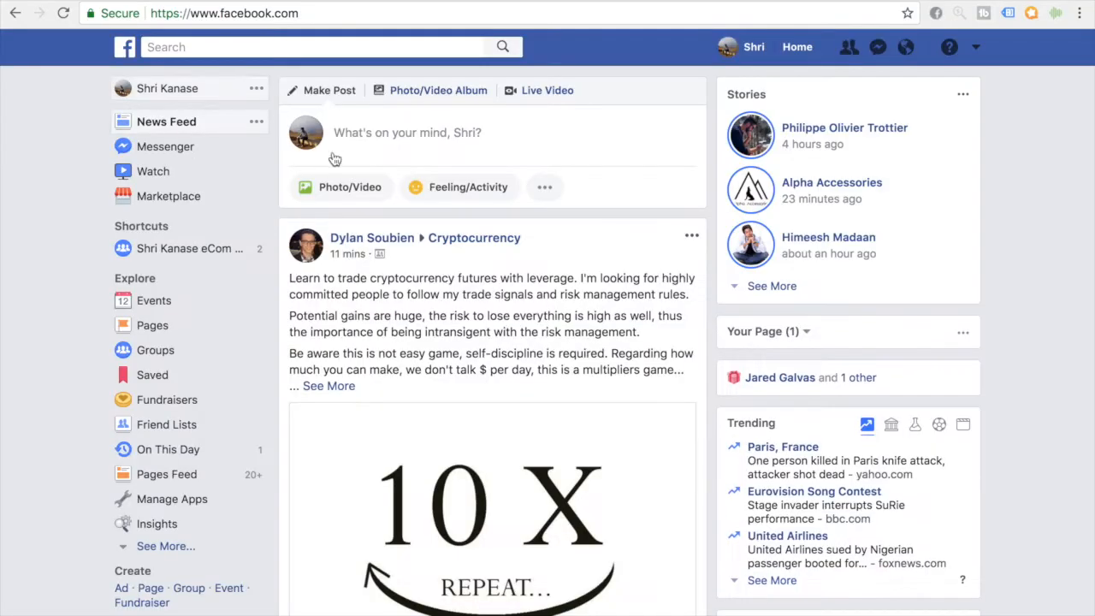
{"action": "mouse_move", "coordinate": [418, 271]}
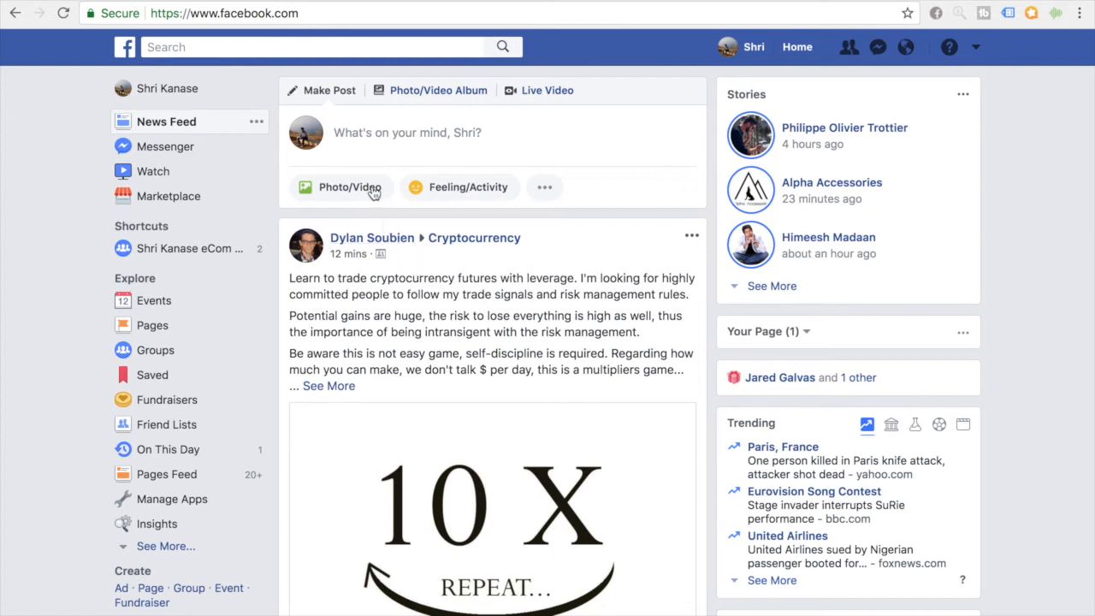
{"action": "mouse_move", "coordinate": [394, 212]}
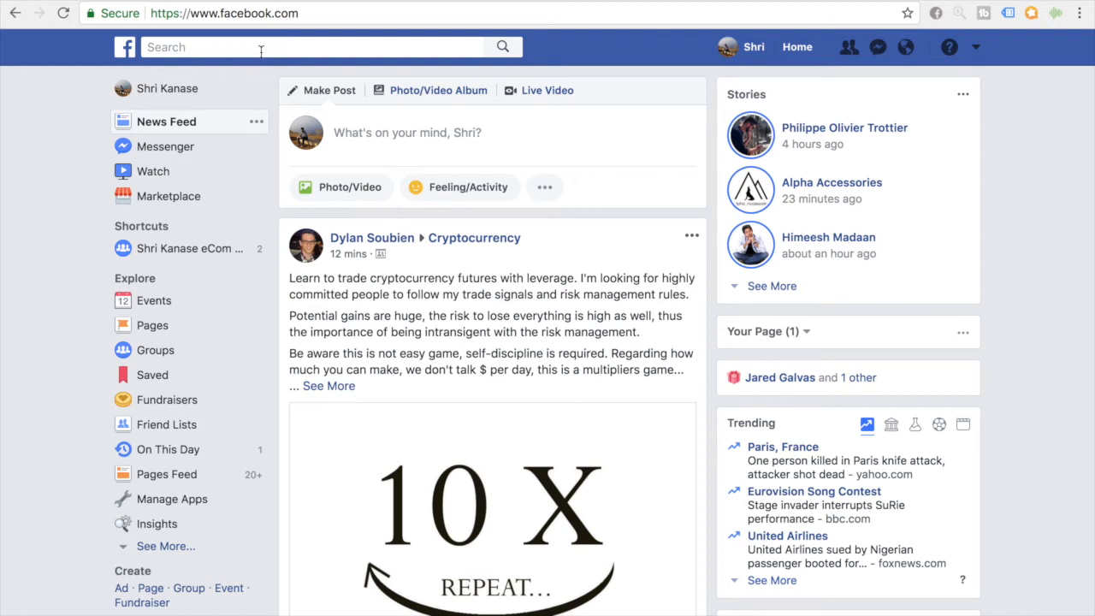
- Search Facebook for "baby" and filter the results to Pages
{"action": "type", "text": "baby"}
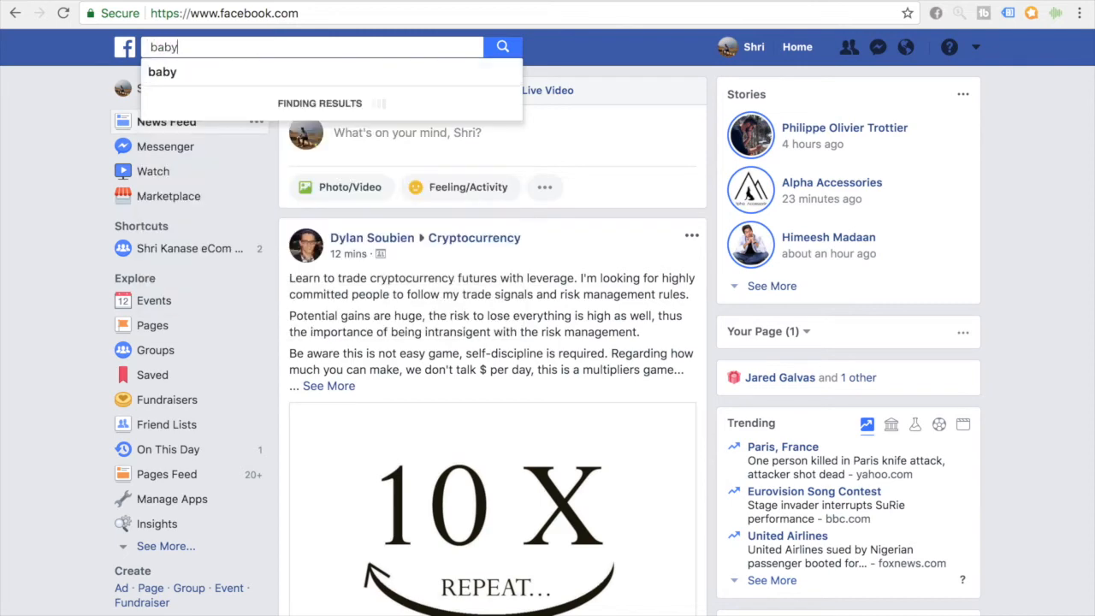
{"action": "left_click", "coordinate": [503, 46]}
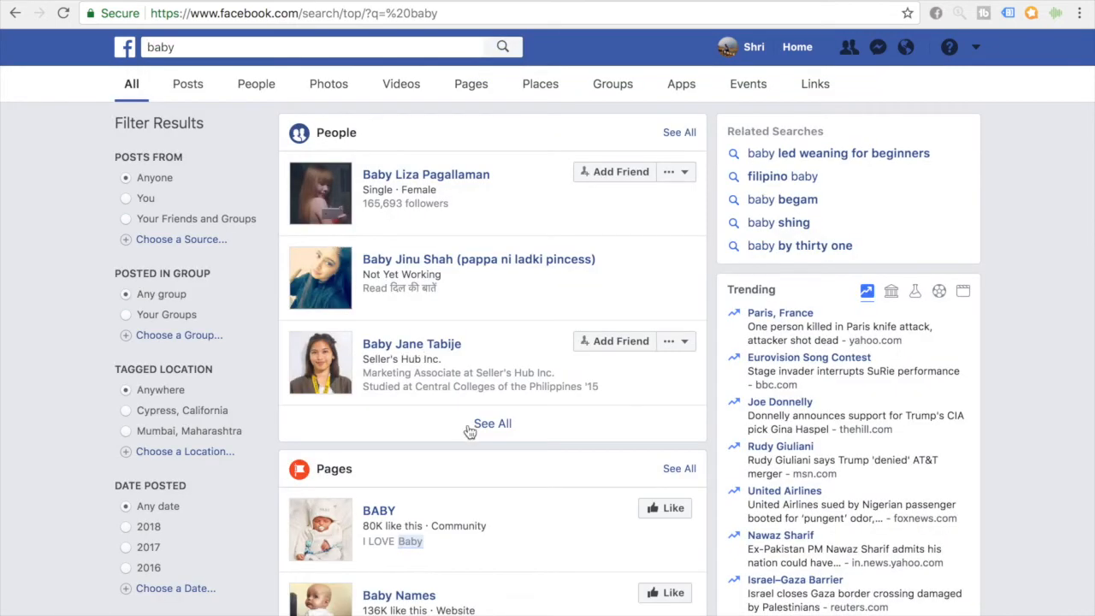
{"action": "mouse_move", "coordinate": [339, 476]}
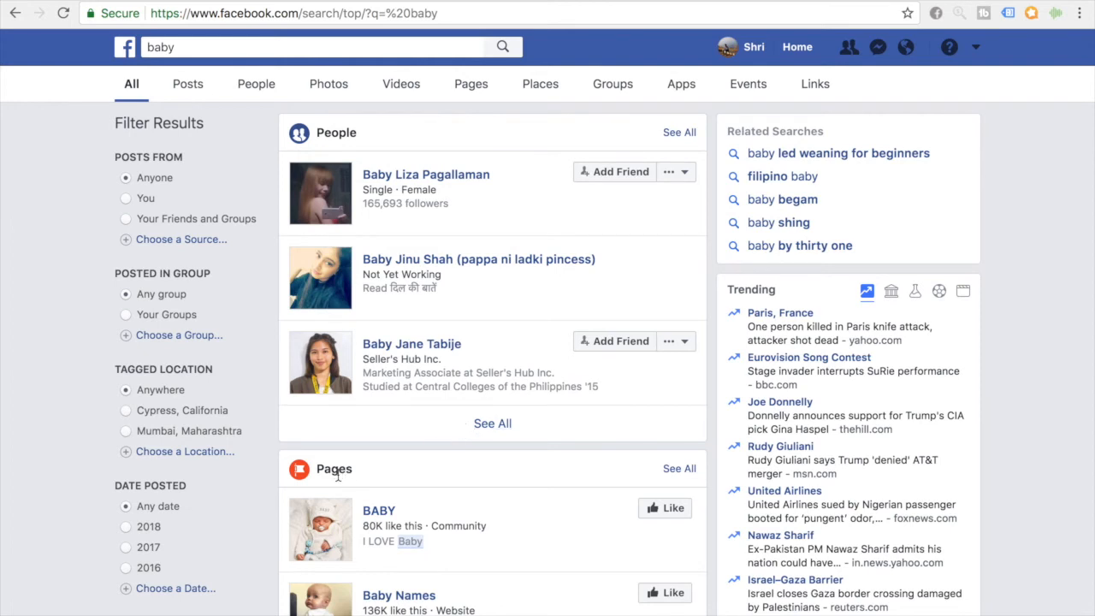
{"action": "mouse_move", "coordinate": [256, 84]}
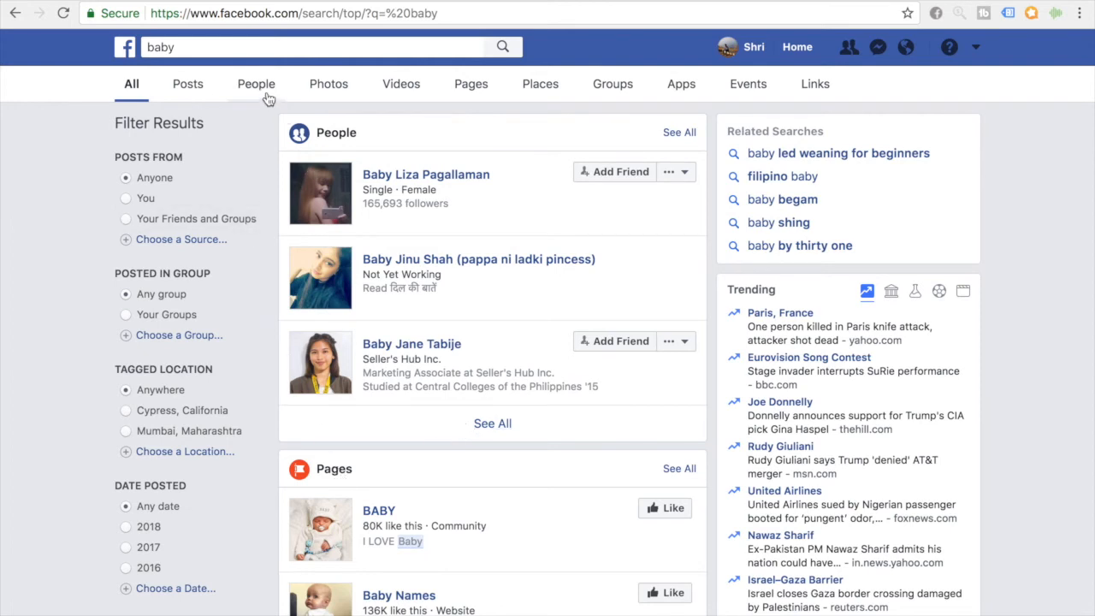
{"action": "mouse_move", "coordinate": [470, 84]}
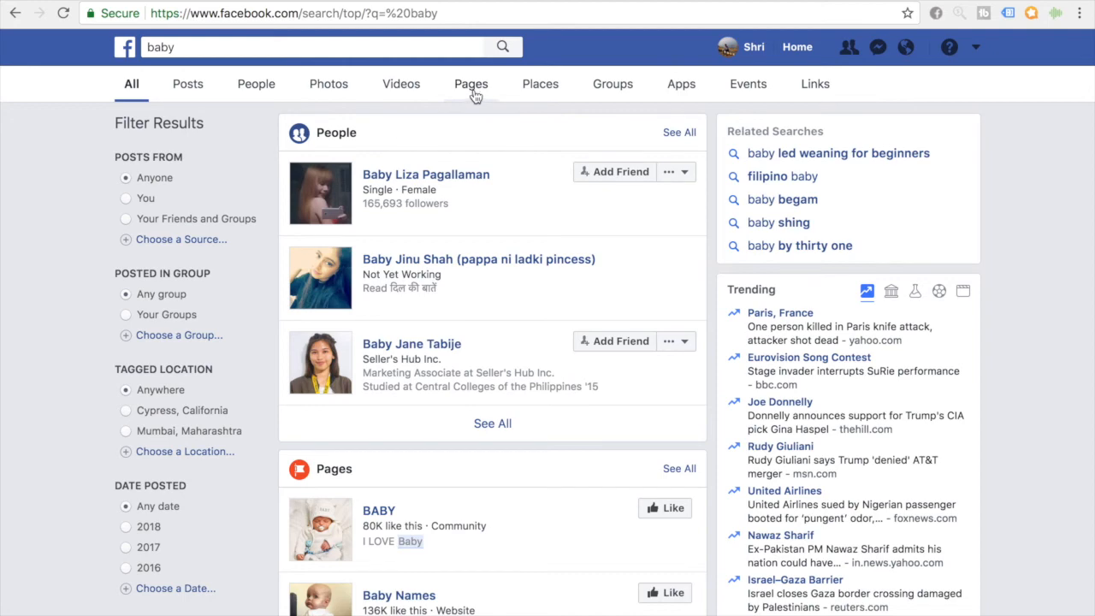
{"action": "left_click", "coordinate": [471, 84]}
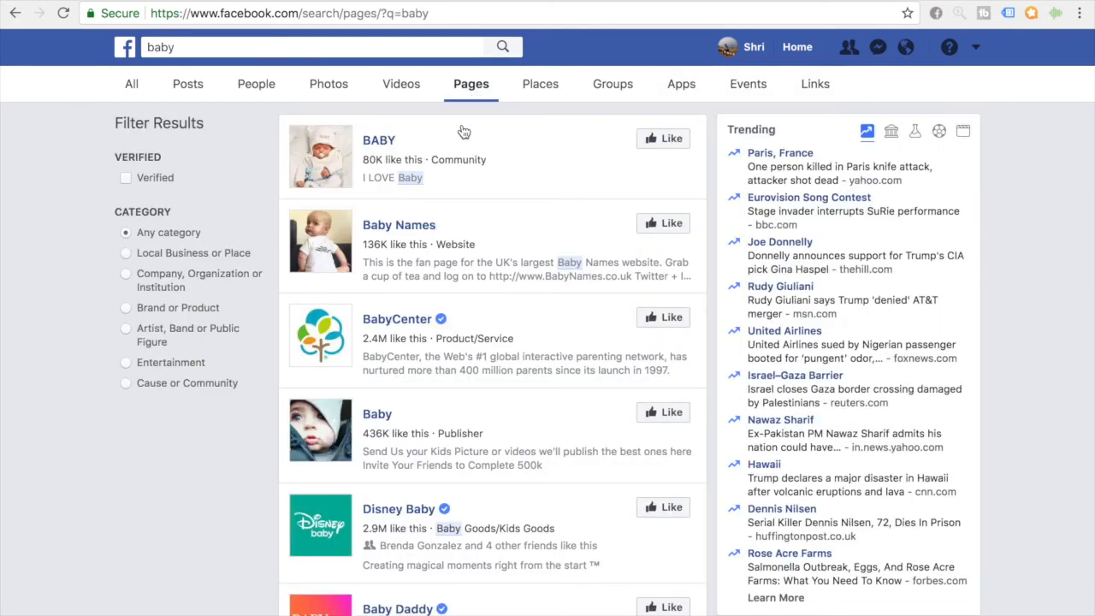
{"action": "mouse_move", "coordinate": [470, 332]}
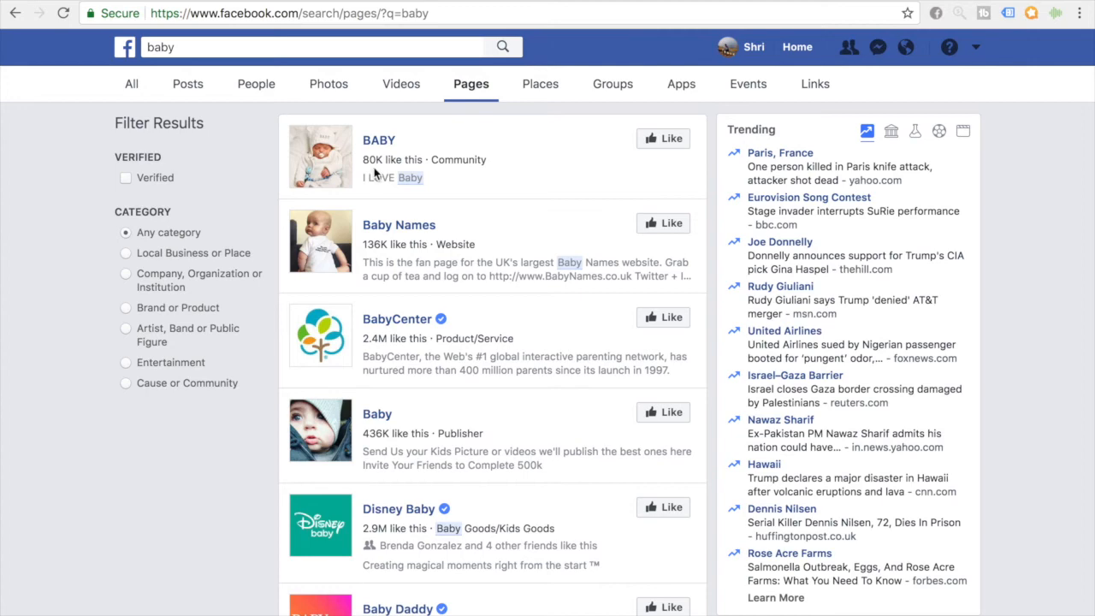
- Open the BABY community page and expand the comments on a video post
{"action": "left_click", "coordinate": [380, 140]}
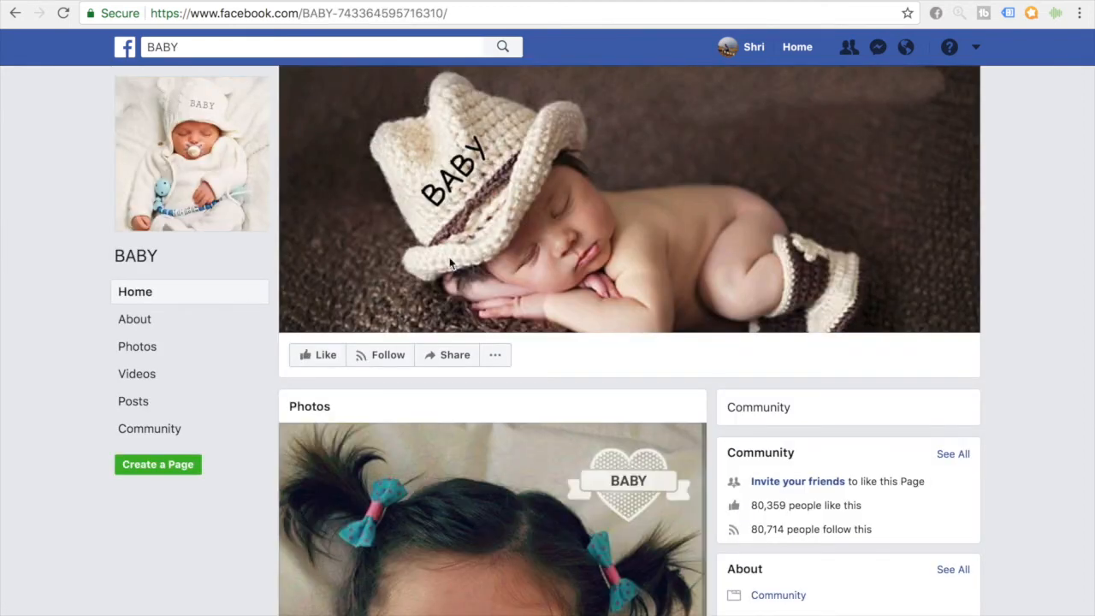
{"action": "scroll", "scroll_direction": "down", "scroll_amount": 3}
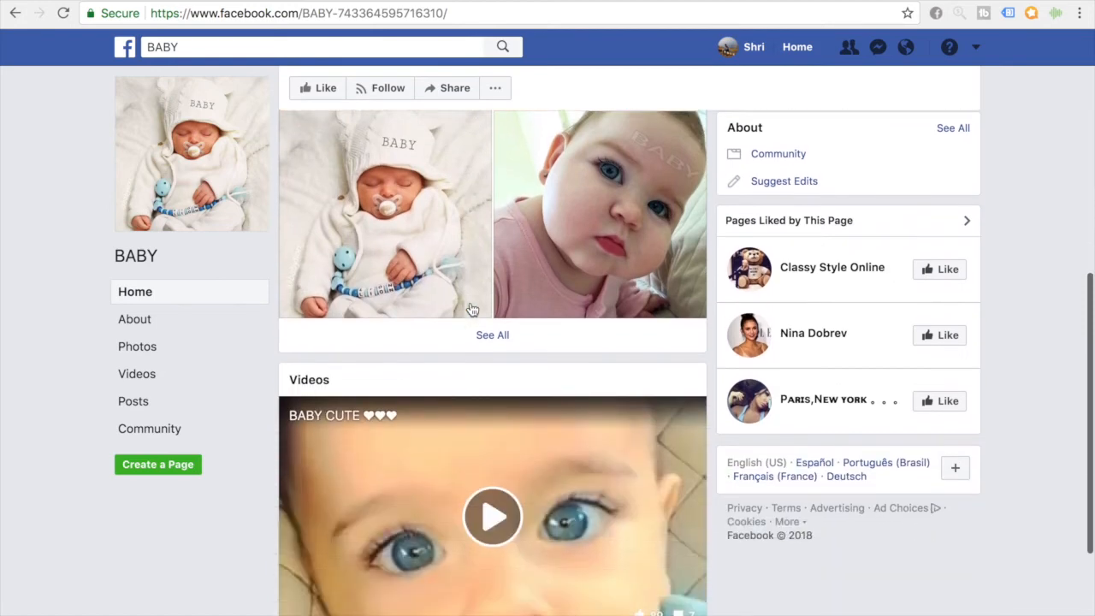
{"action": "scroll", "scroll_direction": "down", "scroll_amount": 3}
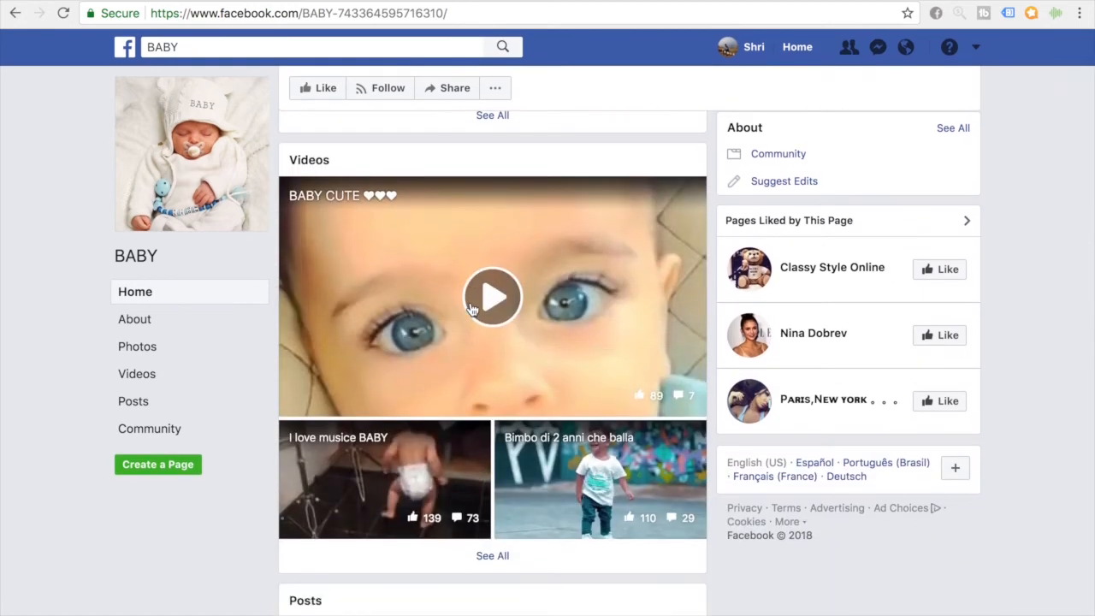
{"action": "left_click", "coordinate": [493, 298]}
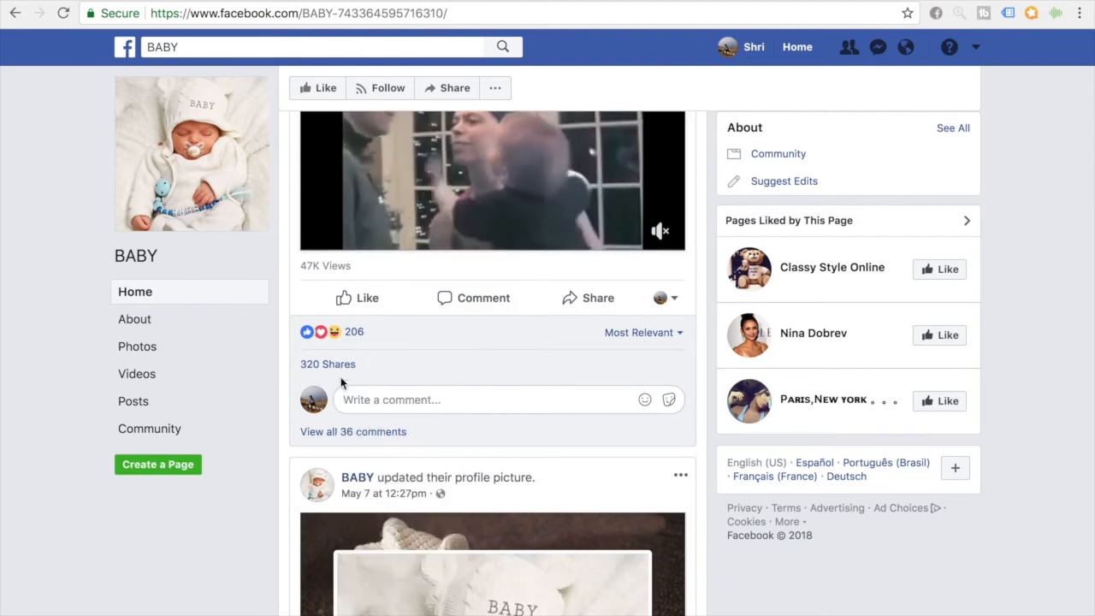
{"action": "left_click", "coordinate": [353, 431]}
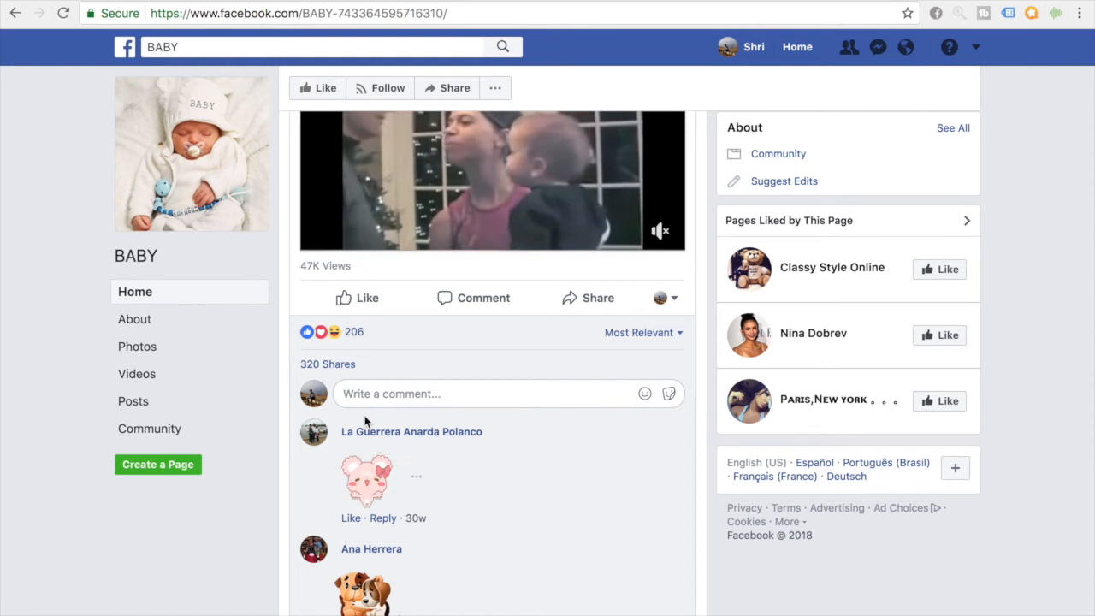
- Browse further BABY posts to gauge their reactions, shares and comments
{"action": "scroll", "scroll_direction": "down", "scroll_amount": 3}
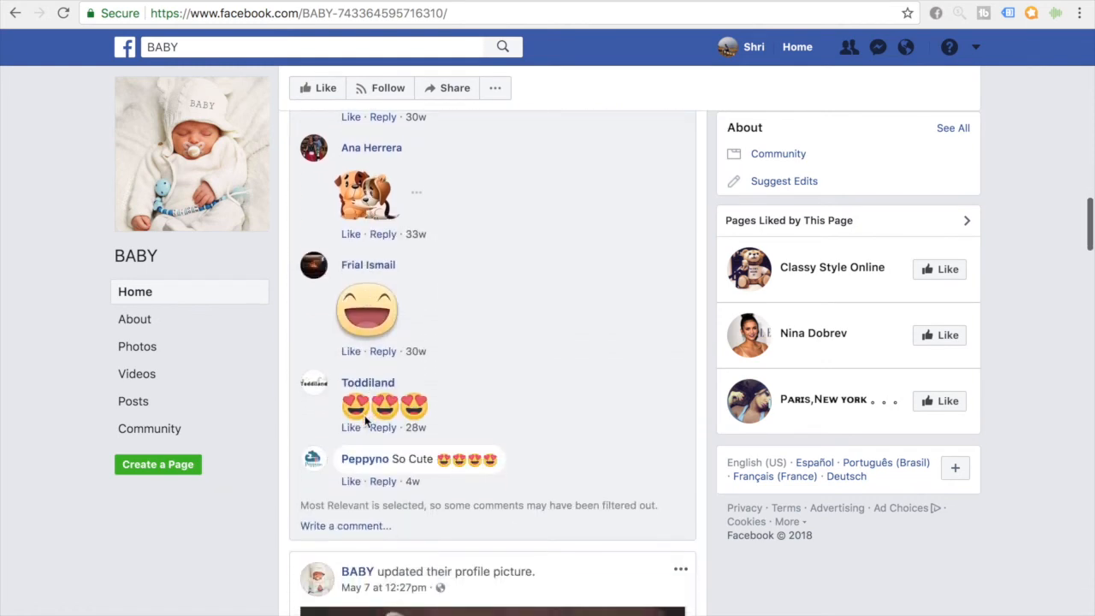
{"action": "scroll", "scroll_direction": "up", "scroll_amount": 3}
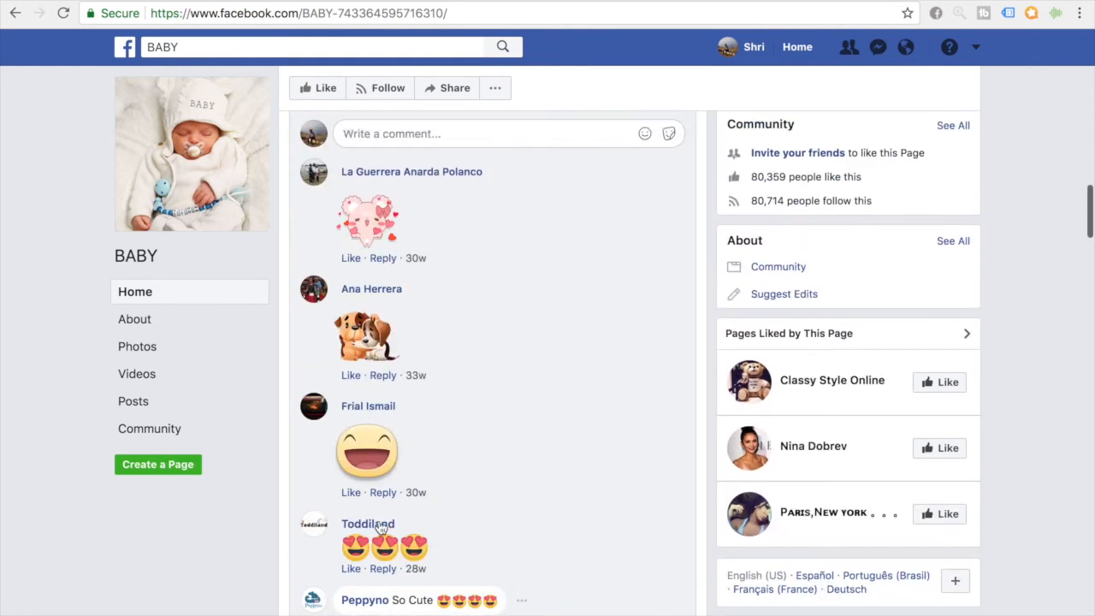
{"action": "scroll", "scroll_direction": "down", "scroll_amount": 3}
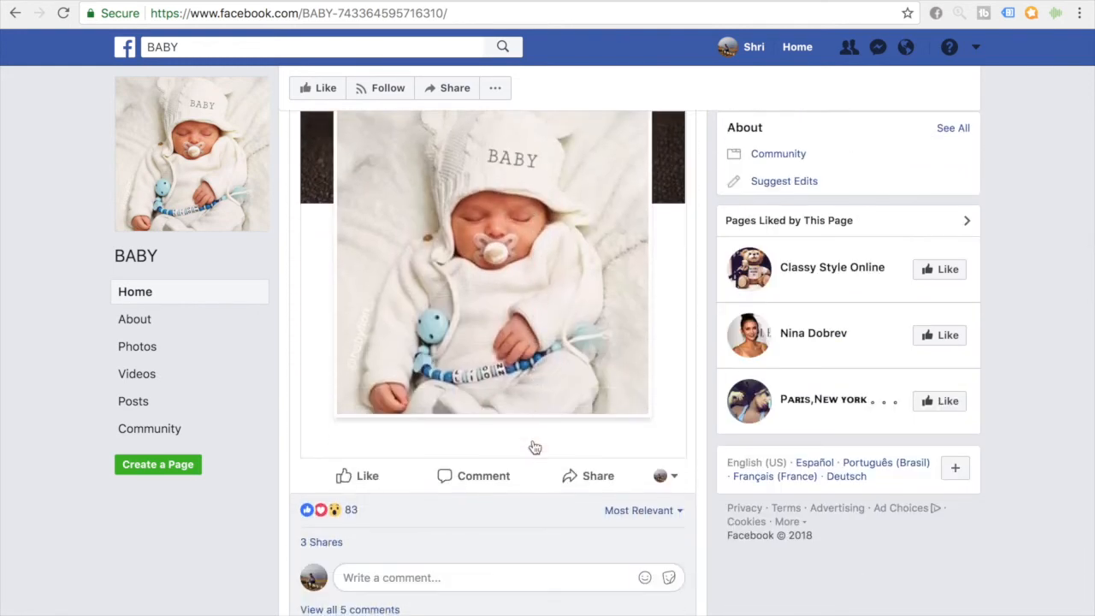
{"action": "scroll", "scroll_direction": "down", "scroll_amount": 3}
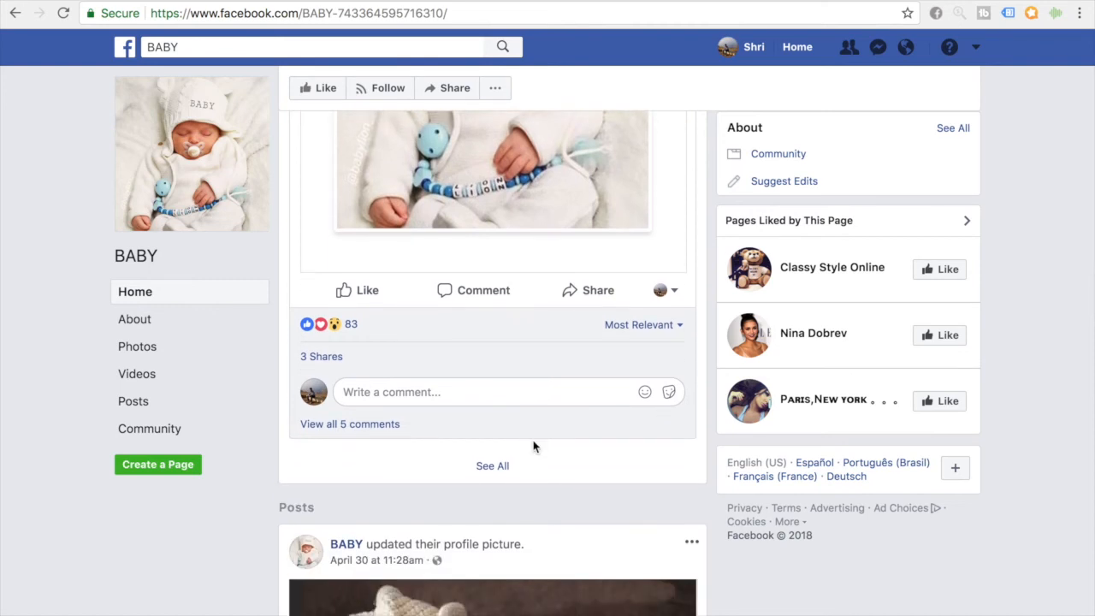
{"action": "mouse_move", "coordinate": [340, 378]}
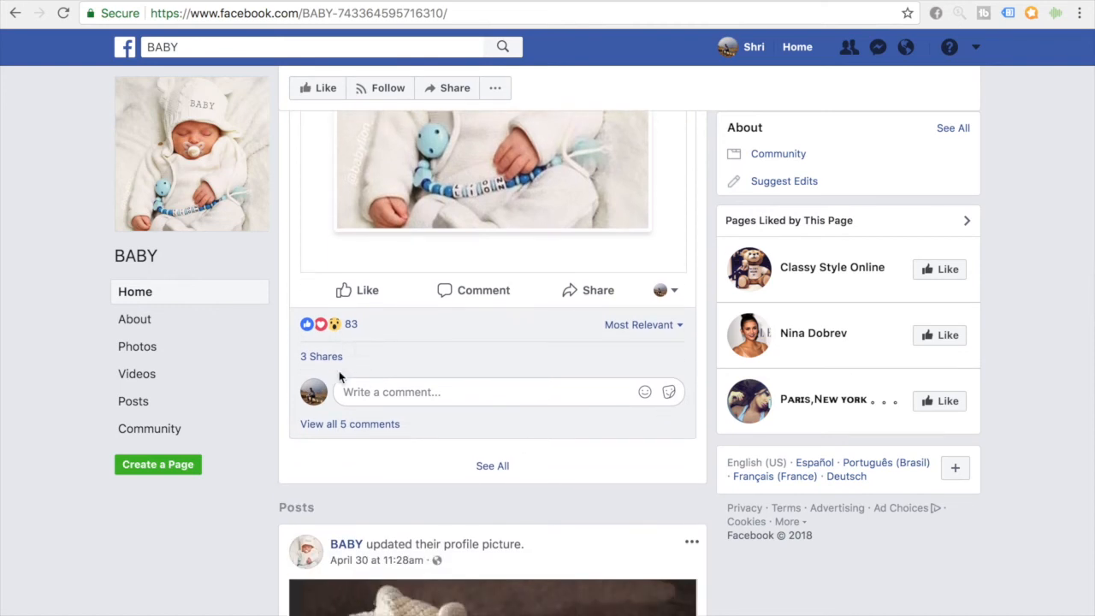
{"action": "scroll", "scroll_direction": "down", "scroll_amount": 3}
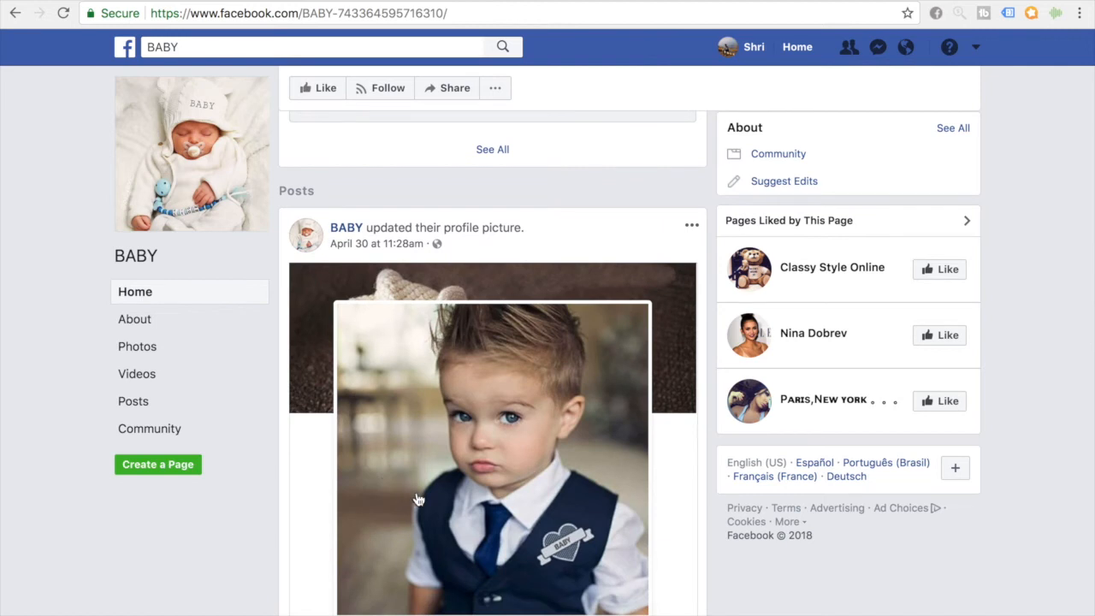
{"action": "scroll", "scroll_direction": "down", "scroll_amount": 3}
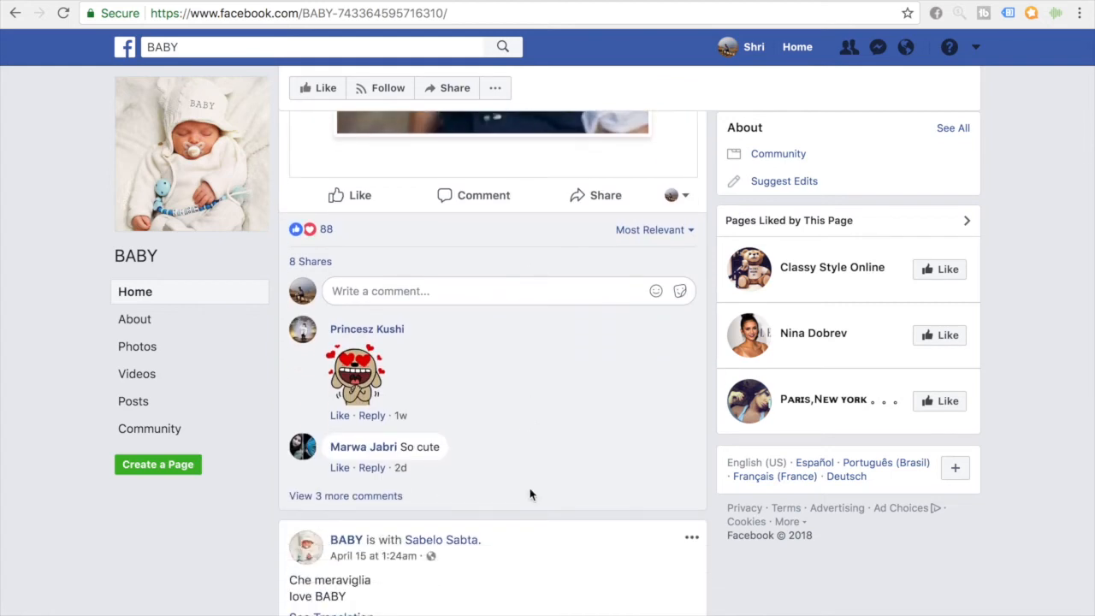
{"action": "mouse_move", "coordinate": [523, 483]}
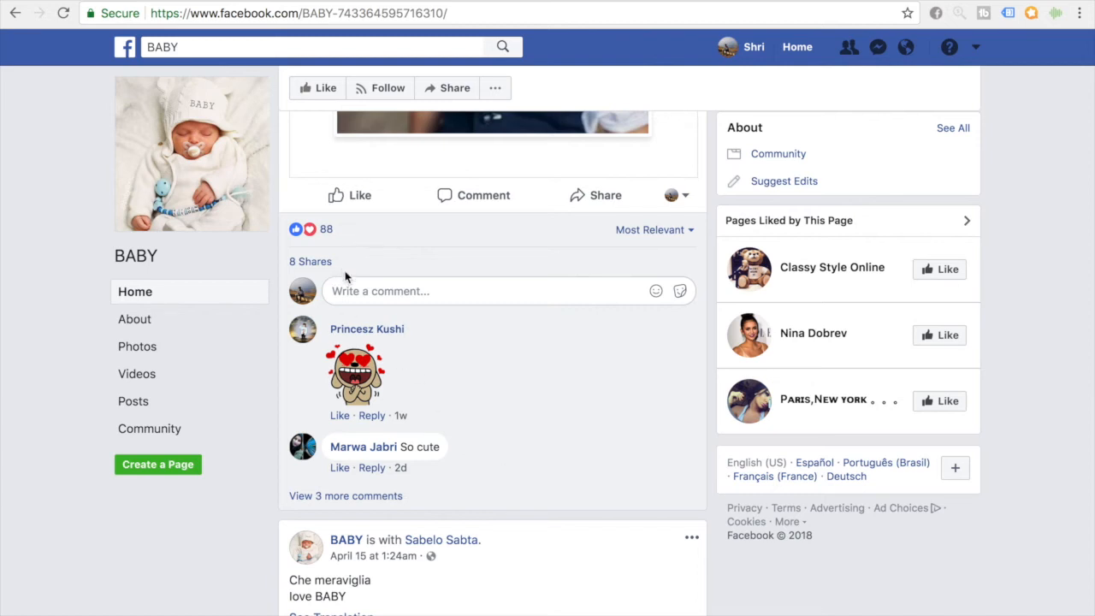
{"action": "mouse_move", "coordinate": [310, 260]}
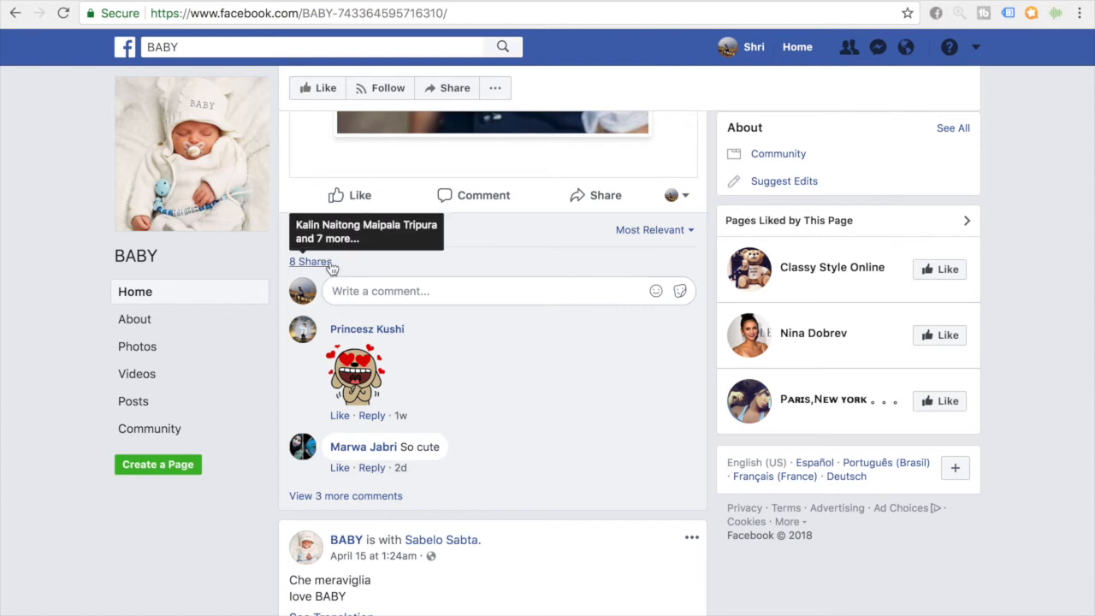
- Return to the baby Pages results and open the Cute Baby Pictures page
{"action": "left_click", "coordinate": [503, 48]}
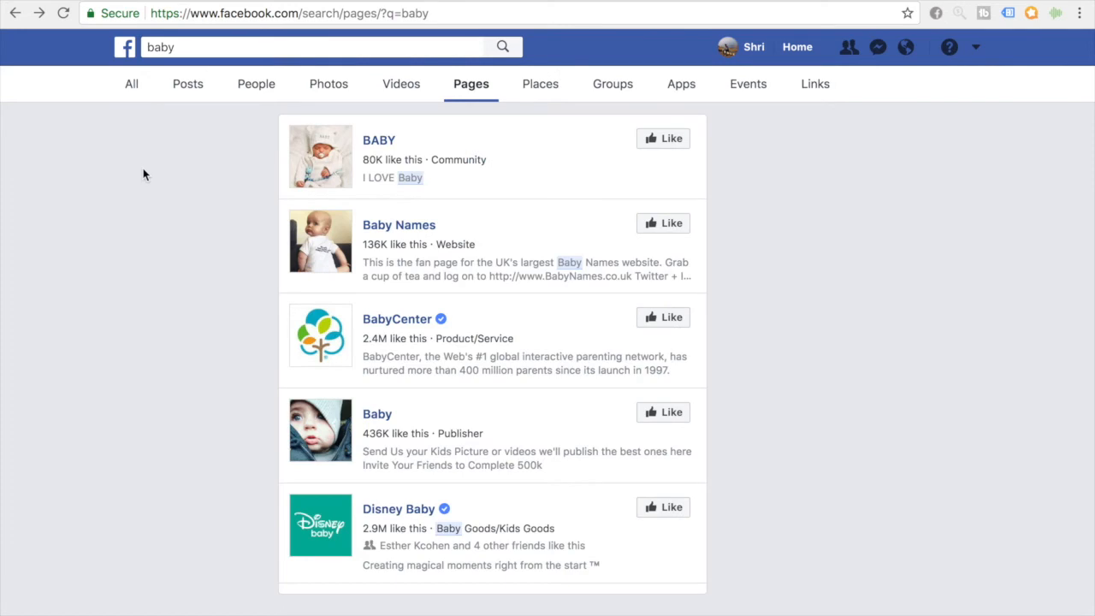
{"action": "scroll", "scroll_direction": "down", "scroll_amount": 3}
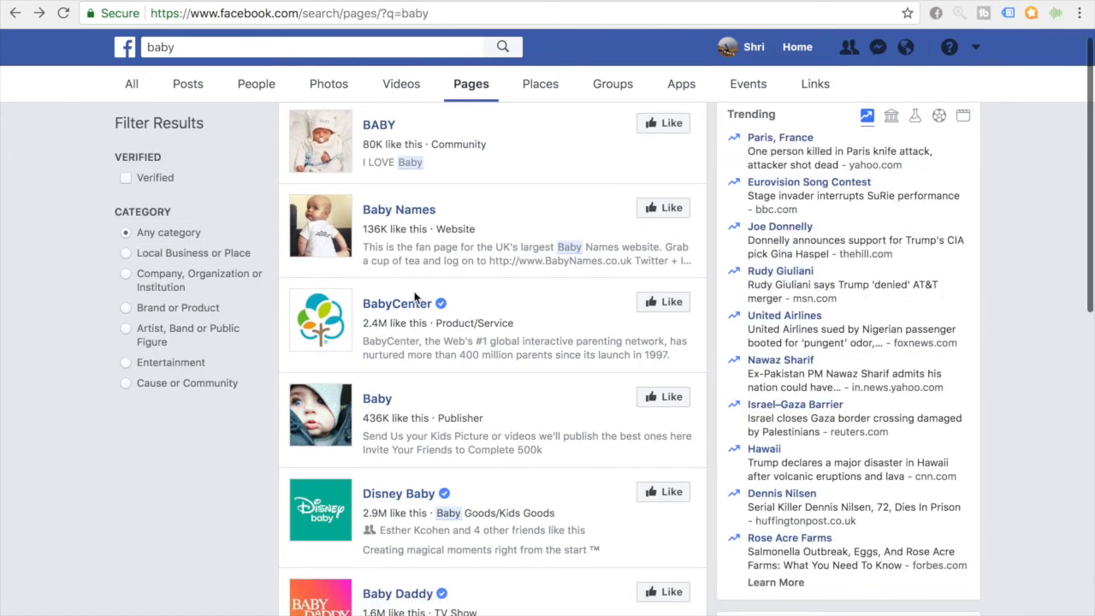
{"action": "scroll", "scroll_direction": "down", "scroll_amount": 3}
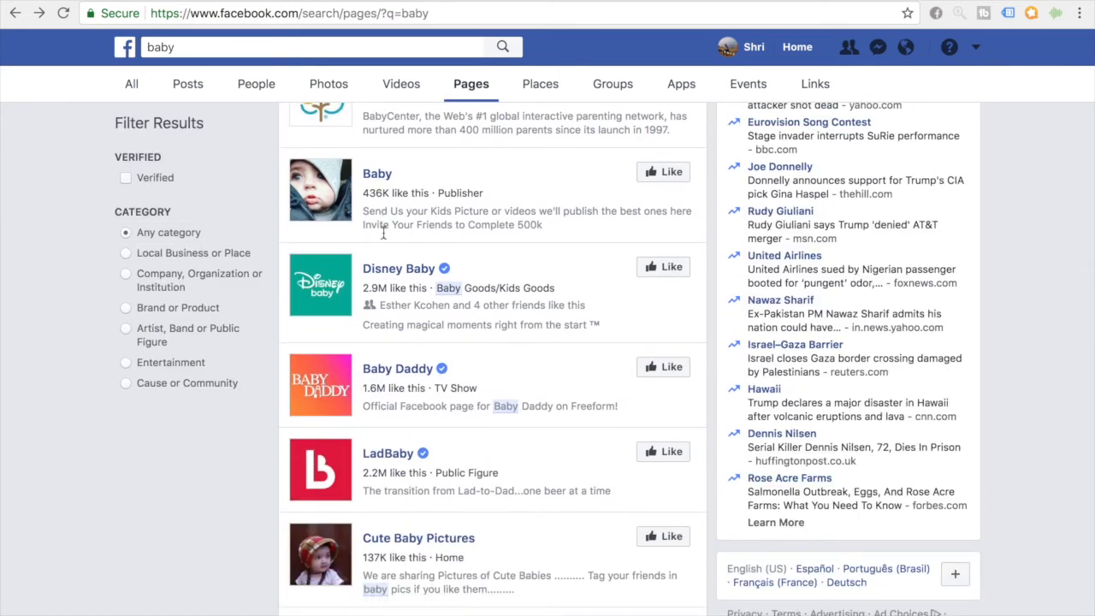
{"action": "scroll", "scroll_direction": "down", "scroll_amount": 3}
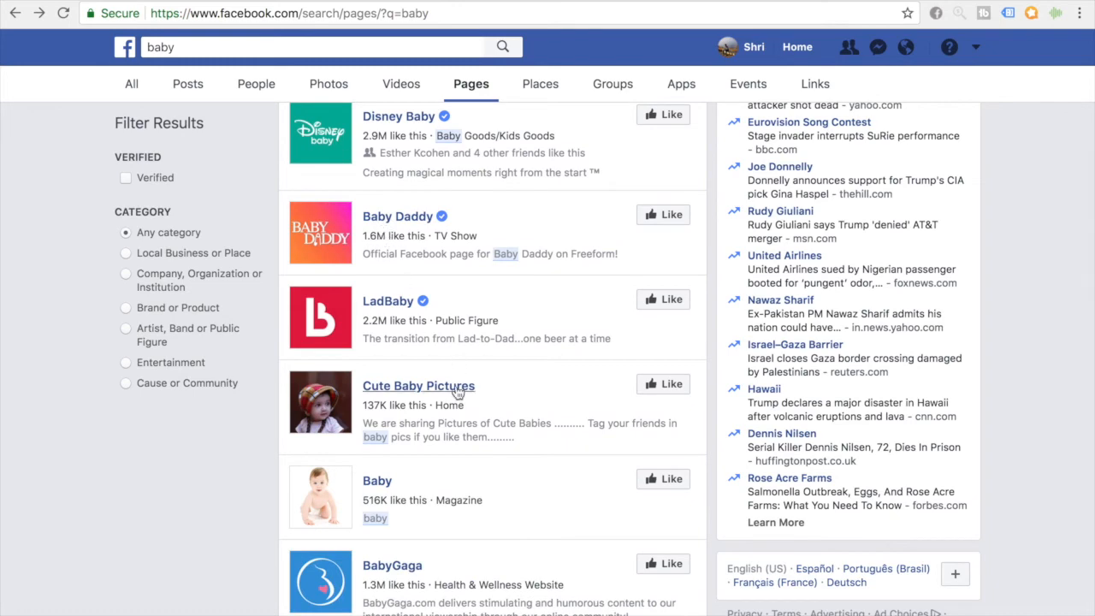
{"action": "left_click", "coordinate": [418, 386]}
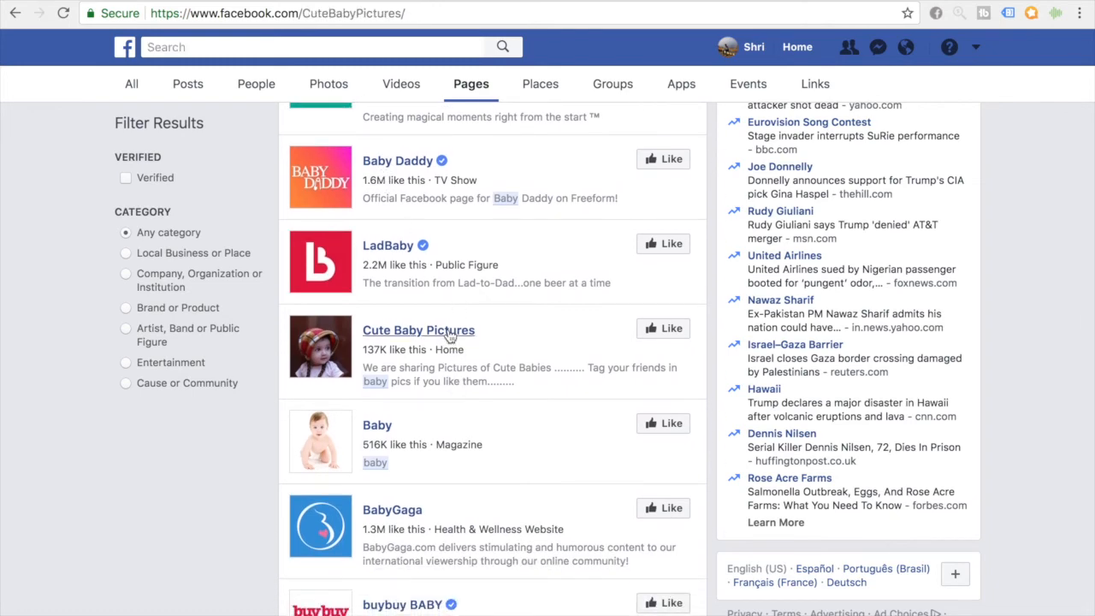
- Browse the Cute Baby Pictures timeline to review post reactions, shares and comments
{"action": "left_click", "coordinate": [417, 330]}
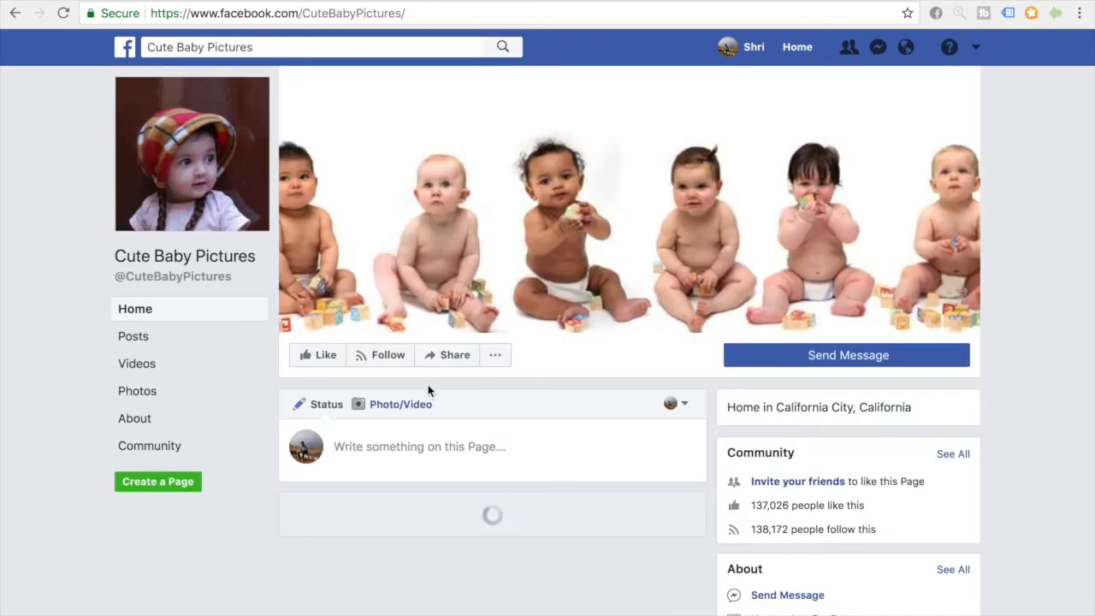
{"action": "scroll", "scroll_direction": "down", "scroll_amount": 3}
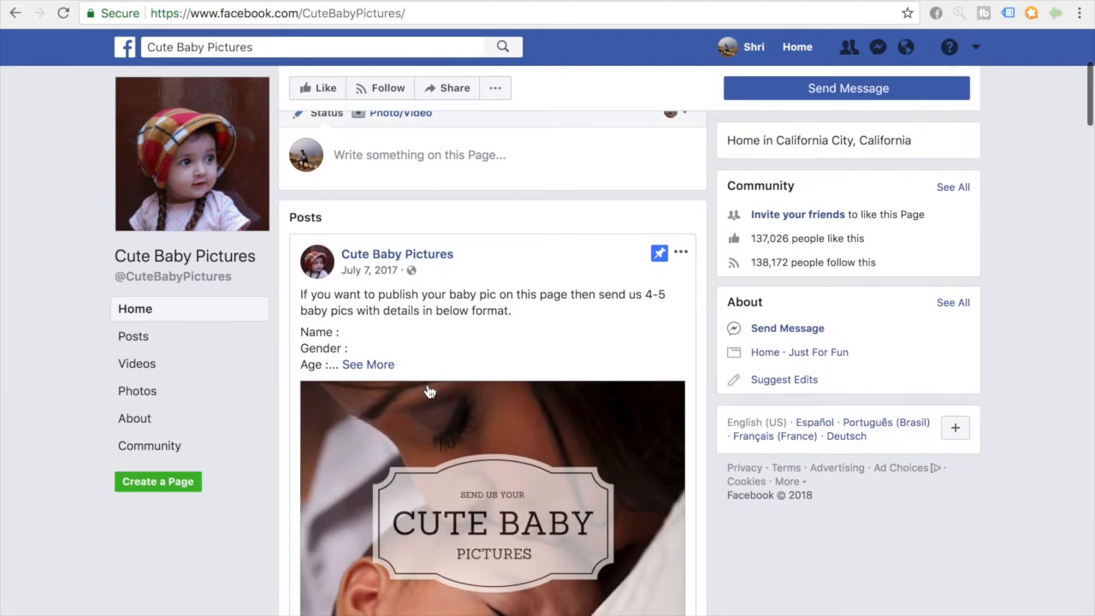
{"action": "scroll", "scroll_direction": "down", "scroll_amount": 3}
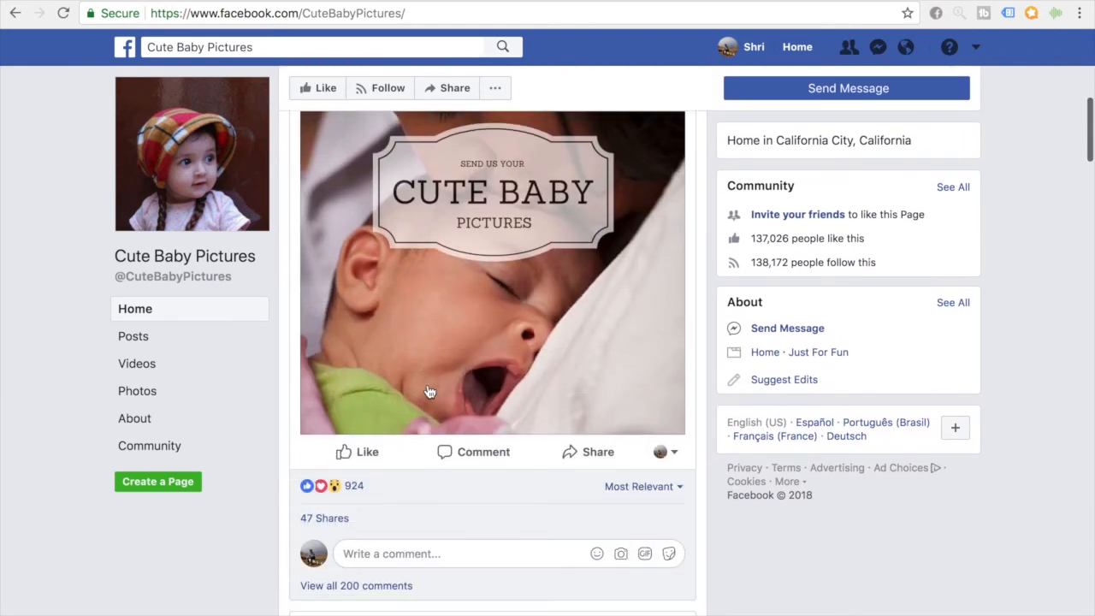
{"action": "scroll", "scroll_direction": "down", "scroll_amount": 3}
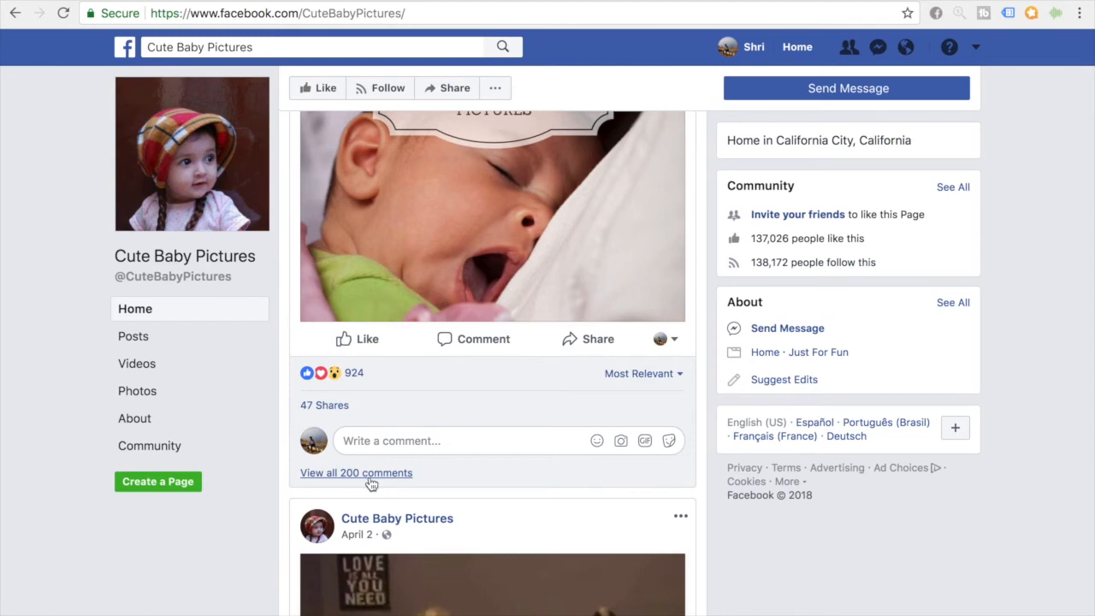
{"action": "scroll", "scroll_direction": "down", "scroll_amount": 3}
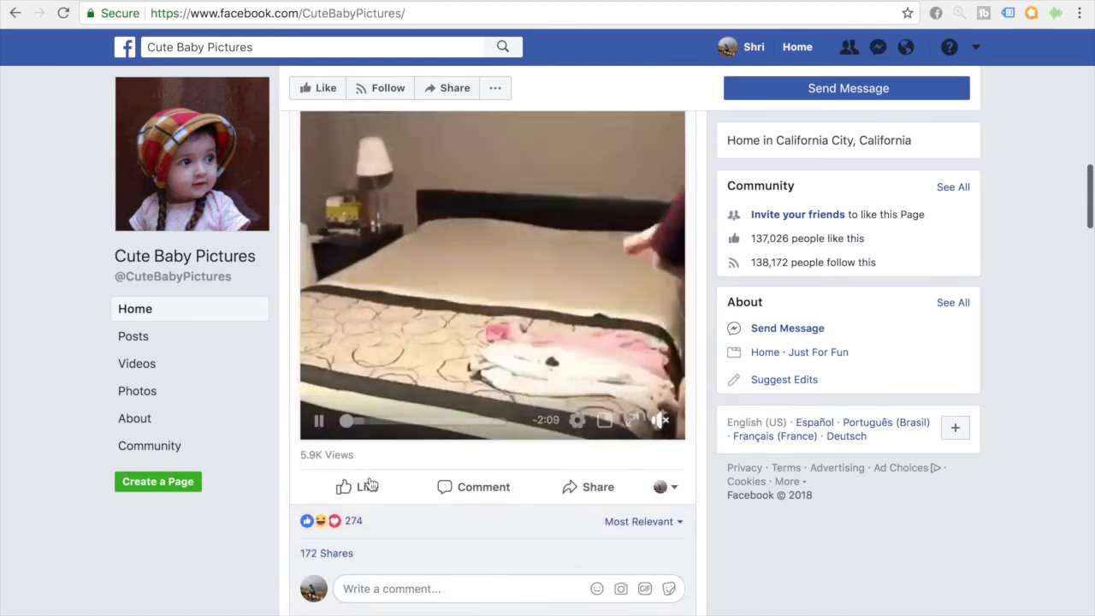
{"action": "scroll", "scroll_direction": "down", "scroll_amount": 3}
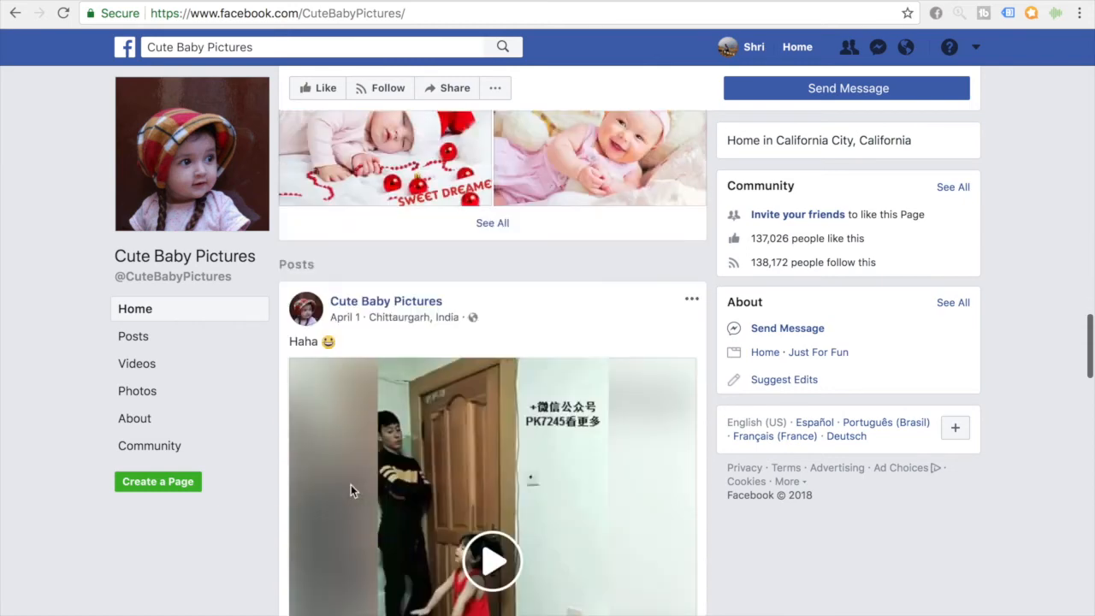
{"action": "scroll", "scroll_direction": "down", "scroll_amount": 3}
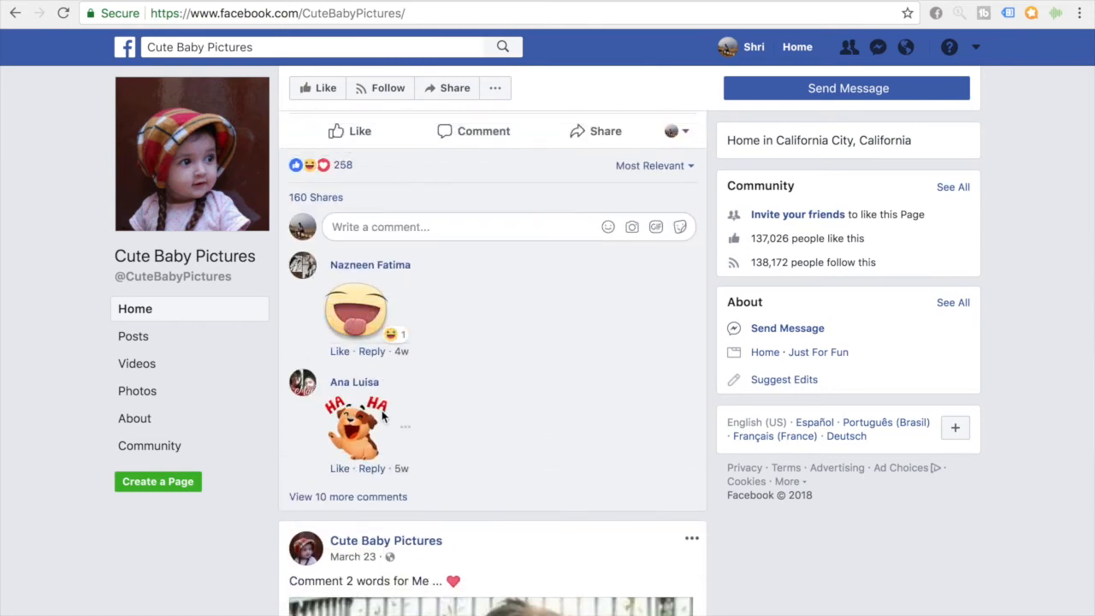
{"action": "scroll", "scroll_direction": "down", "scroll_amount": 3}
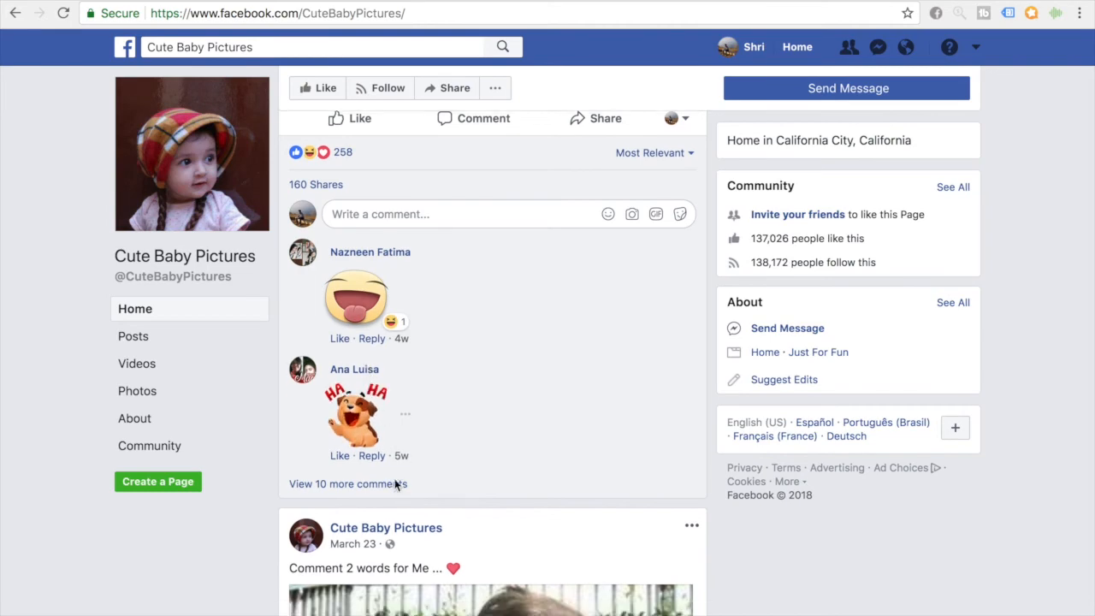
{"action": "mouse_move", "coordinate": [362, 485]}
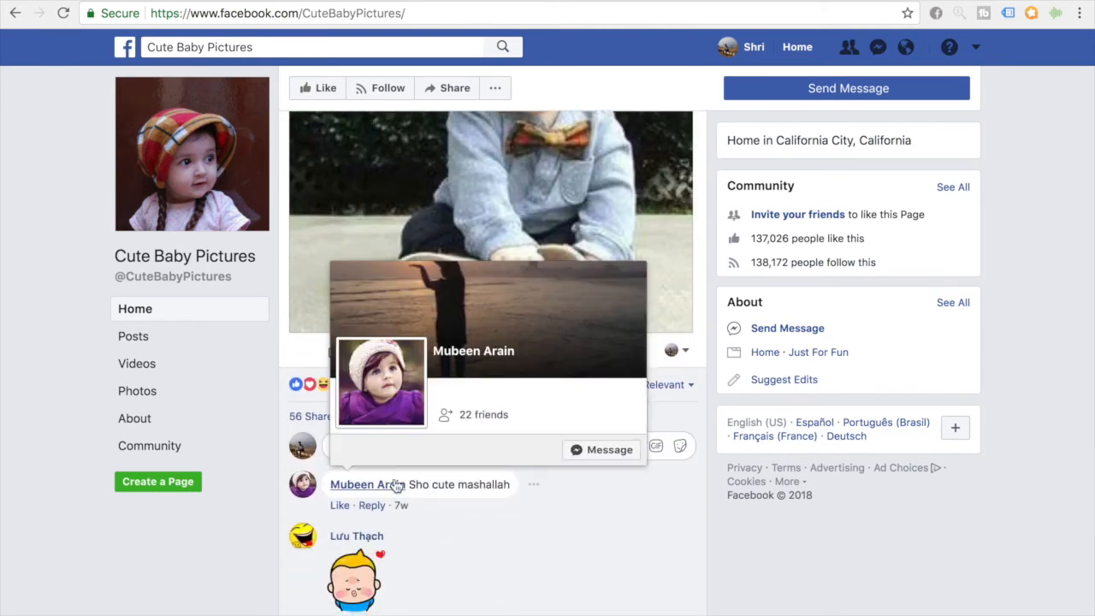
{"action": "scroll", "scroll_direction": "down", "scroll_amount": 3}
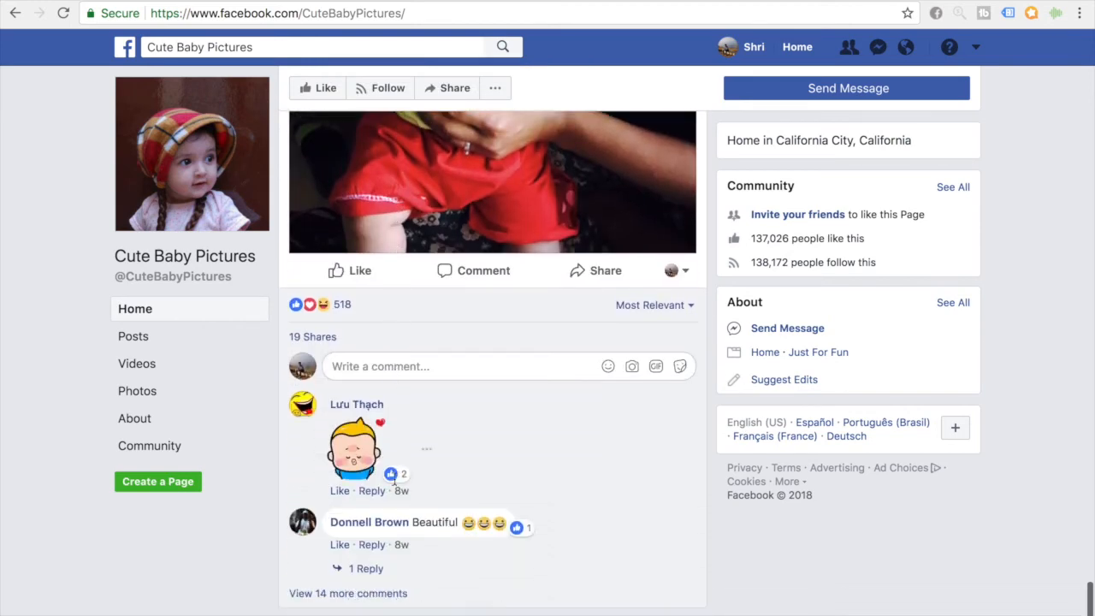
{"action": "scroll", "scroll_direction": "down", "scroll_amount": 3}
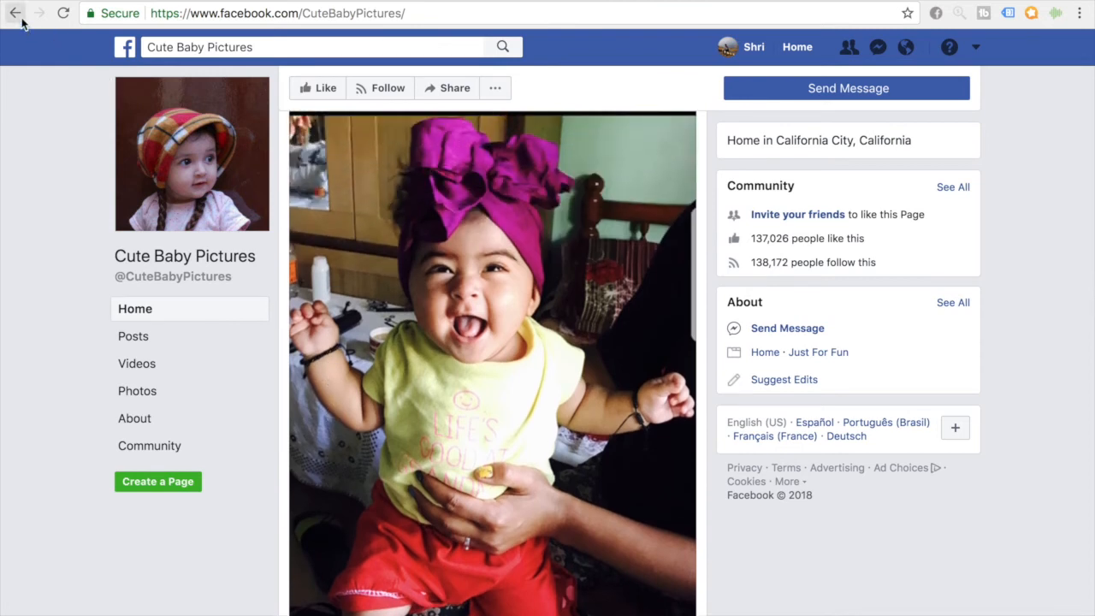
{"action": "mouse_move", "coordinate": [16, 12]}
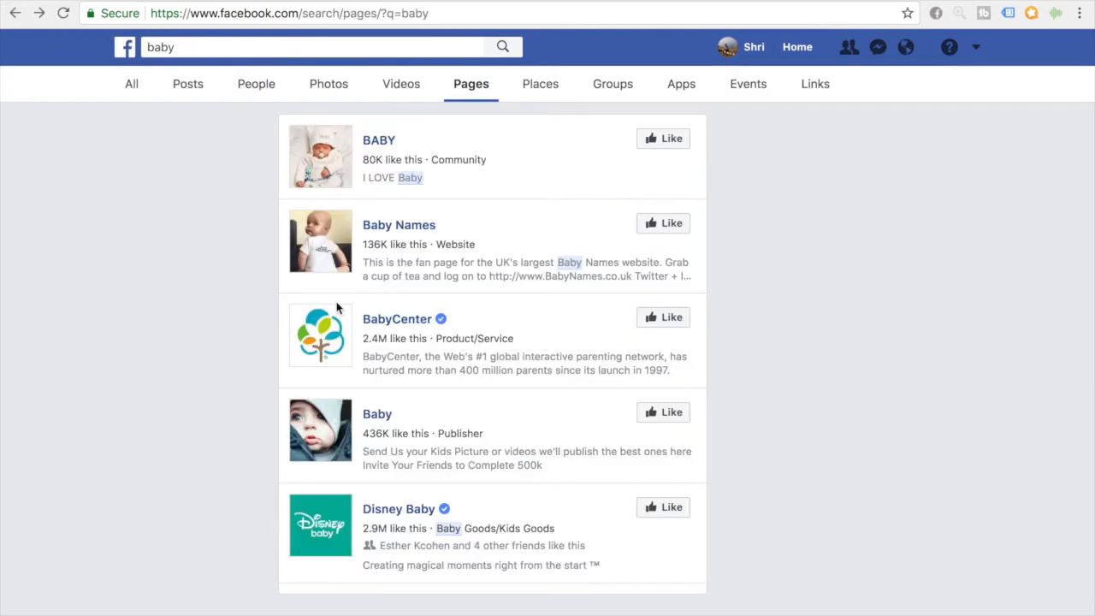
- Open the Baby magazine page and look over its recommendations and reviews
{"action": "scroll", "scroll_direction": "down", "scroll_amount": 3}
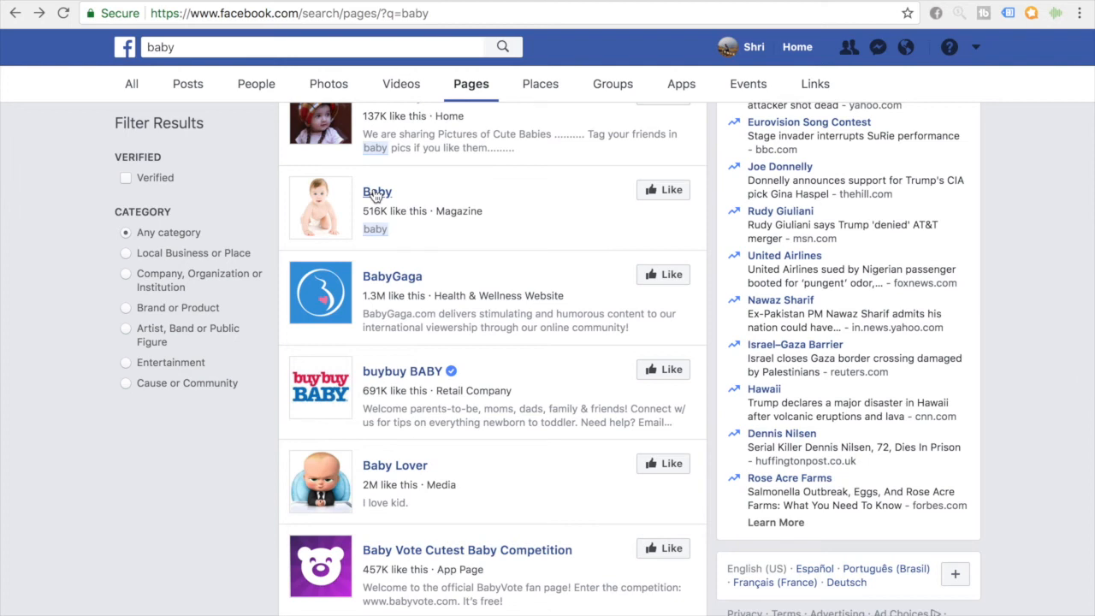
{"action": "left_click", "coordinate": [377, 192]}
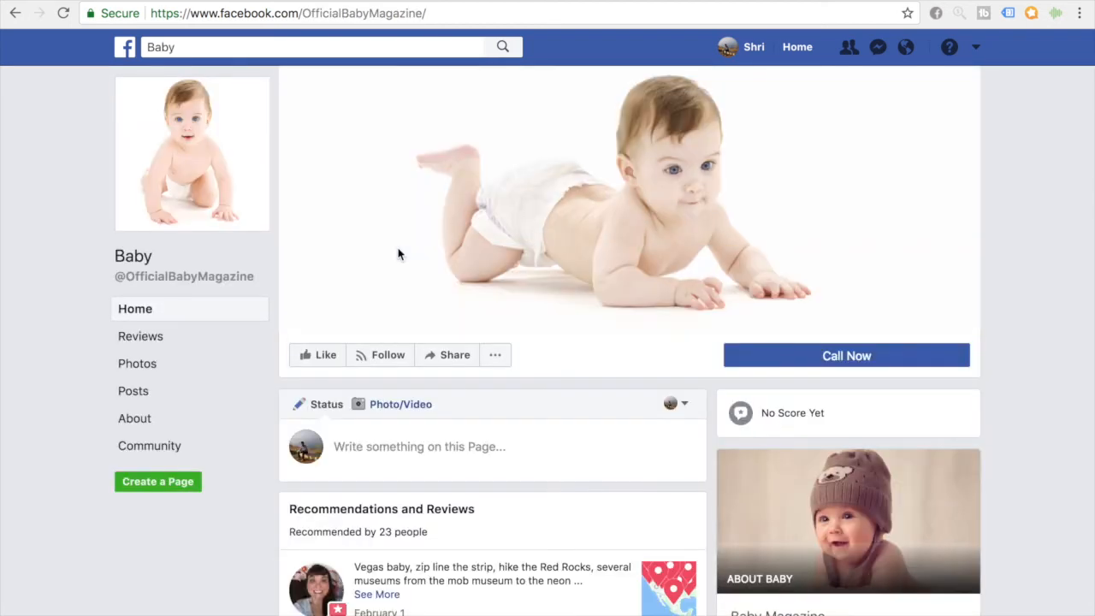
{"action": "scroll", "scroll_direction": "down", "scroll_amount": 3}
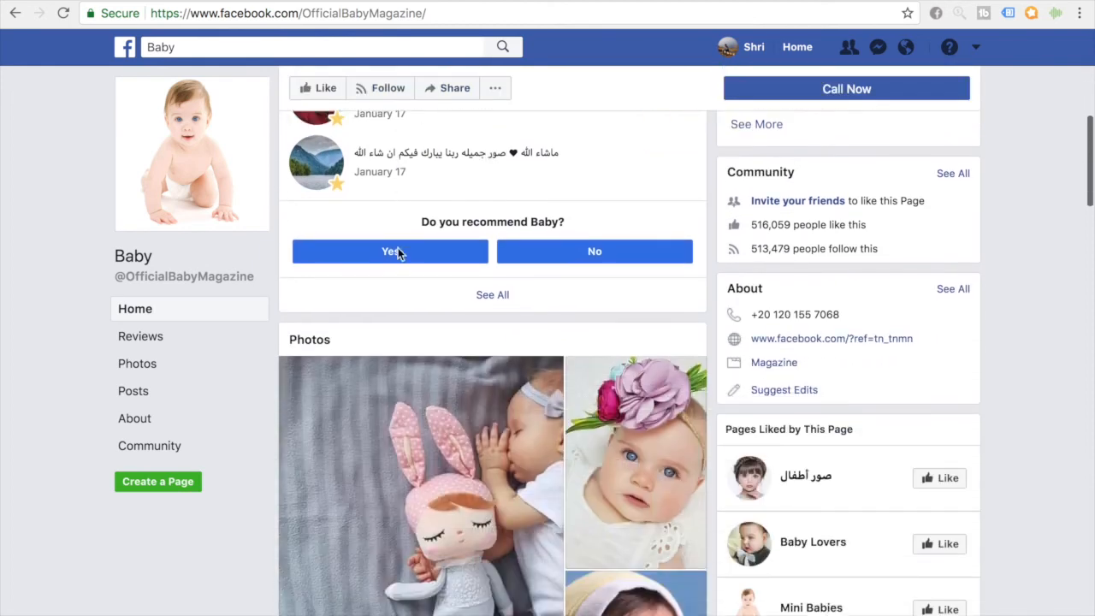
{"action": "scroll", "scroll_direction": "up", "scroll_amount": 3}
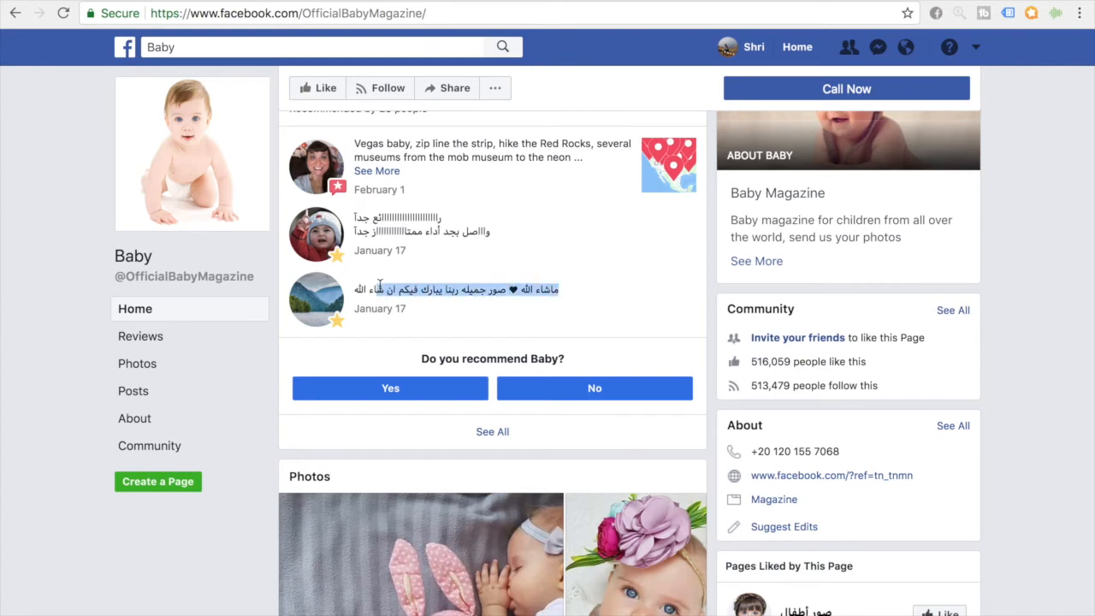
{"action": "scroll", "scroll_direction": "up", "scroll_amount": 3}
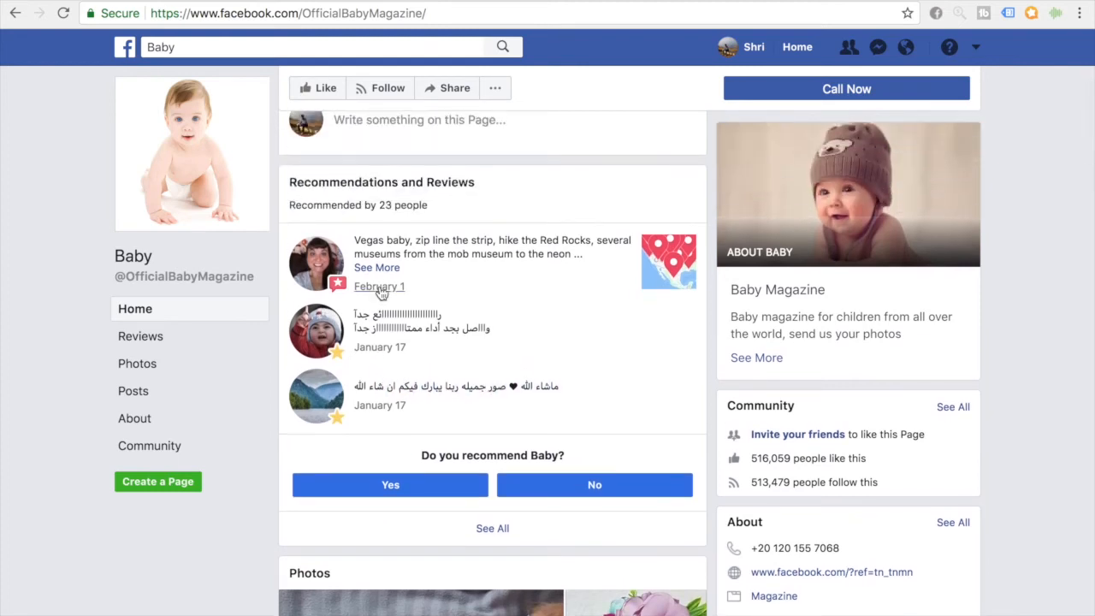
{"action": "mouse_move", "coordinate": [380, 287]}
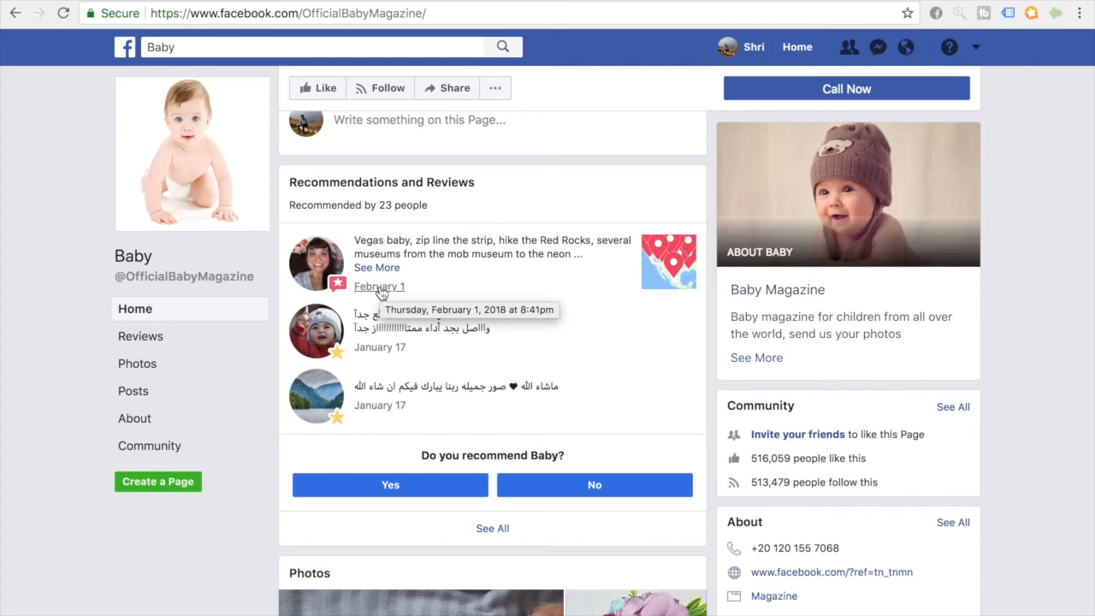
- Browse the Baby magazine posts for their reactions, shares and comments
{"action": "scroll", "scroll_direction": "down", "scroll_amount": 3}
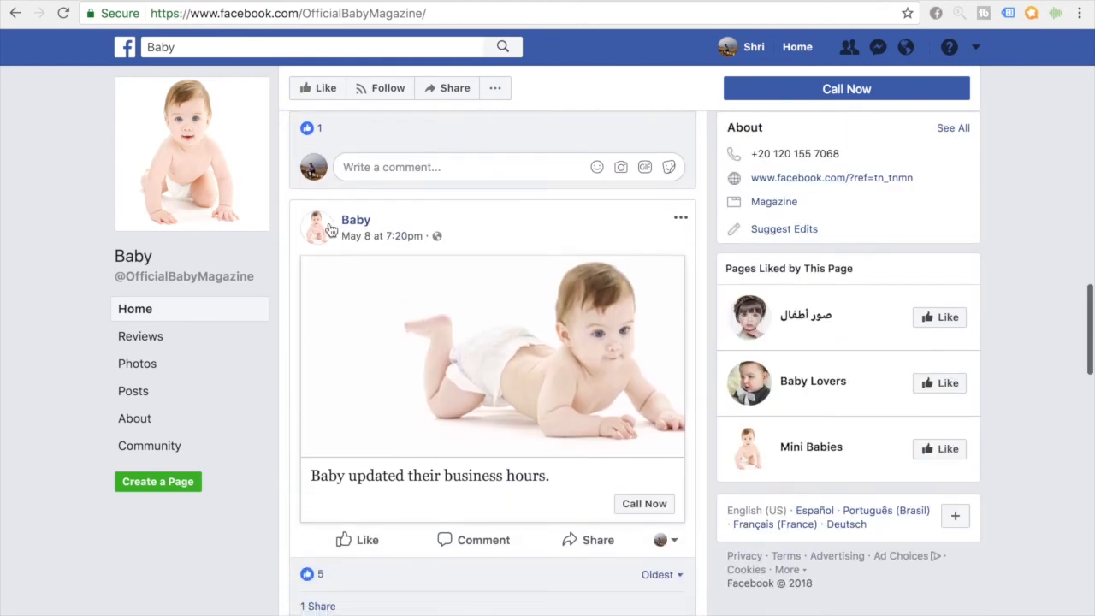
{"action": "scroll", "scroll_direction": "down", "scroll_amount": 3}
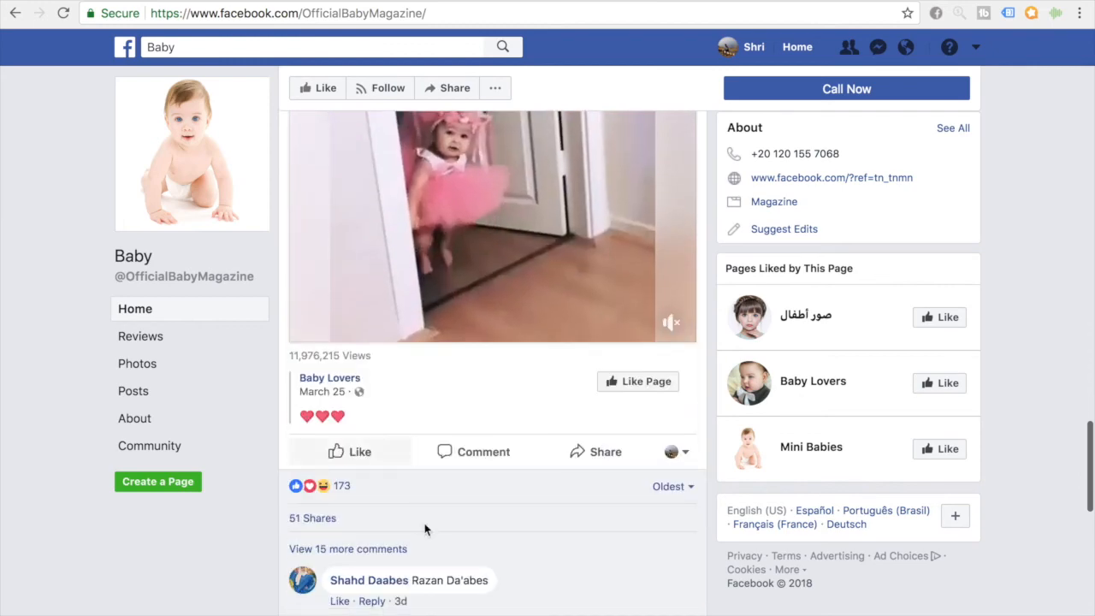
{"action": "scroll", "scroll_direction": "down", "scroll_amount": 3}
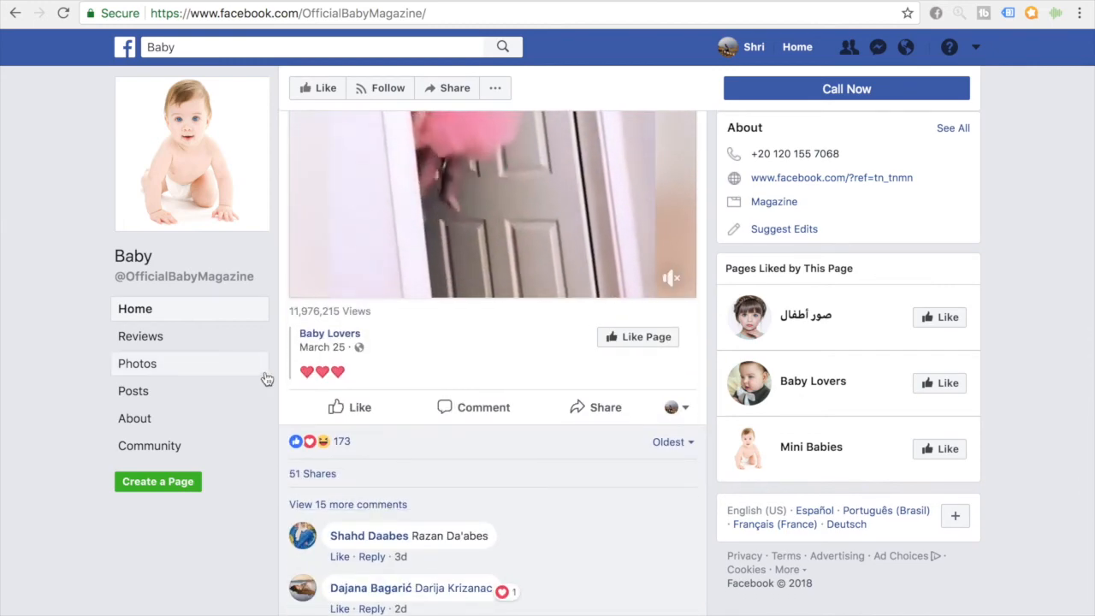
- Return to the baby Pages results, scroll further down and open the Crazy Baby page
{"action": "left_click", "coordinate": [503, 48]}
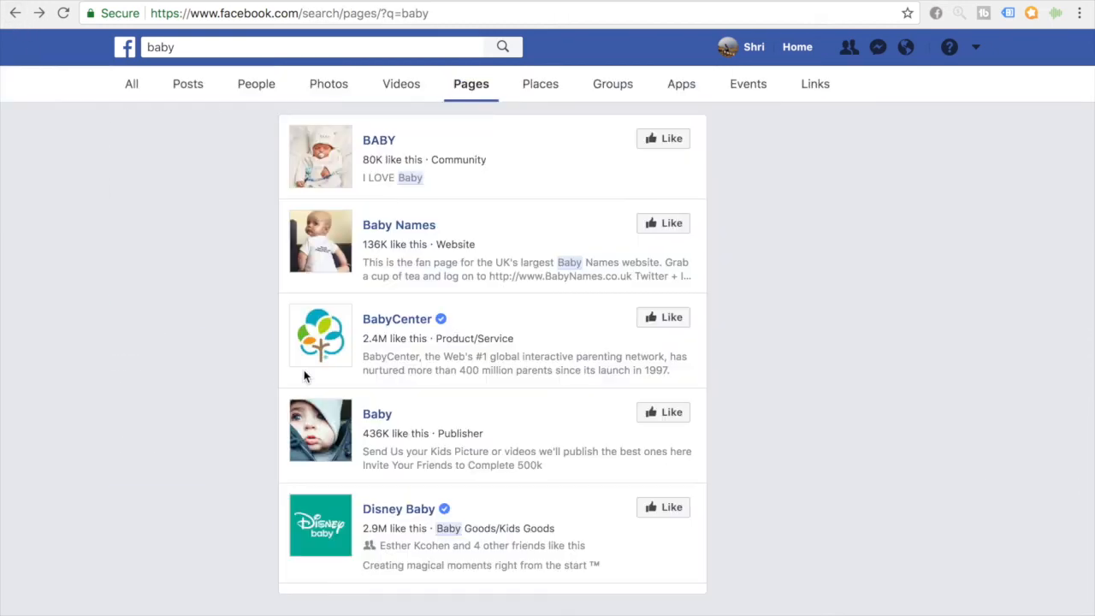
{"action": "scroll", "scroll_direction": "down", "scroll_amount": 3}
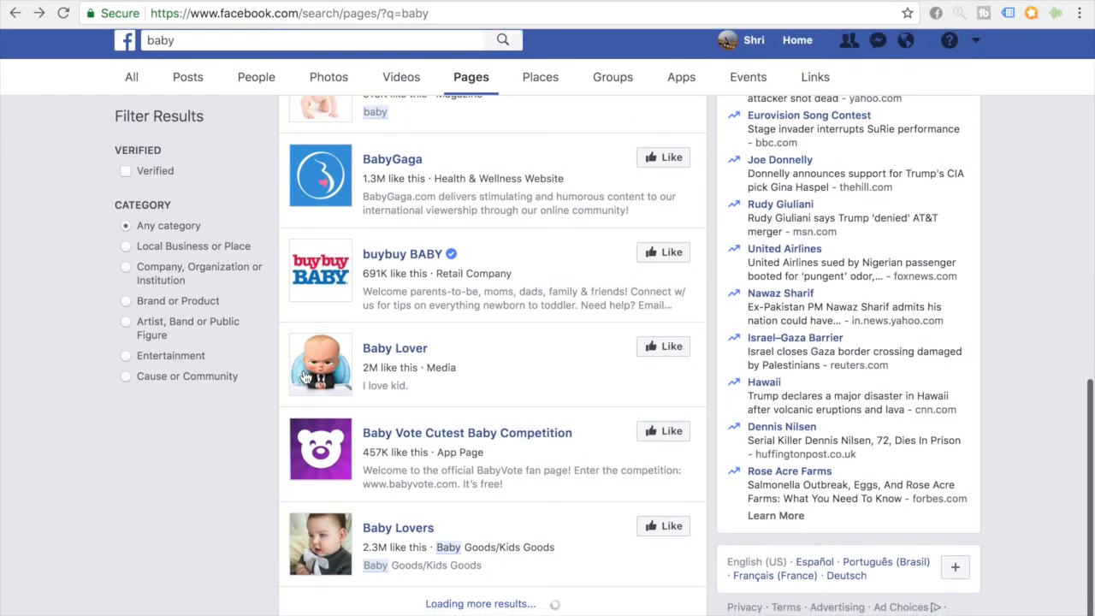
{"action": "scroll", "scroll_direction": "down", "scroll_amount": 3}
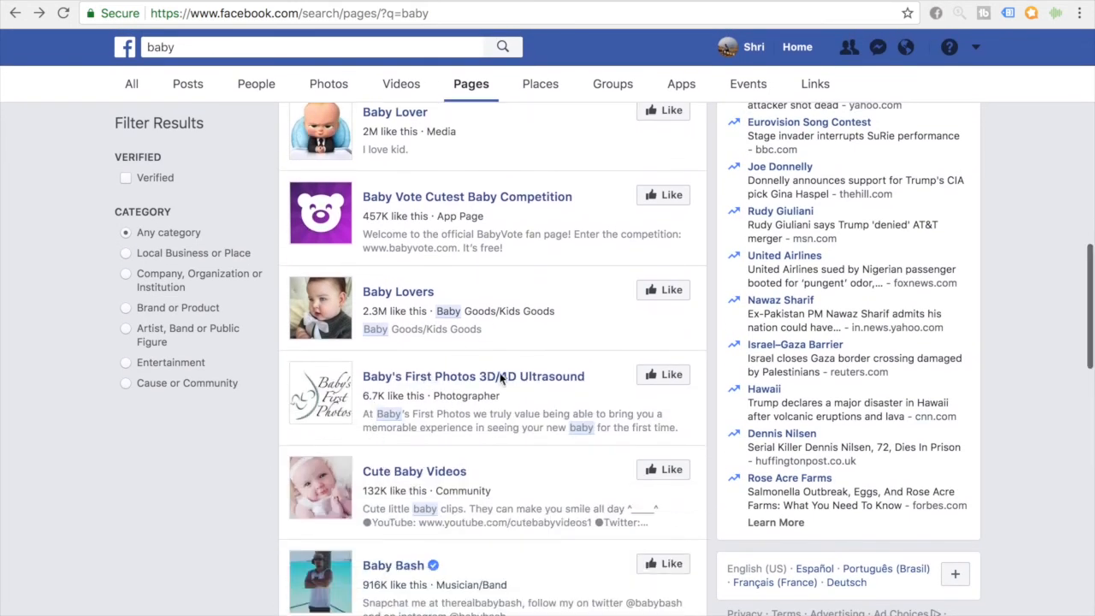
{"action": "scroll", "scroll_direction": "down", "scroll_amount": 3}
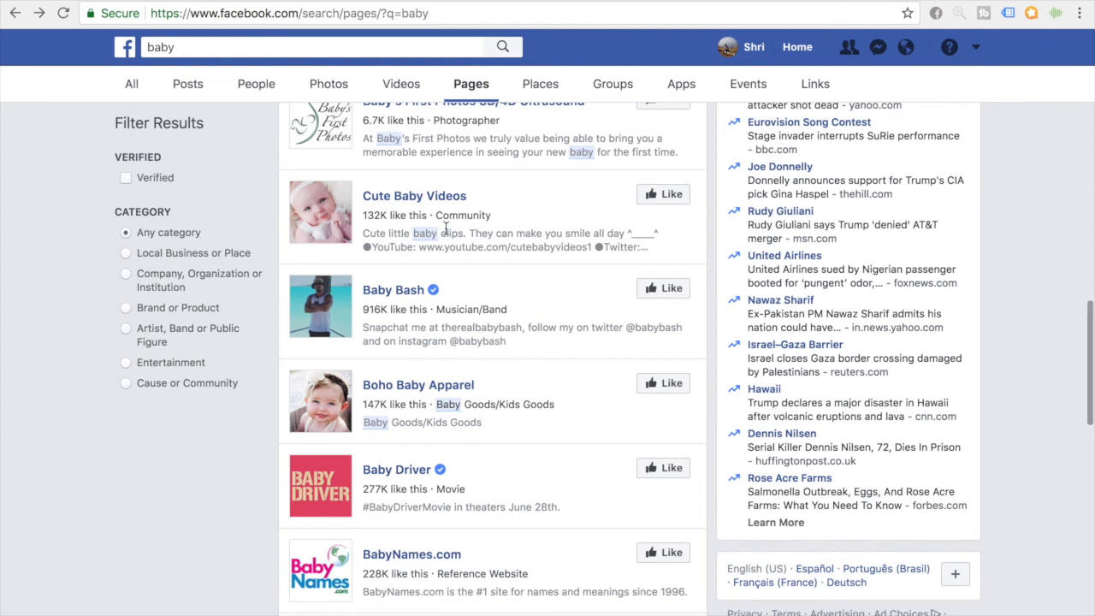
{"action": "scroll", "scroll_direction": "down", "scroll_amount": 3}
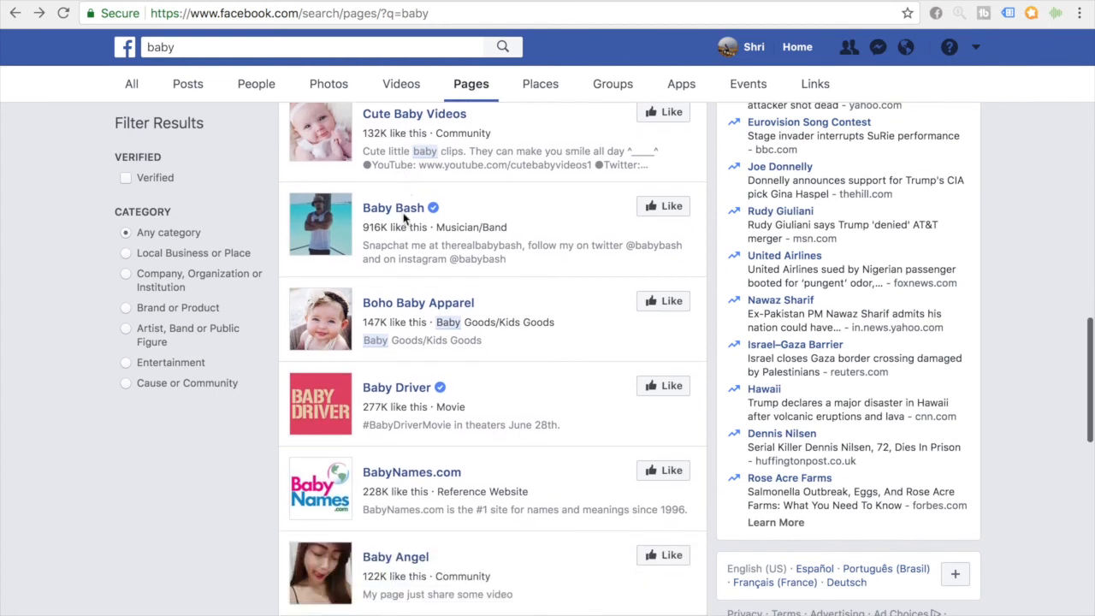
{"action": "scroll", "scroll_direction": "down", "scroll_amount": 3}
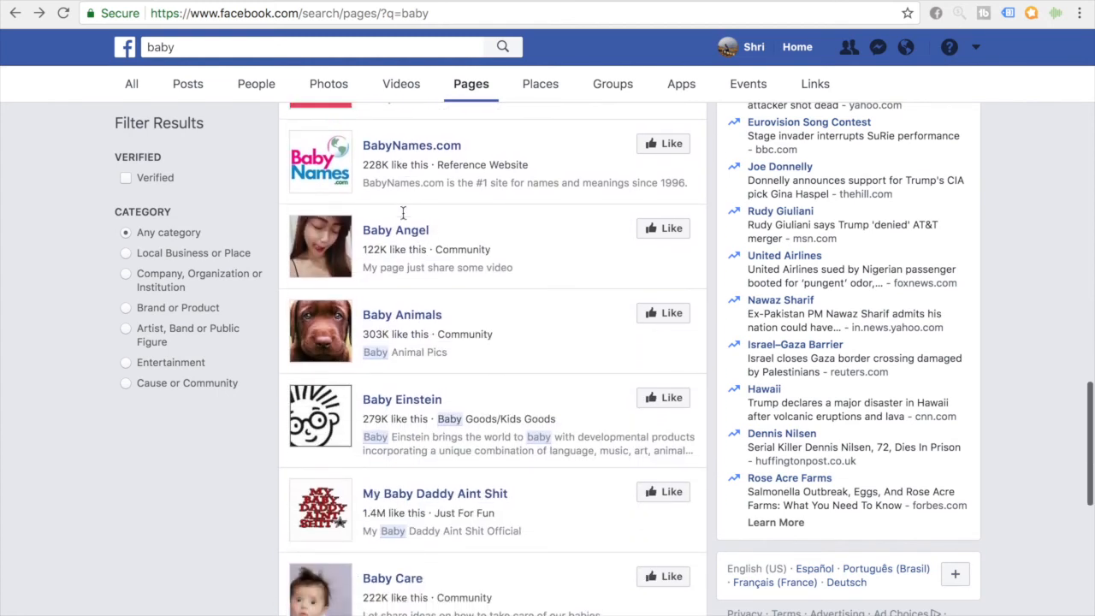
{"action": "scroll", "scroll_direction": "down", "scroll_amount": 3}
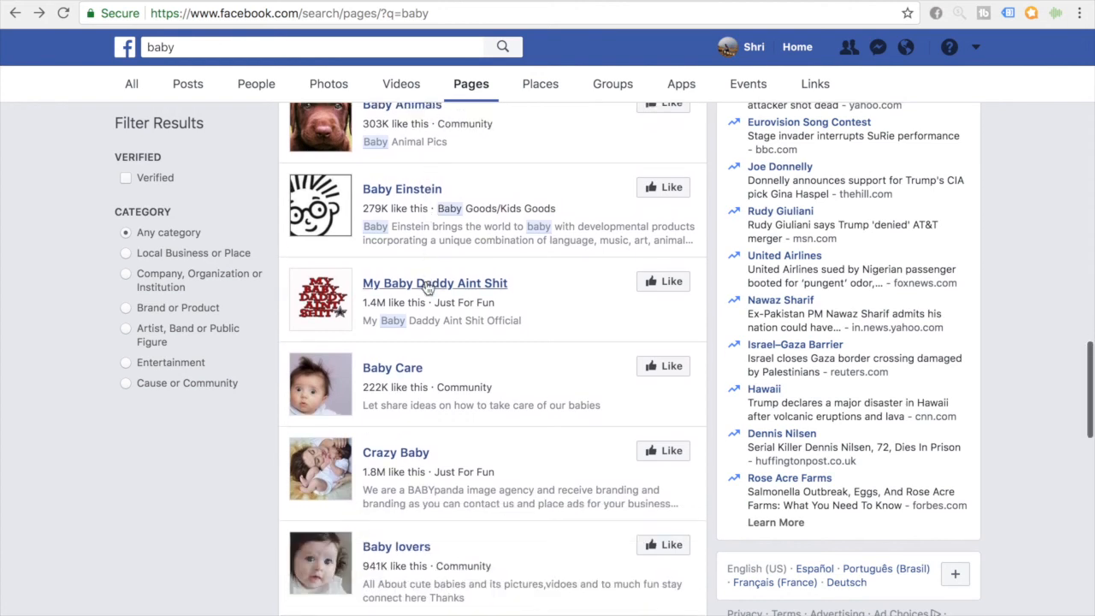
{"action": "scroll", "scroll_direction": "down", "scroll_amount": 3}
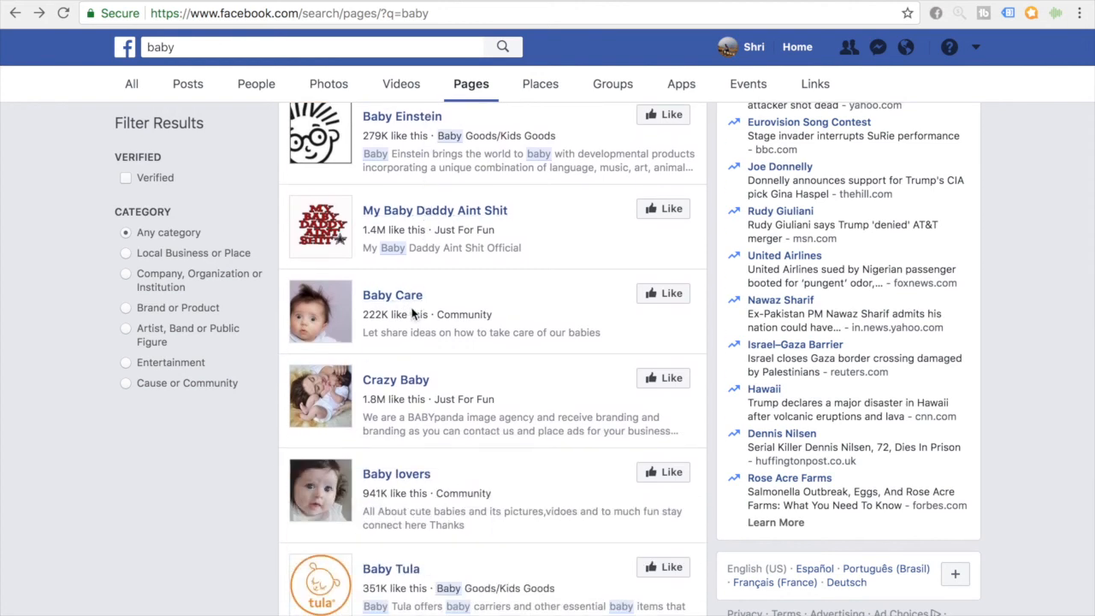
{"action": "left_click", "coordinate": [395, 380]}
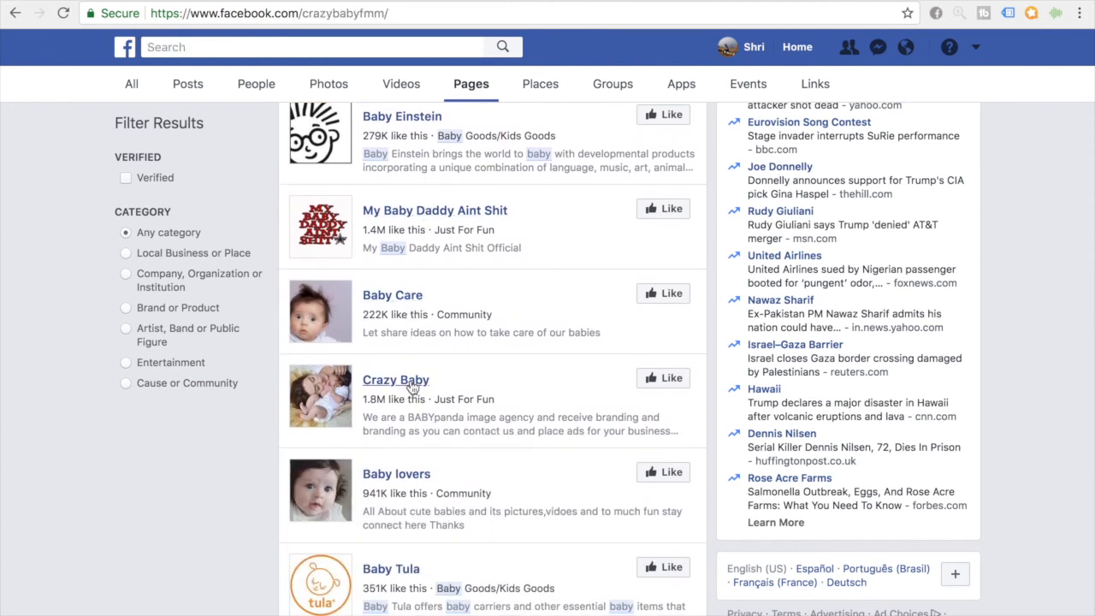
{"action": "left_click", "coordinate": [395, 380]}
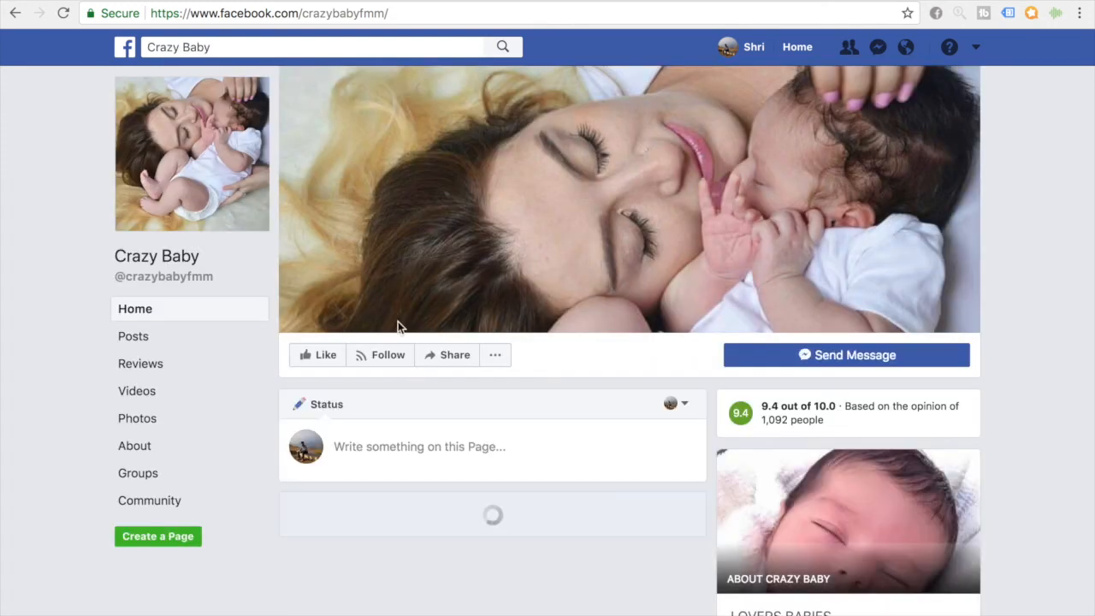
{"action": "scroll", "scroll_direction": "down", "scroll_amount": 3}
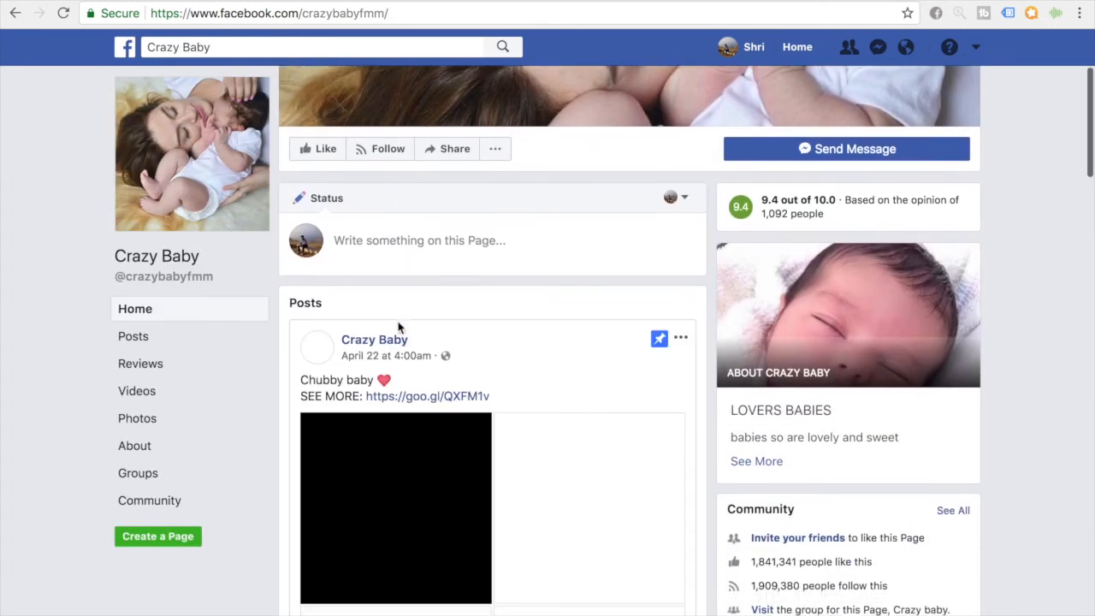
{"action": "scroll", "scroll_direction": "down", "scroll_amount": 3}
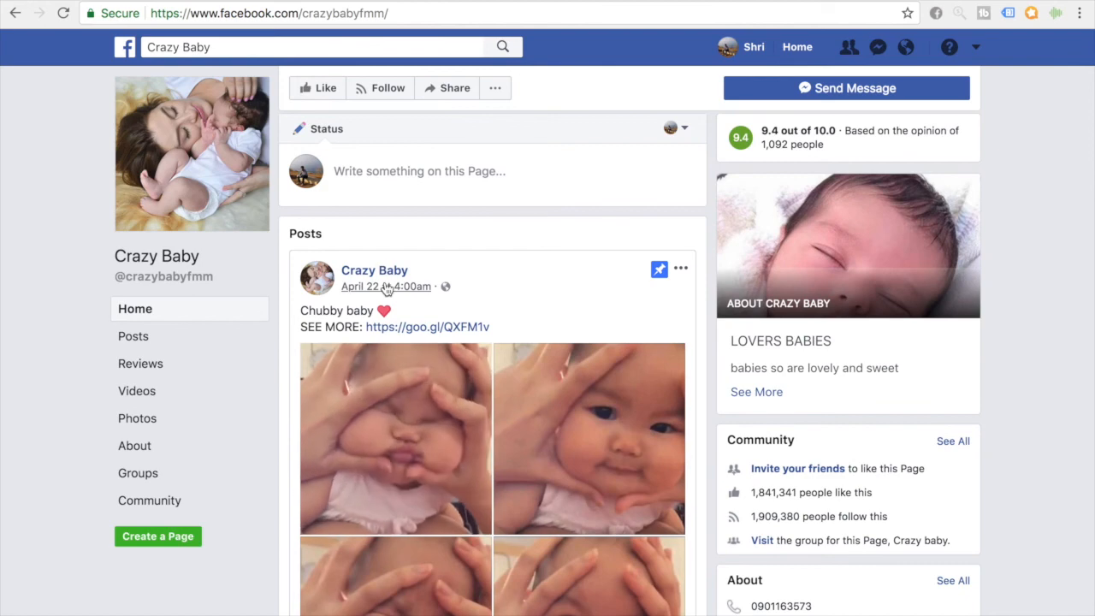
{"action": "scroll", "scroll_direction": "down", "scroll_amount": 3}
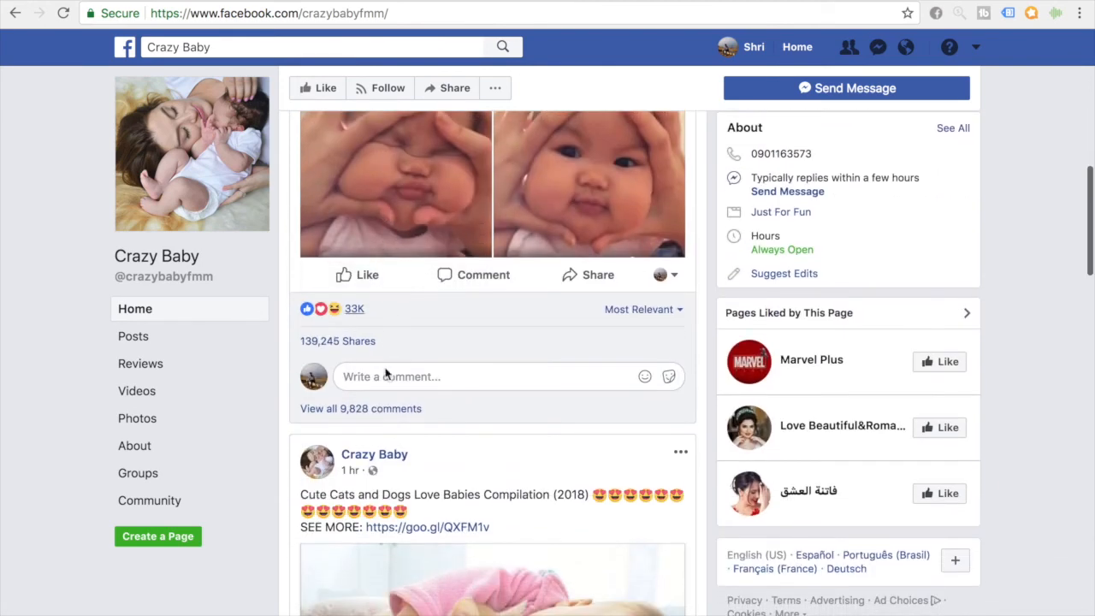
{"action": "mouse_move", "coordinate": [332, 354]}
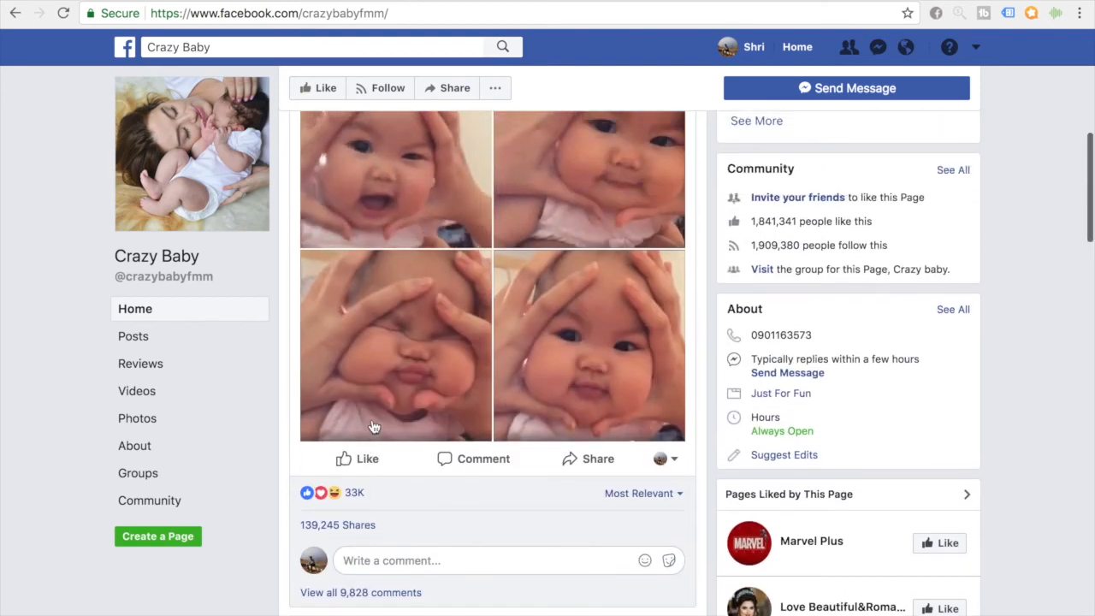
{"action": "scroll", "scroll_direction": "down", "scroll_amount": 3}
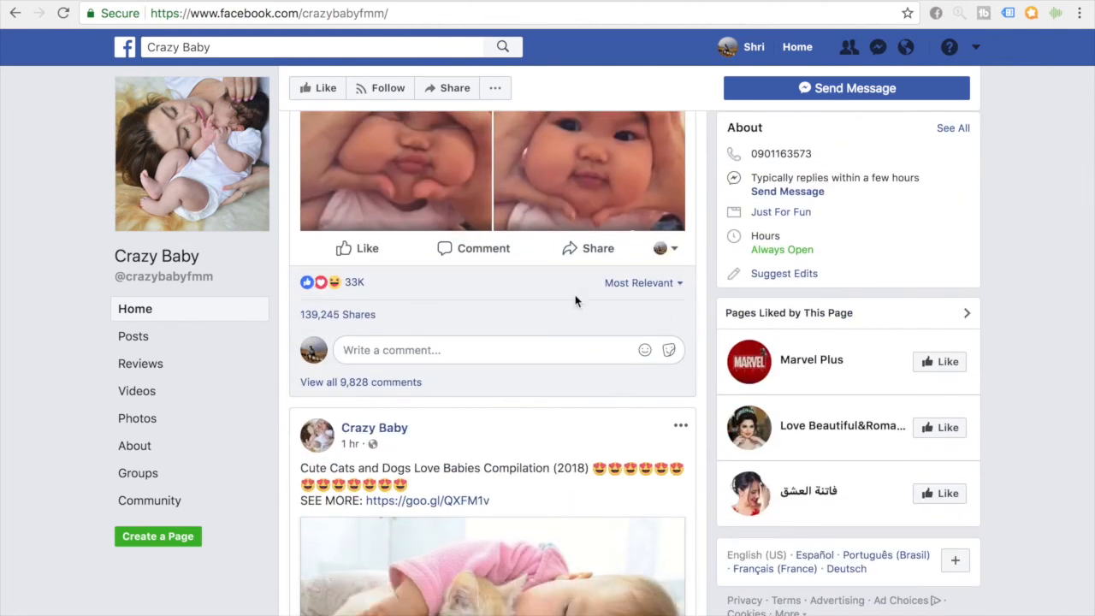
{"action": "scroll", "scroll_direction": "down", "scroll_amount": 3}
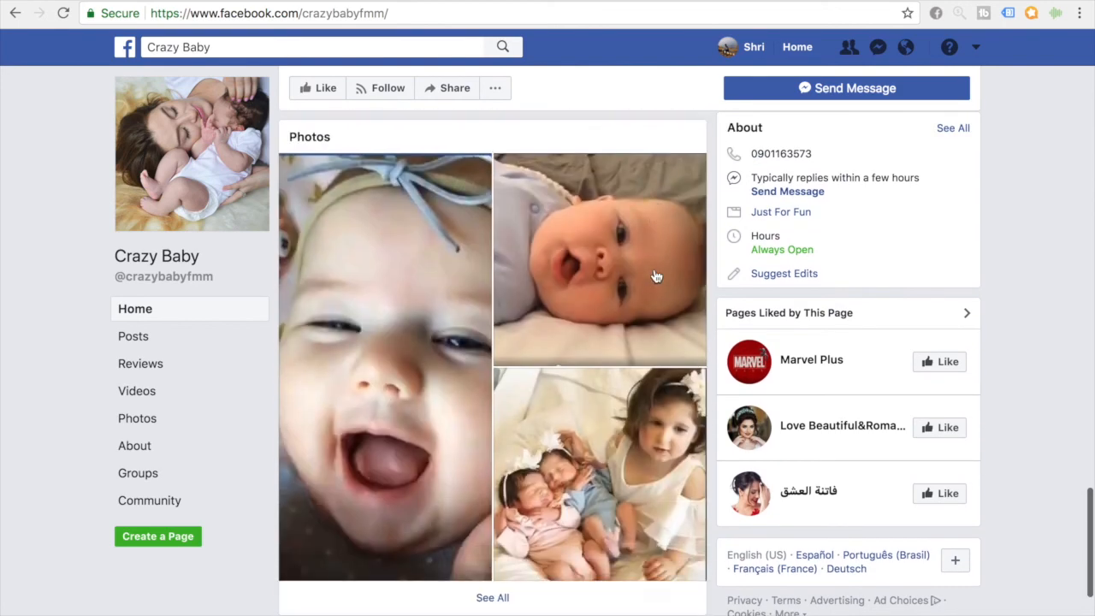
{"action": "scroll", "scroll_direction": "down", "scroll_amount": 3}
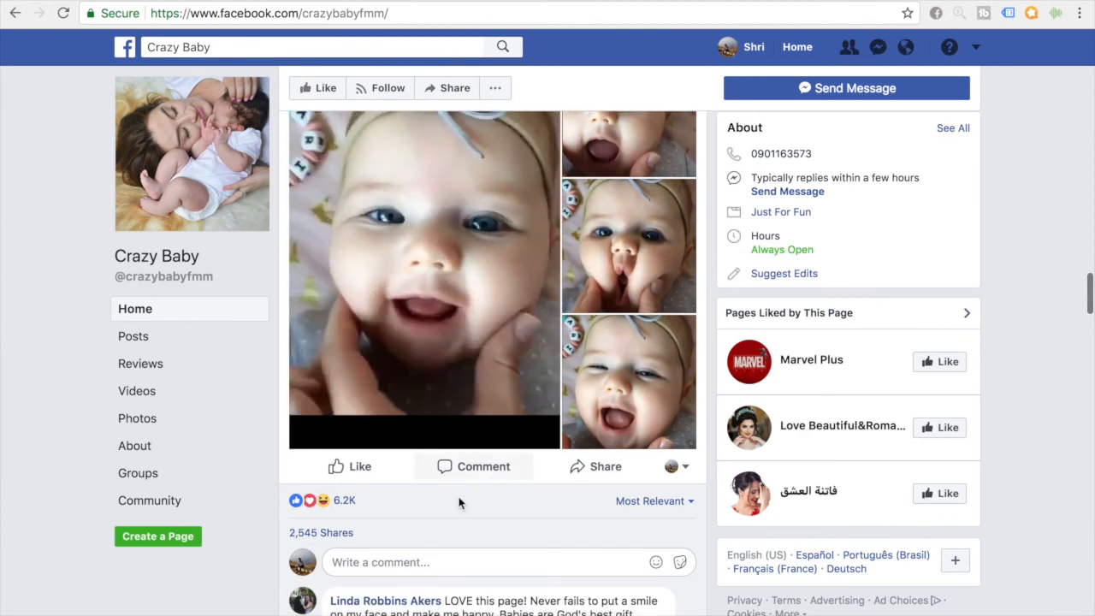
{"action": "scroll", "scroll_direction": "down", "scroll_amount": 3}
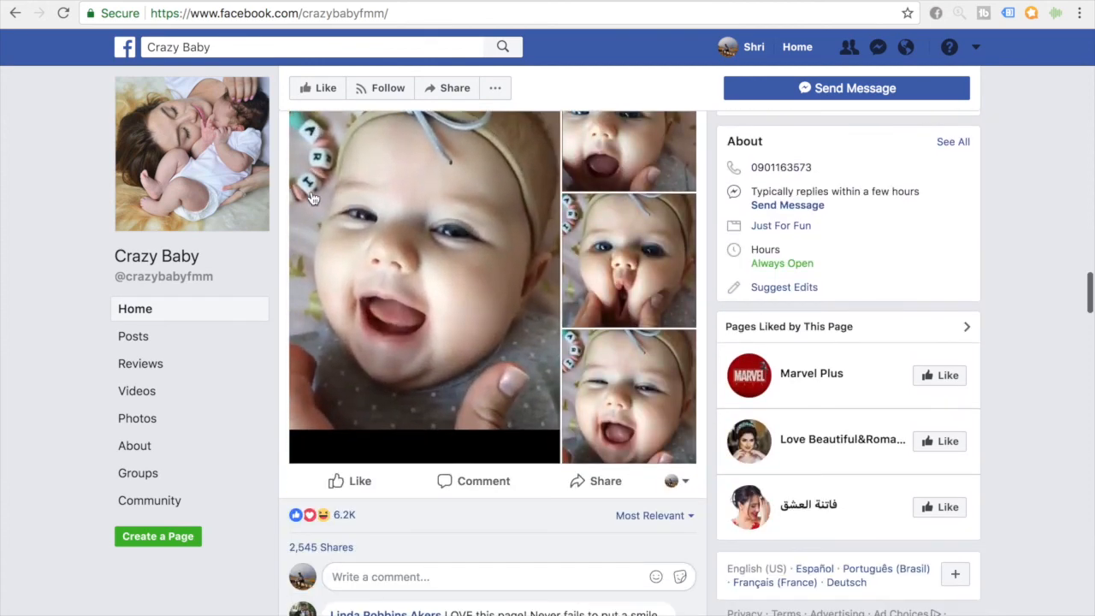
{"action": "scroll", "scroll_direction": "down", "scroll_amount": 3}
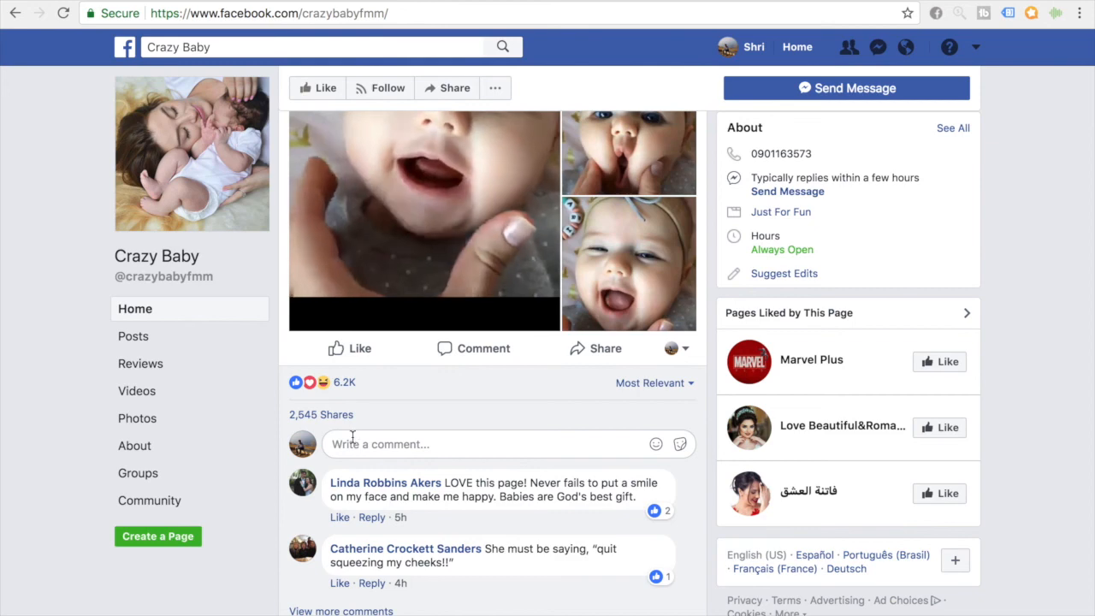
{"action": "scroll", "scroll_direction": "up", "scroll_amount": 3}
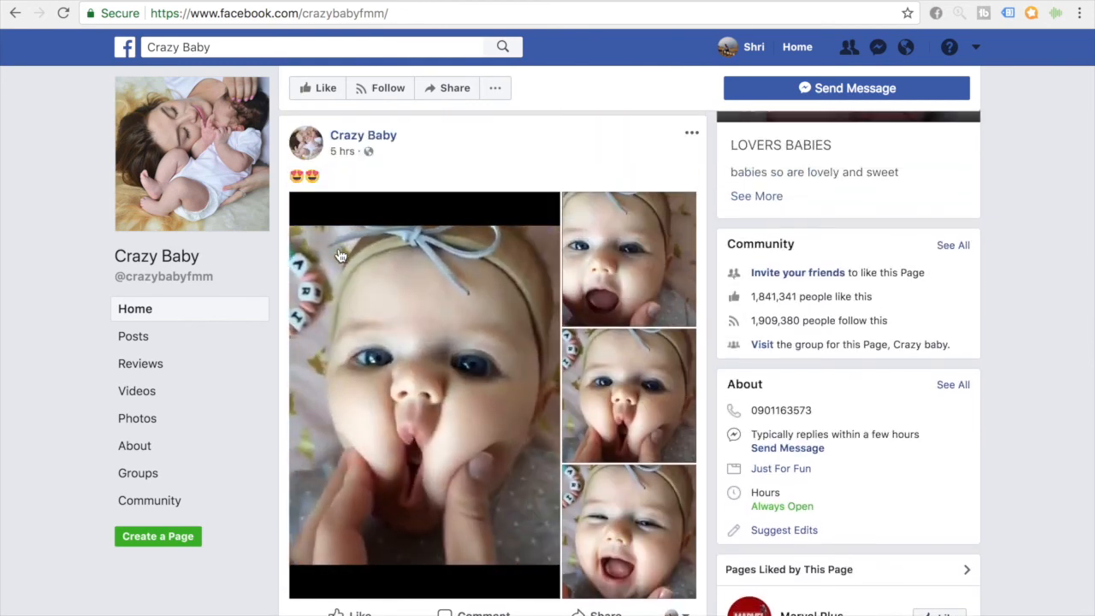
{"action": "scroll", "scroll_direction": "down", "scroll_amount": 3}
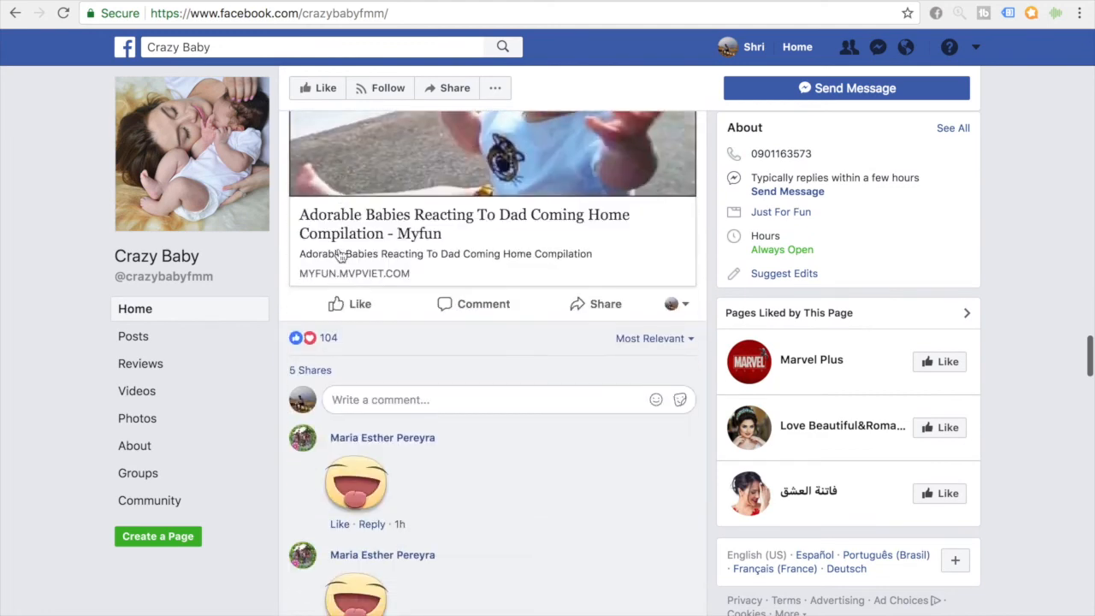
{"action": "scroll", "scroll_direction": "down", "scroll_amount": 3}
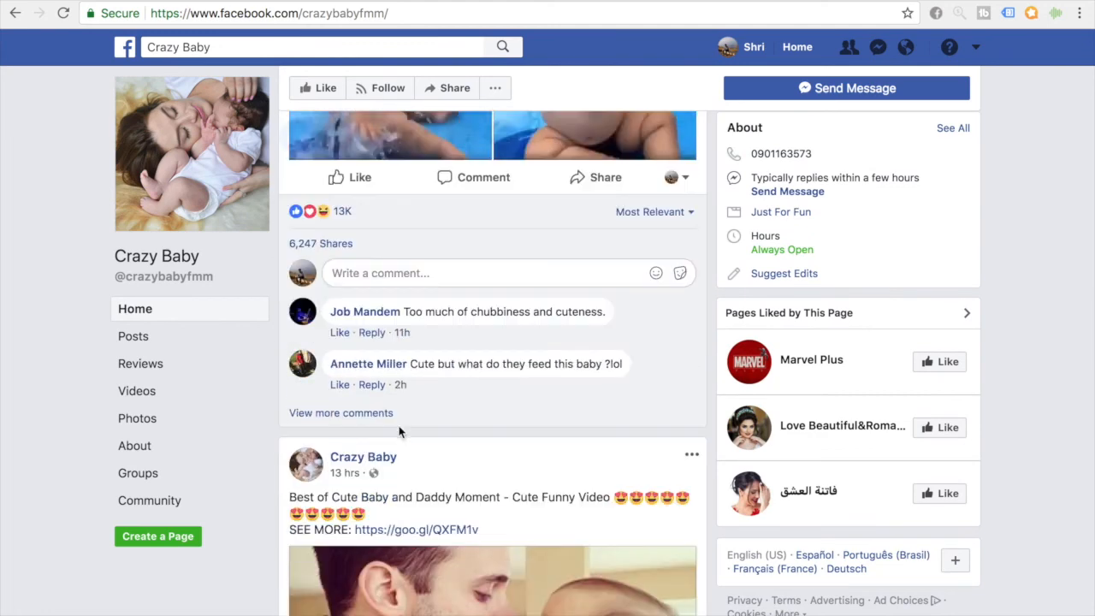
{"action": "scroll", "scroll_direction": "down", "scroll_amount": 3}
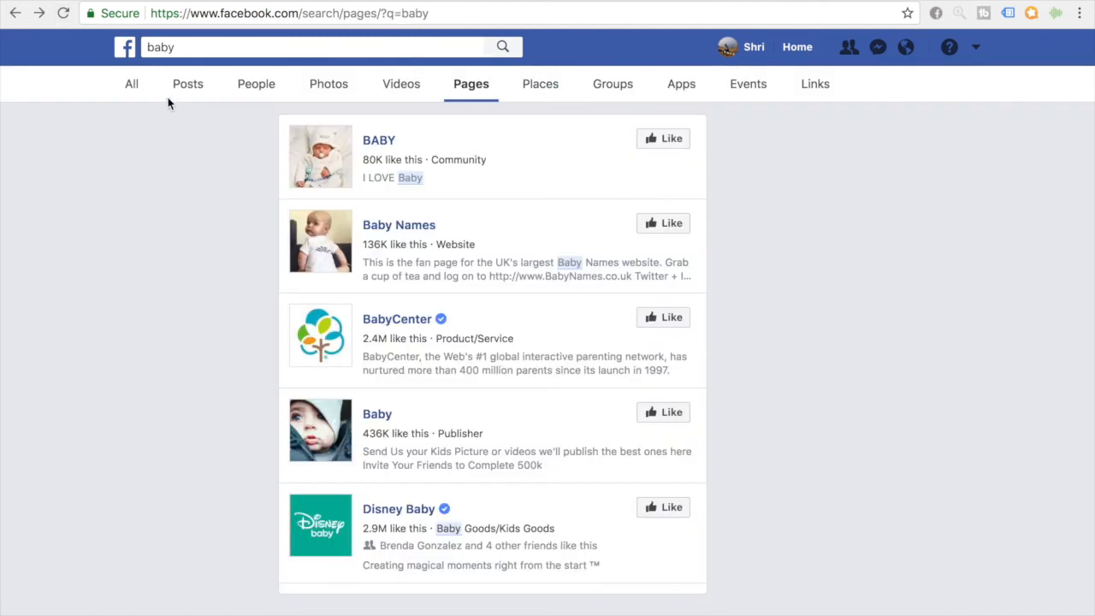
- Scroll the baby Pages results down to Baby Tula, Essential Baby and Baby Photos
{"action": "scroll", "scroll_direction": "down", "scroll_amount": 3}
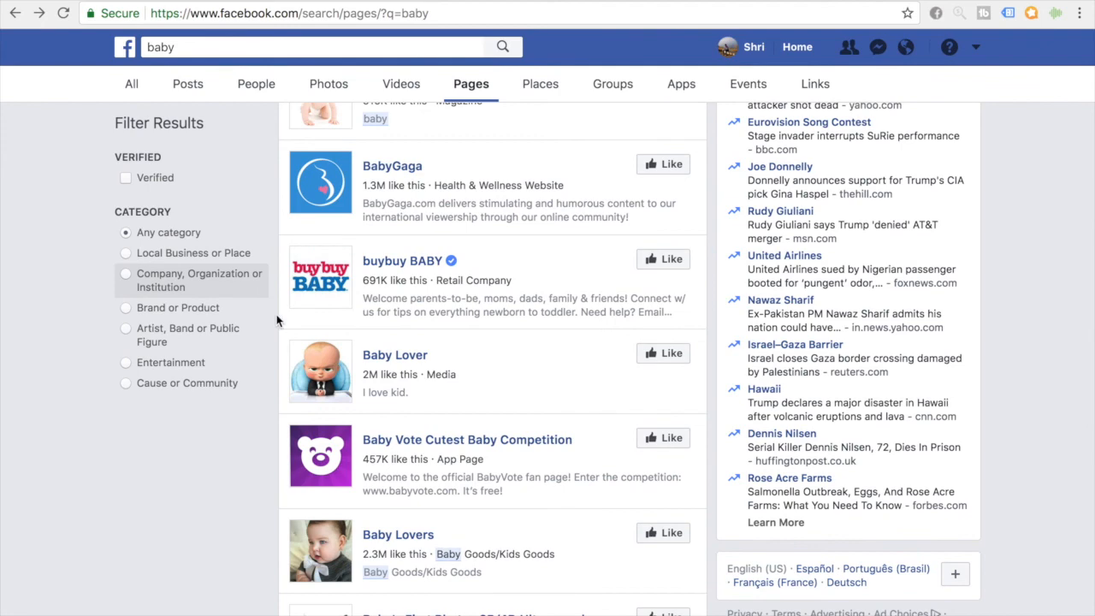
{"action": "scroll", "scroll_direction": "down", "scroll_amount": 3}
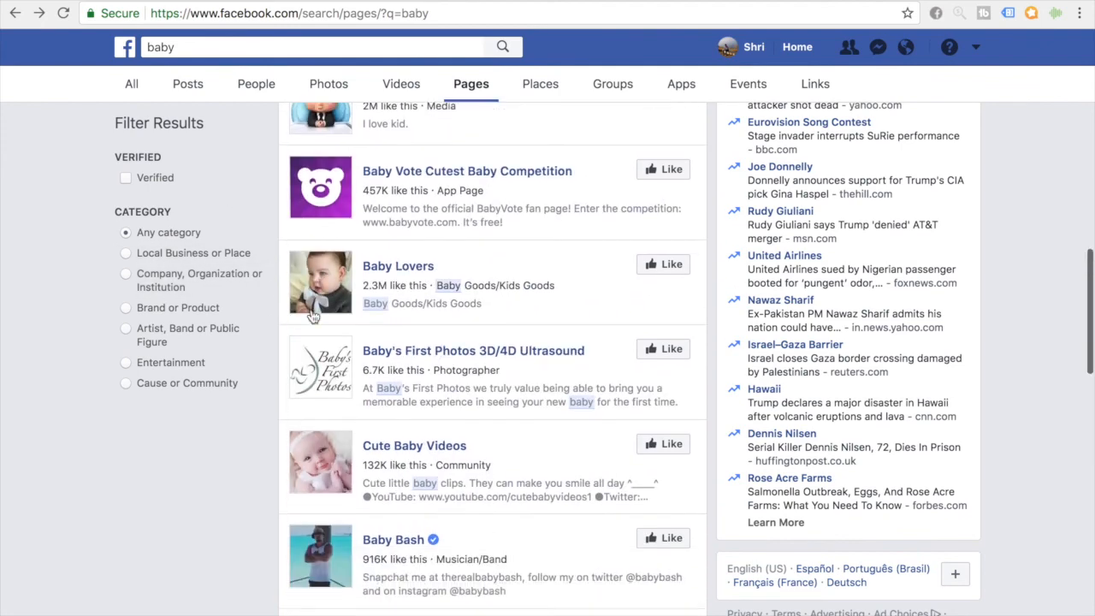
{"action": "scroll", "scroll_direction": "down", "scroll_amount": 3}
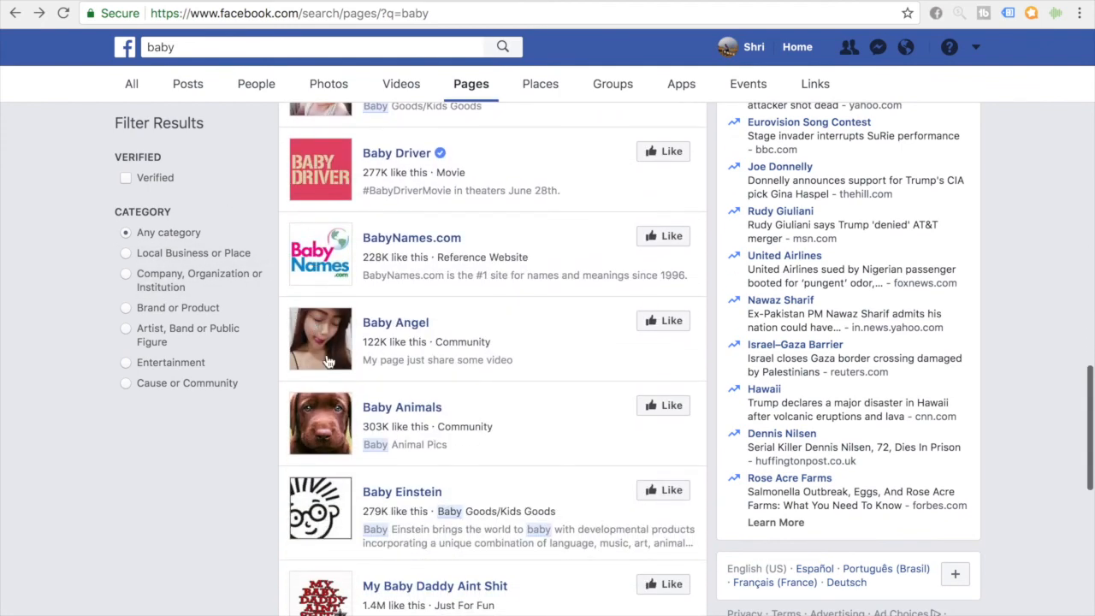
{"action": "mouse_move", "coordinate": [410, 449]}
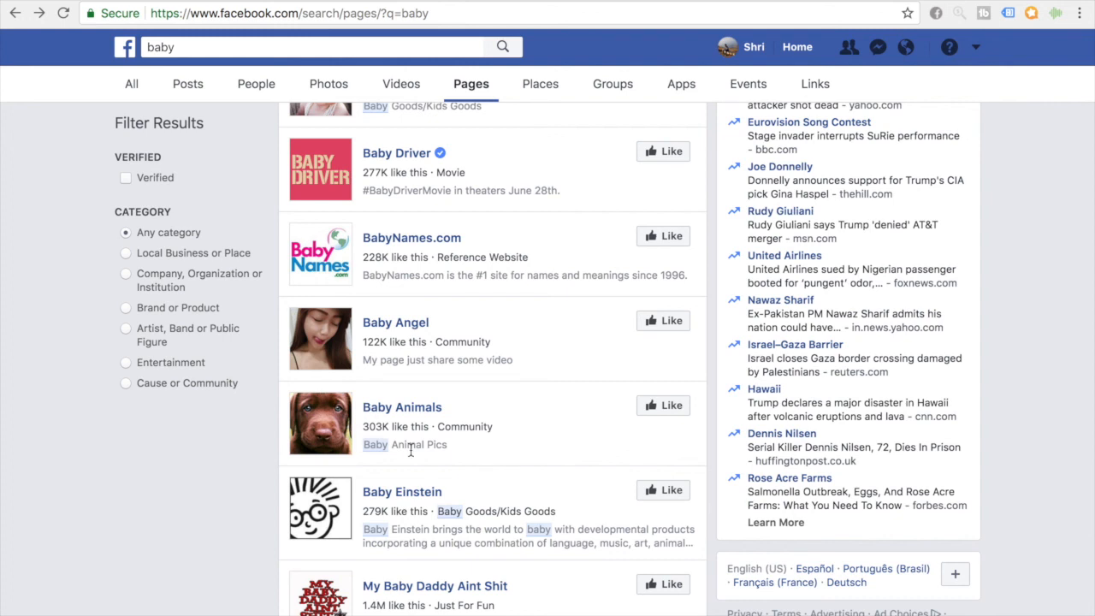
{"action": "scroll", "scroll_direction": "down", "scroll_amount": 3}
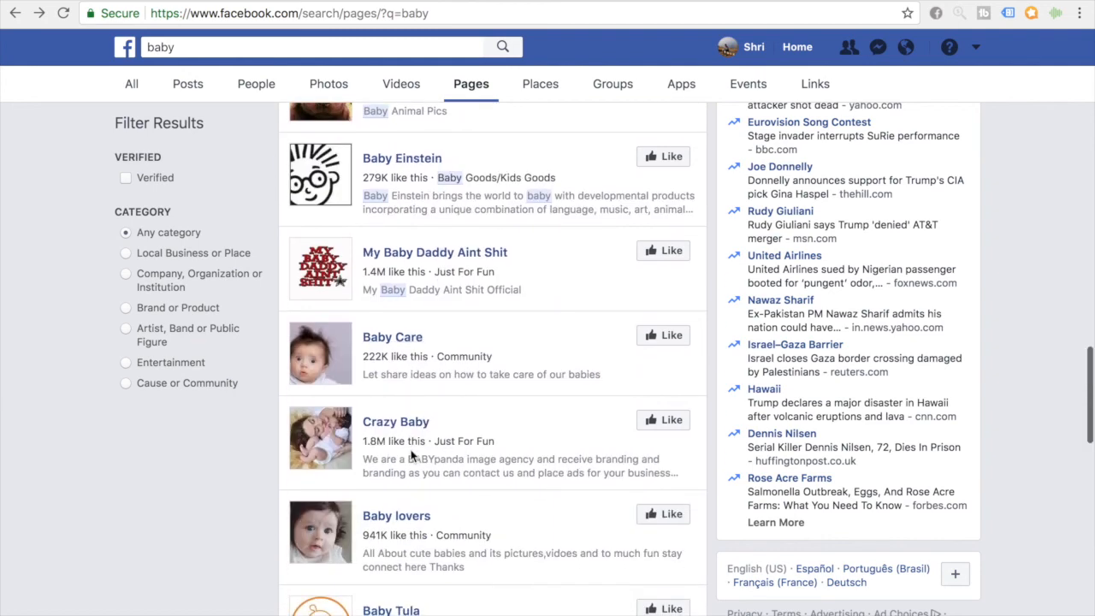
{"action": "scroll", "scroll_direction": "down", "scroll_amount": 3}
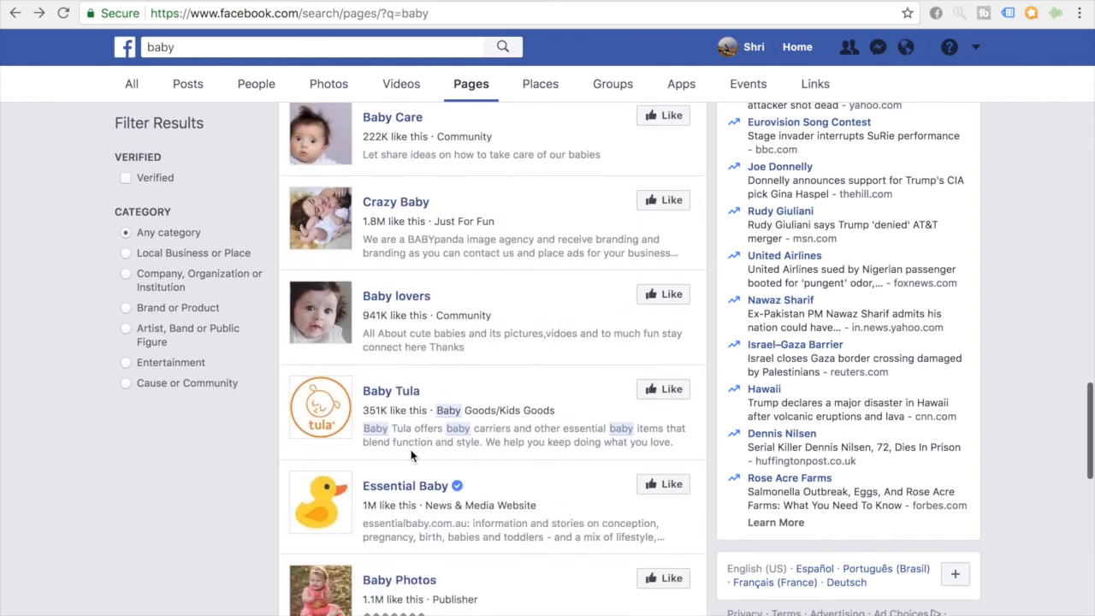
{"action": "scroll", "scroll_direction": "down", "scroll_amount": 3}
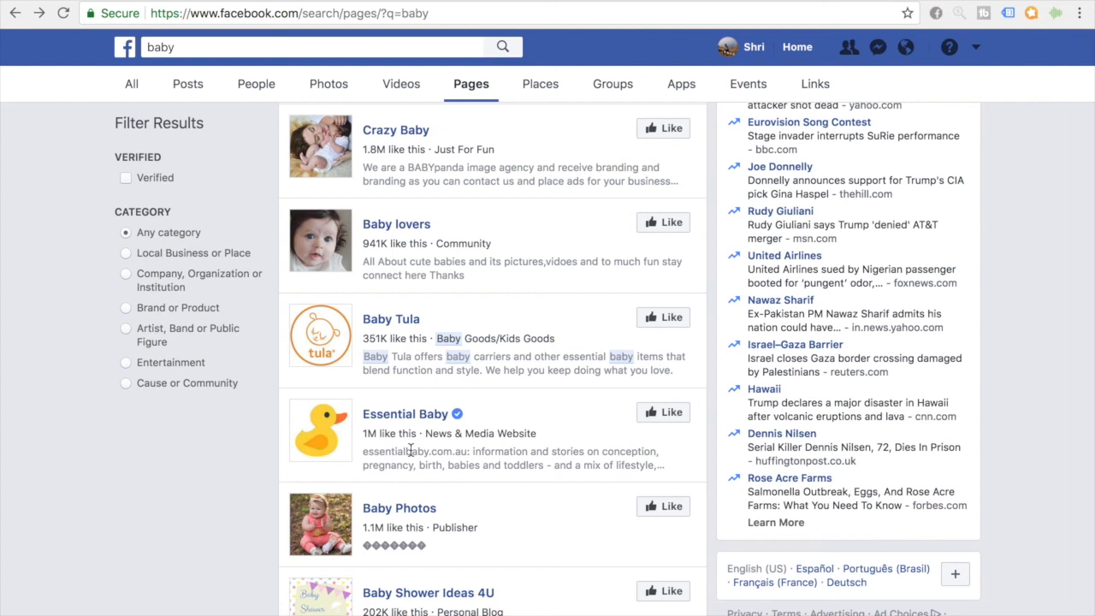
{"action": "mouse_move", "coordinate": [818, 137]}
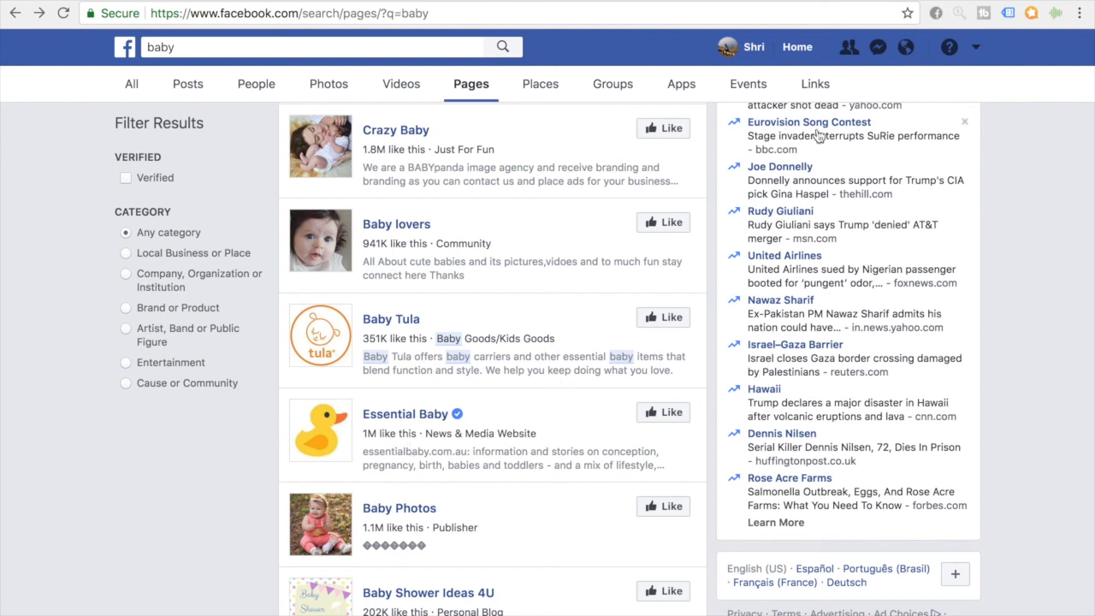